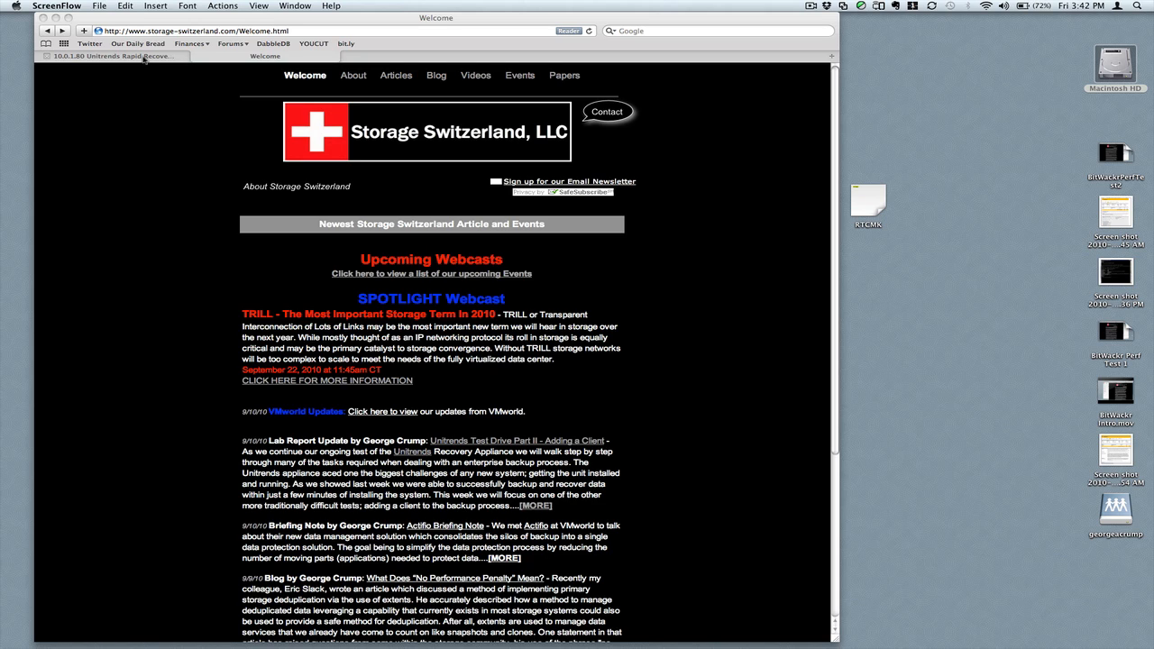
Switch to the Rapid Recovery Console and select iMac27 under Recovery-711
click(112, 56)
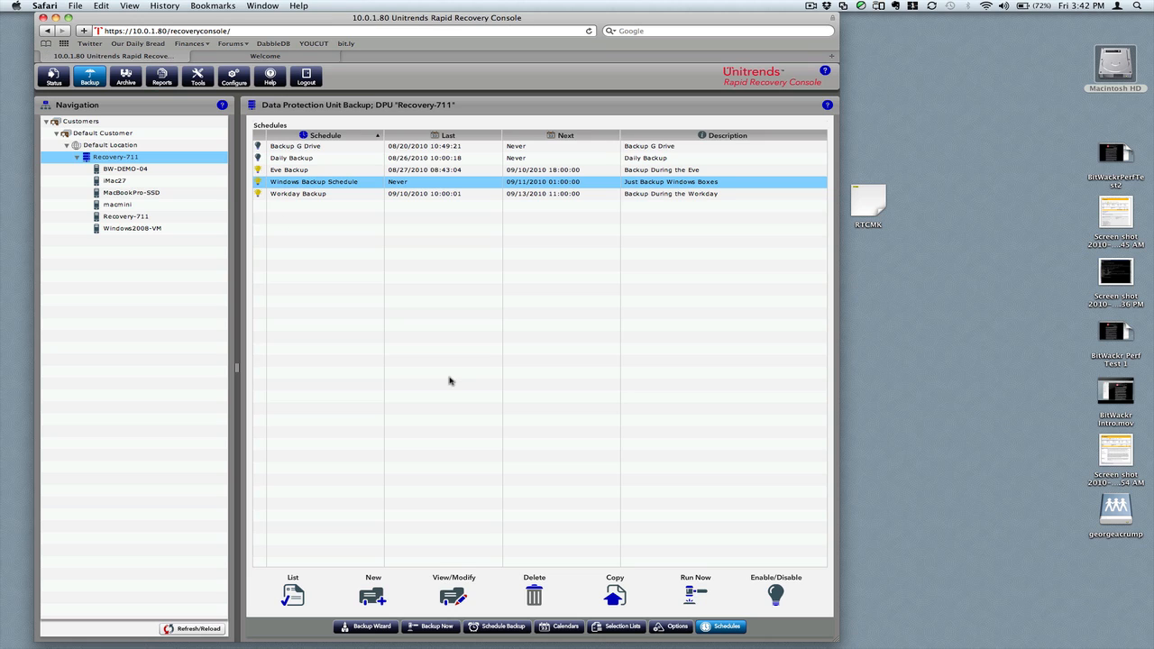
mouse_move(195, 277)
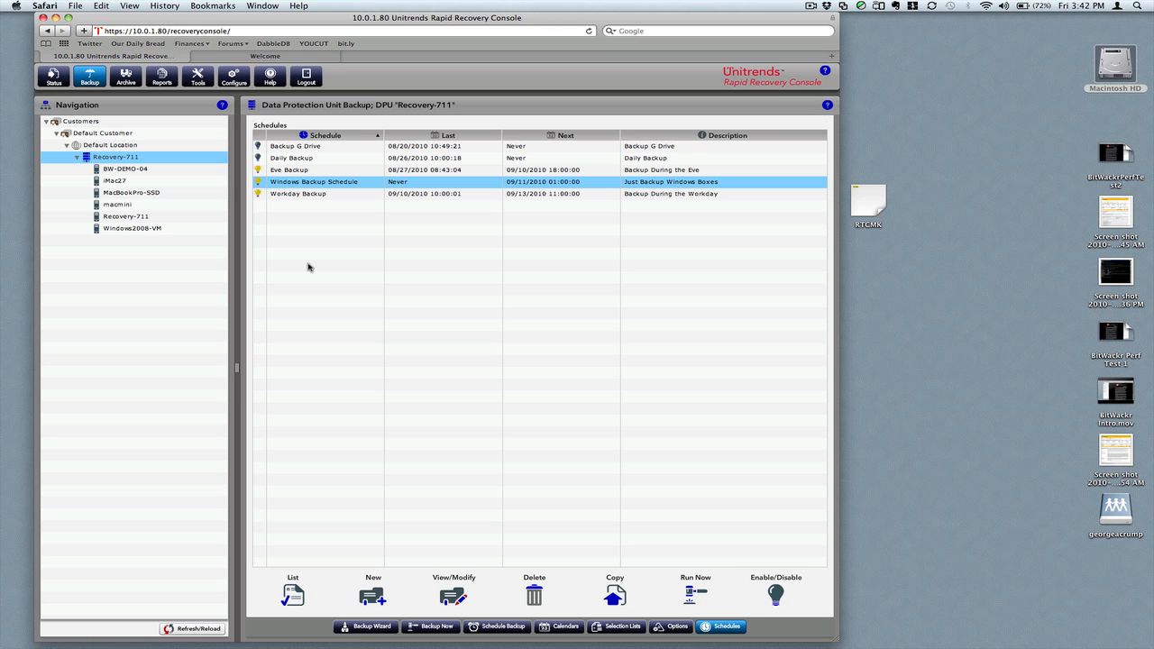
mouse_move(209, 252)
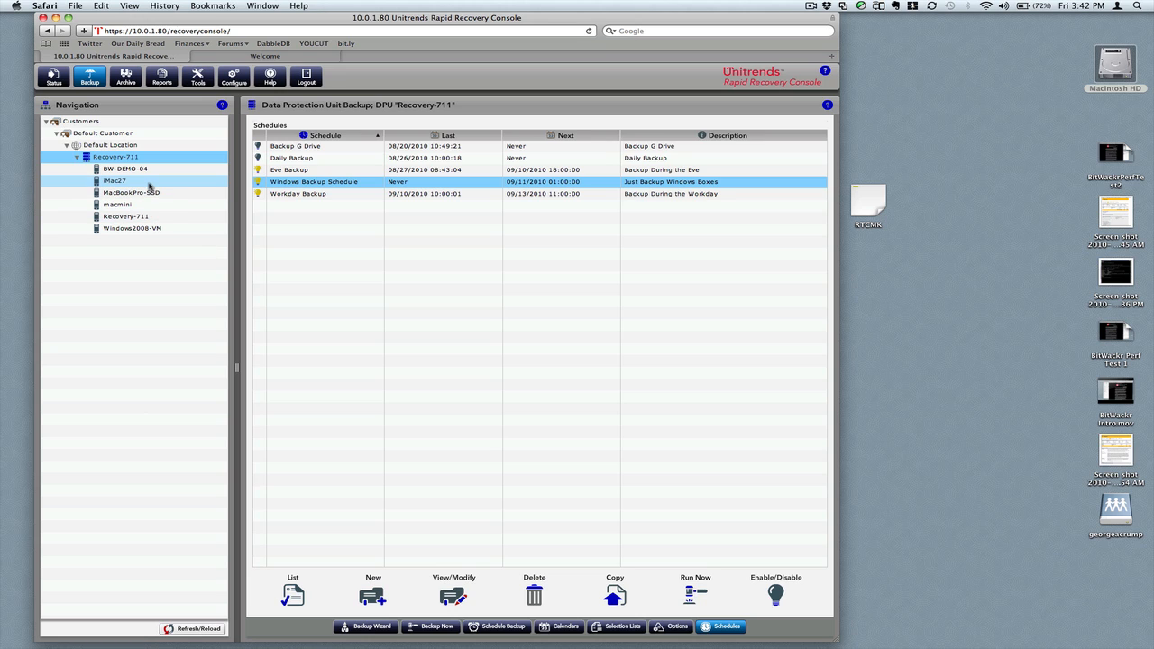
mouse_move(149, 184)
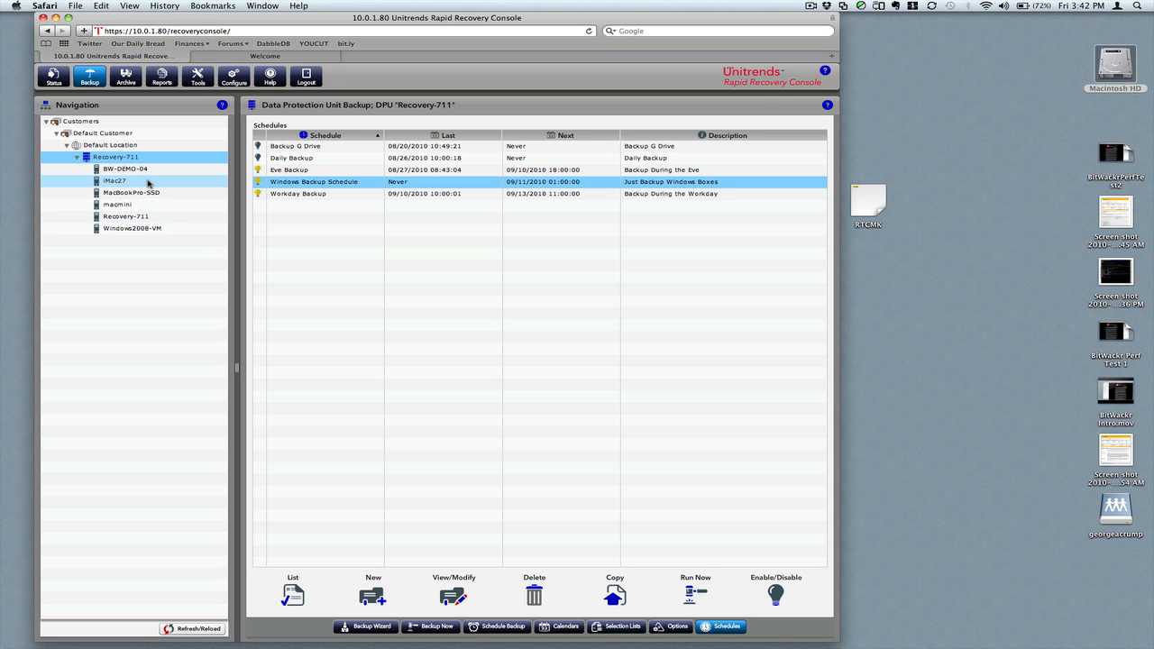
click(115, 182)
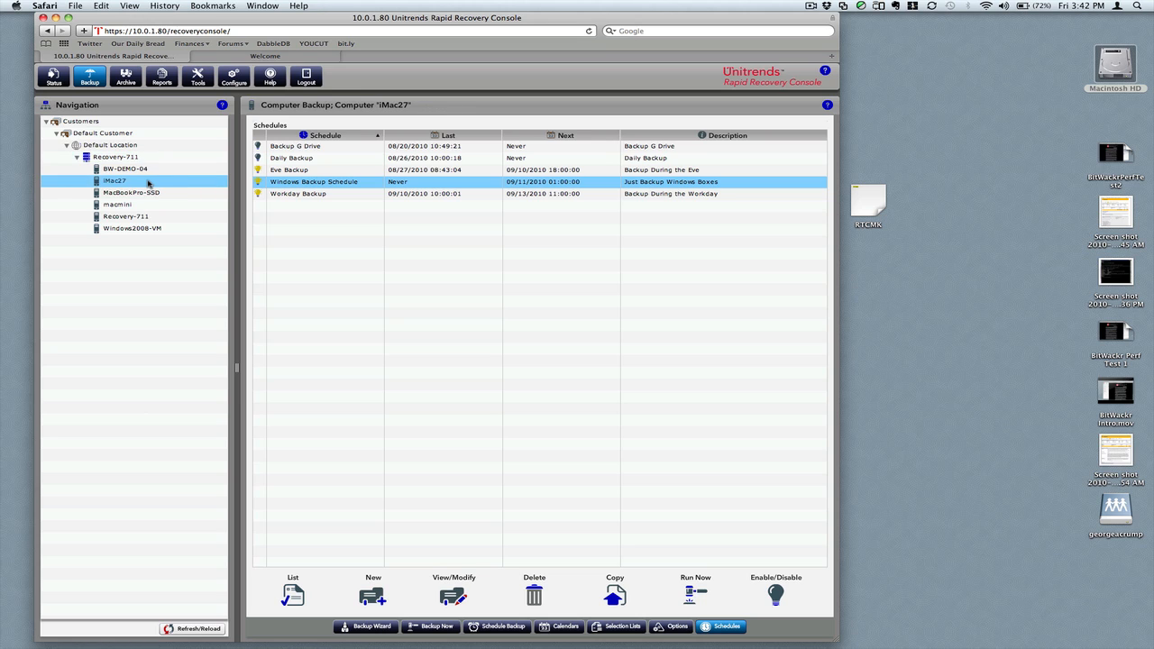
mouse_move(433, 478)
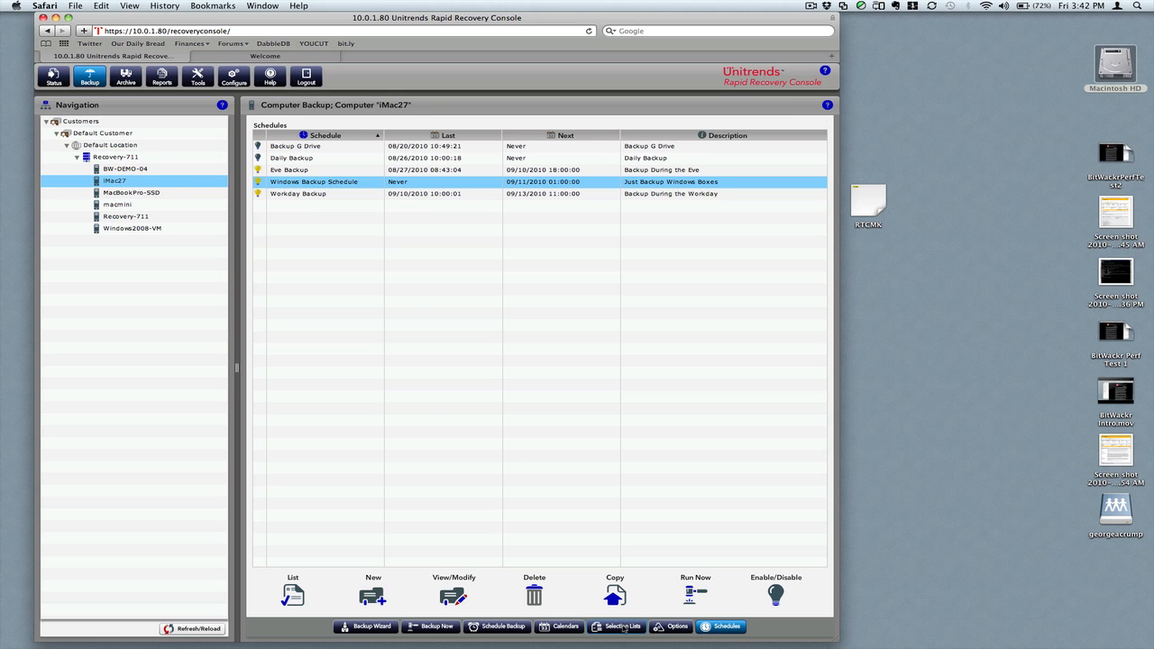
Create a new iMac27 selection list named 'Dropbox Only'
click(620, 626)
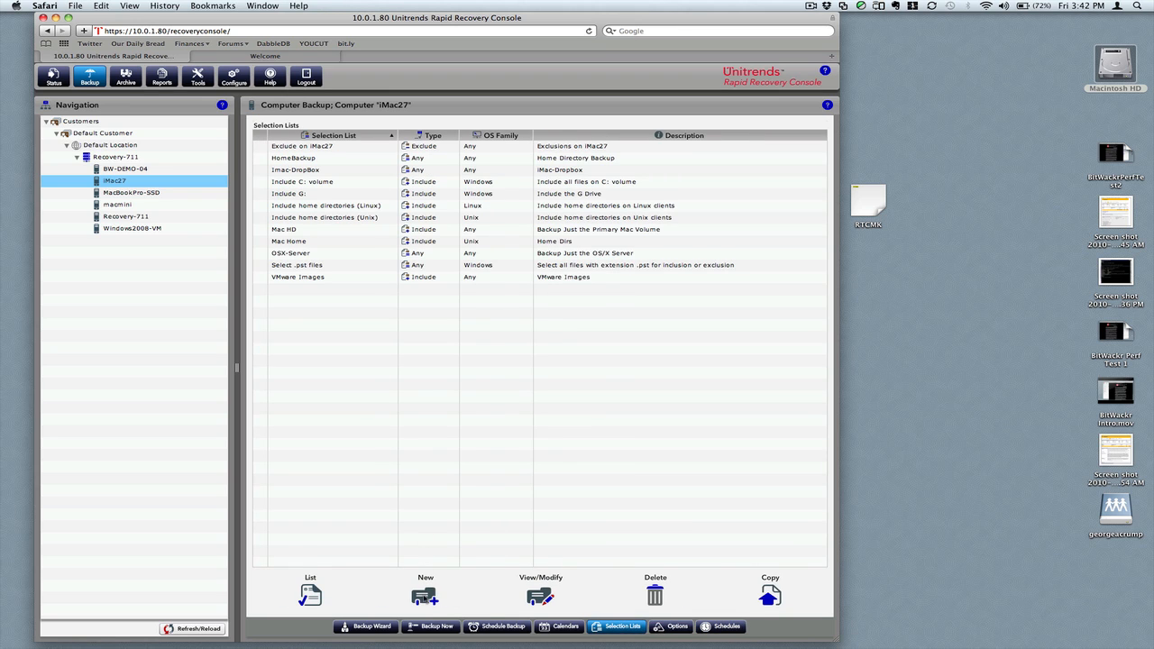
mouse_move(425, 595)
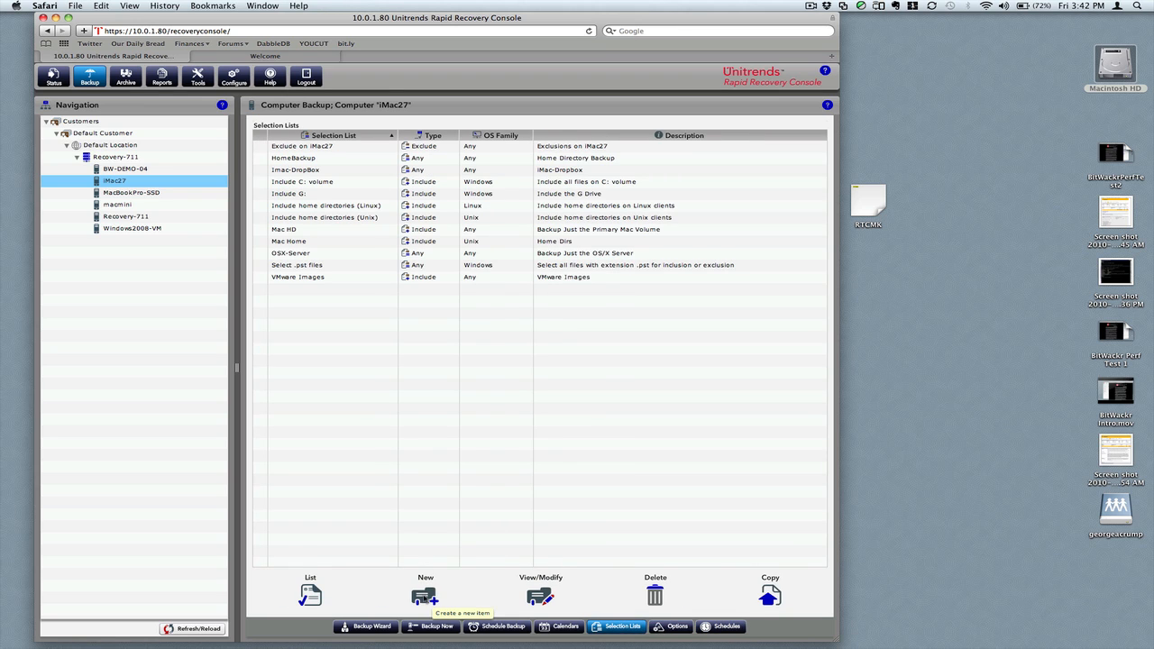
click(425, 595)
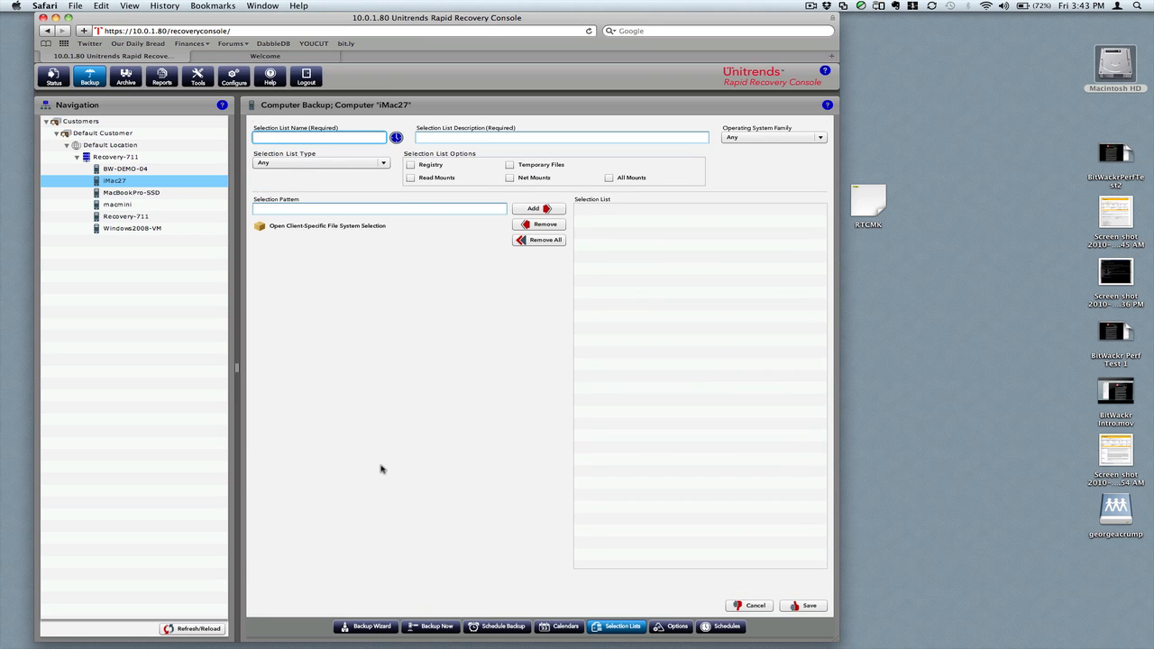
text(Exclude)
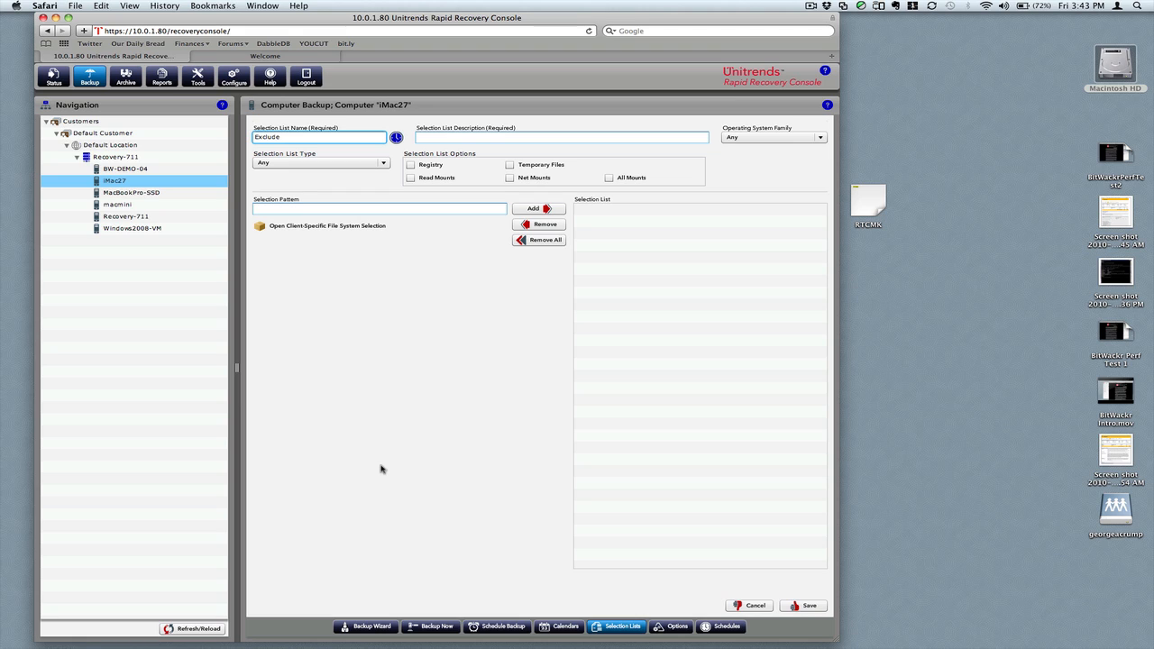
text(All)
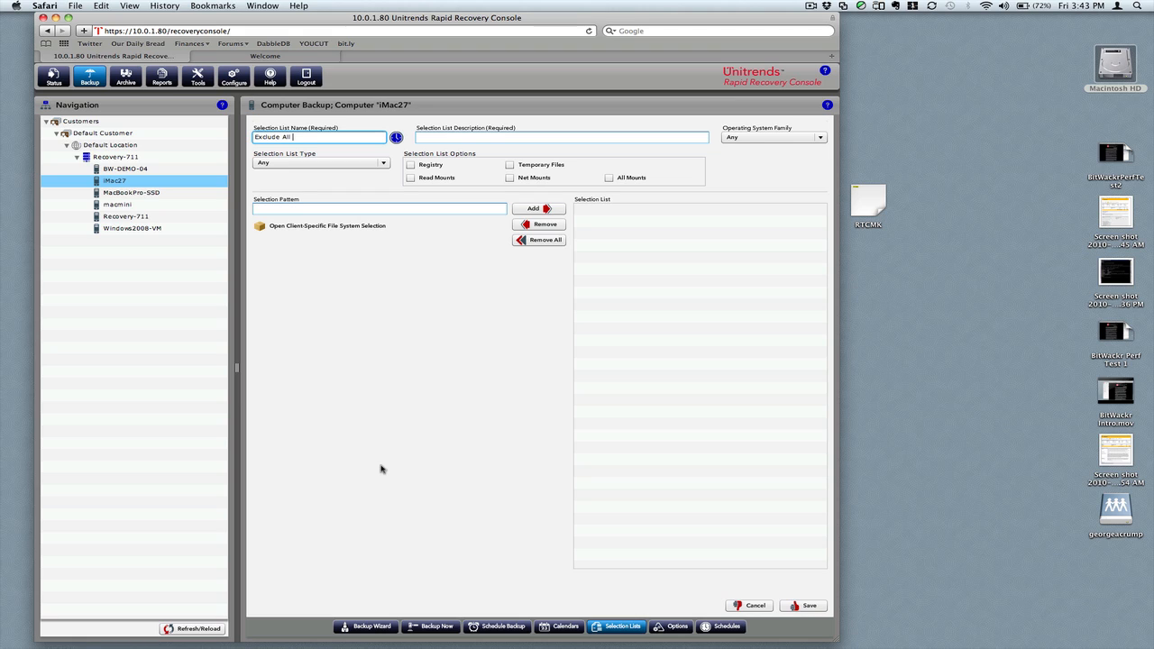
text(But)
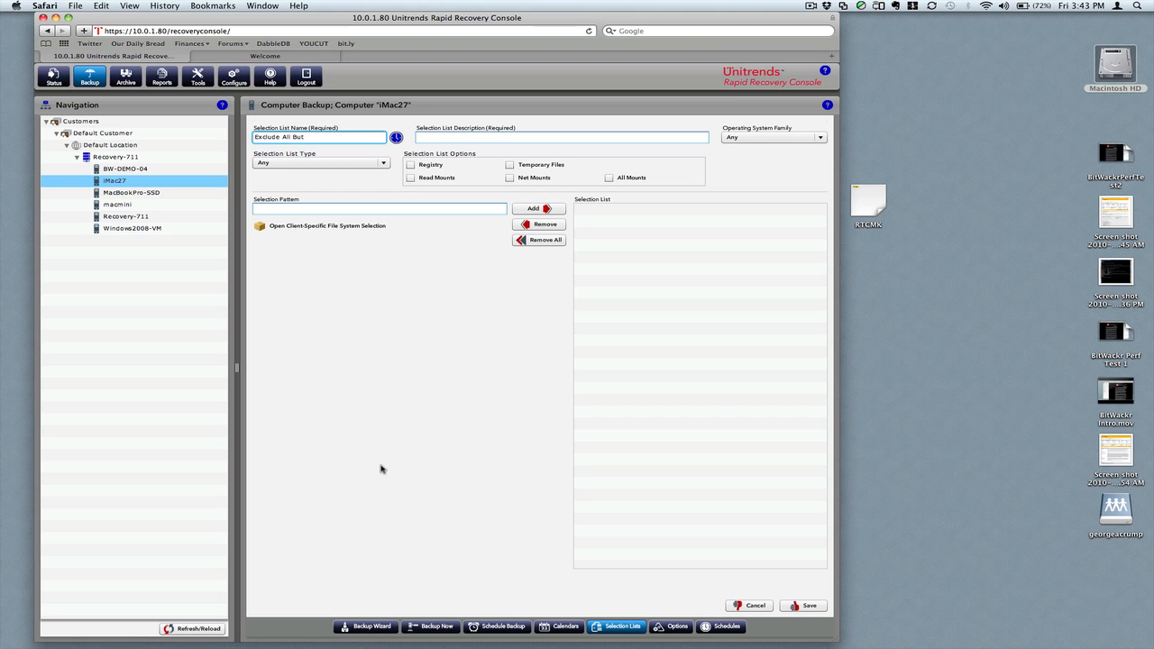
text(Dropbox)
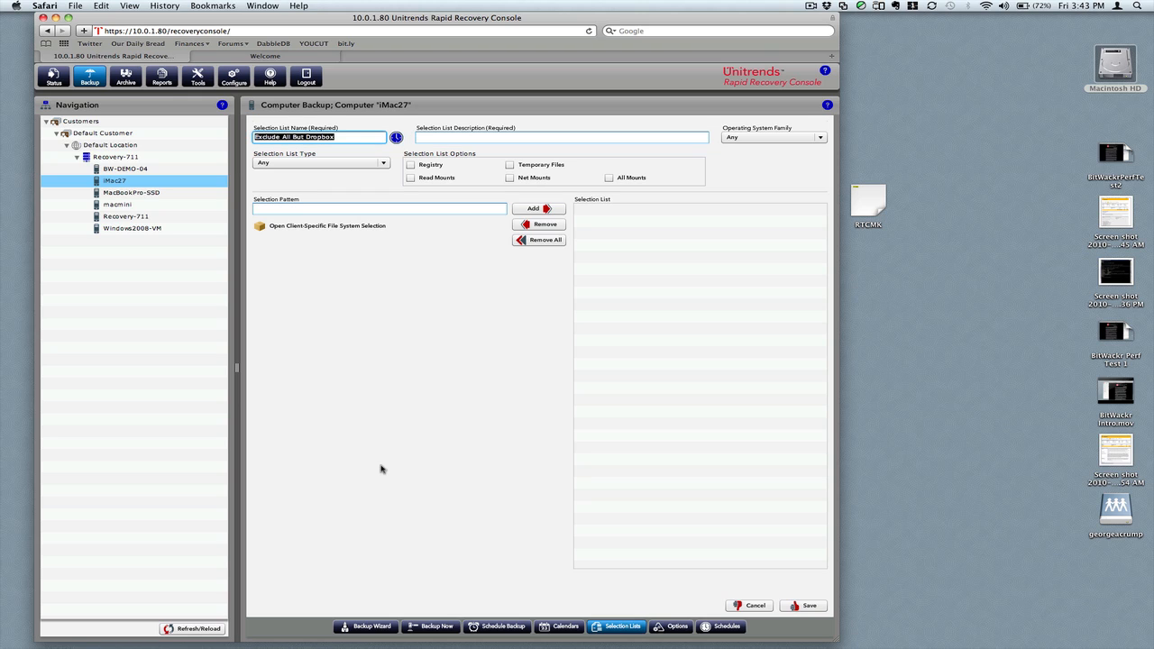
text(Dropbox)
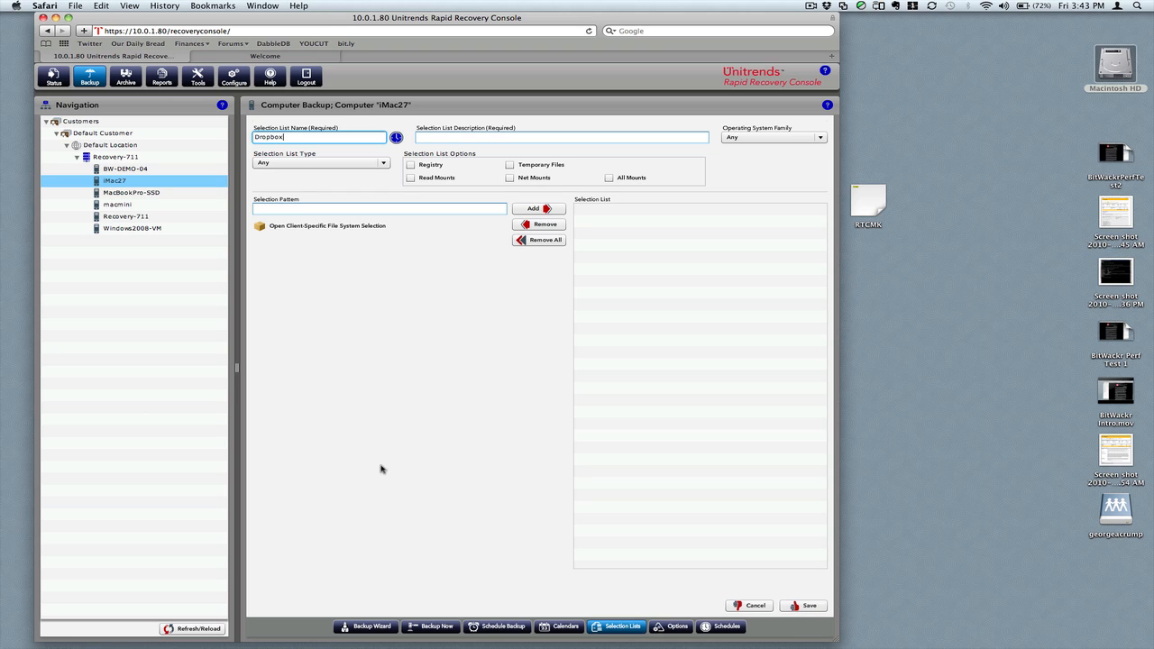
text(Only)
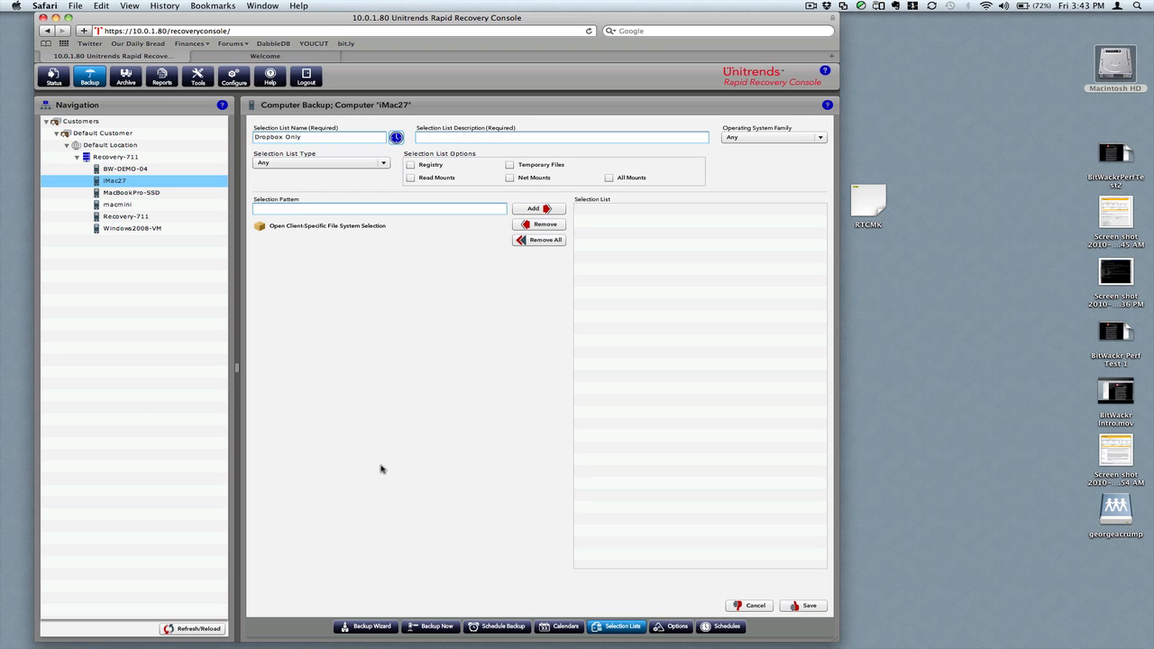
Describe the list as 'Only backup the dropbox volume'
text(Only backup the)
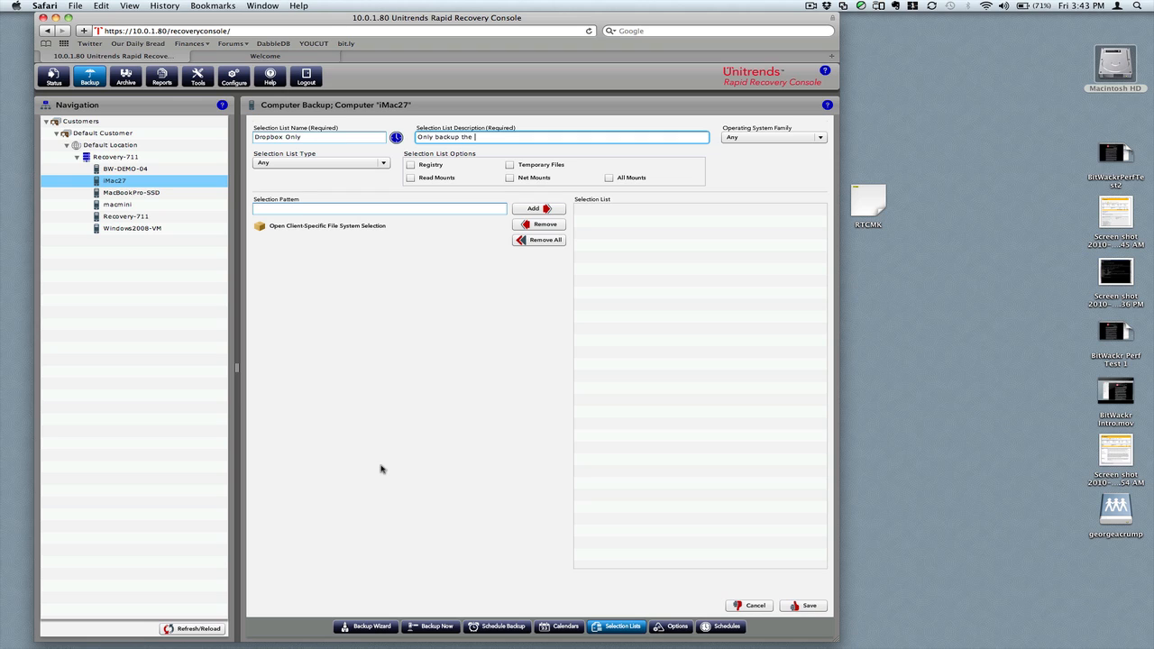
text(dropbox v)
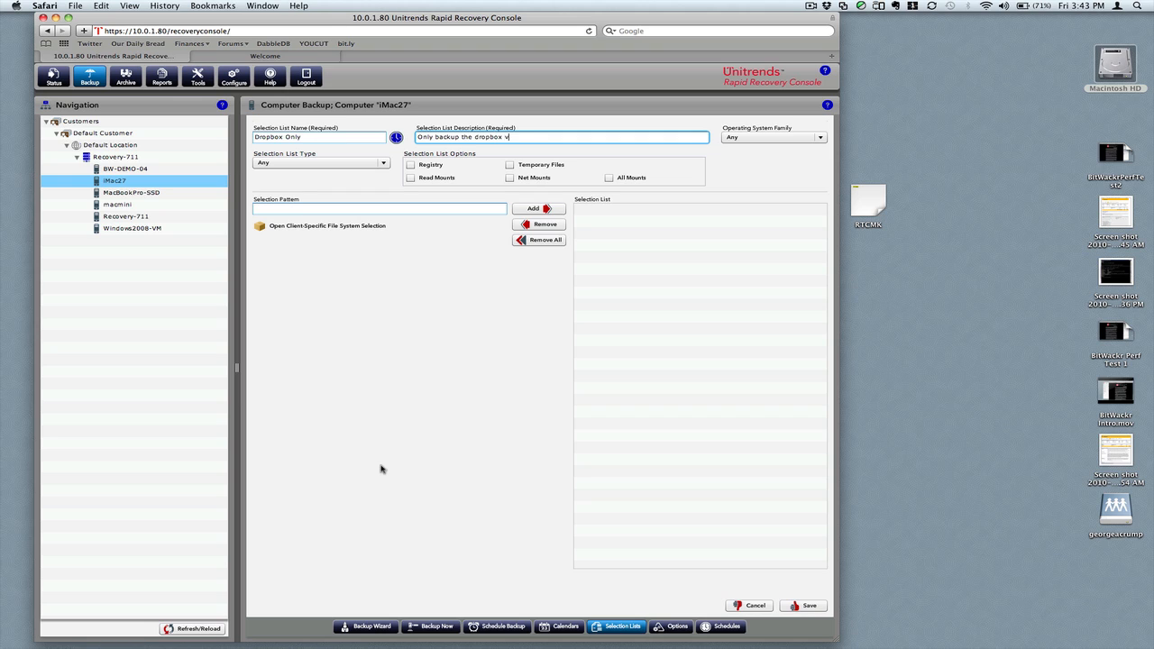
text(olu)
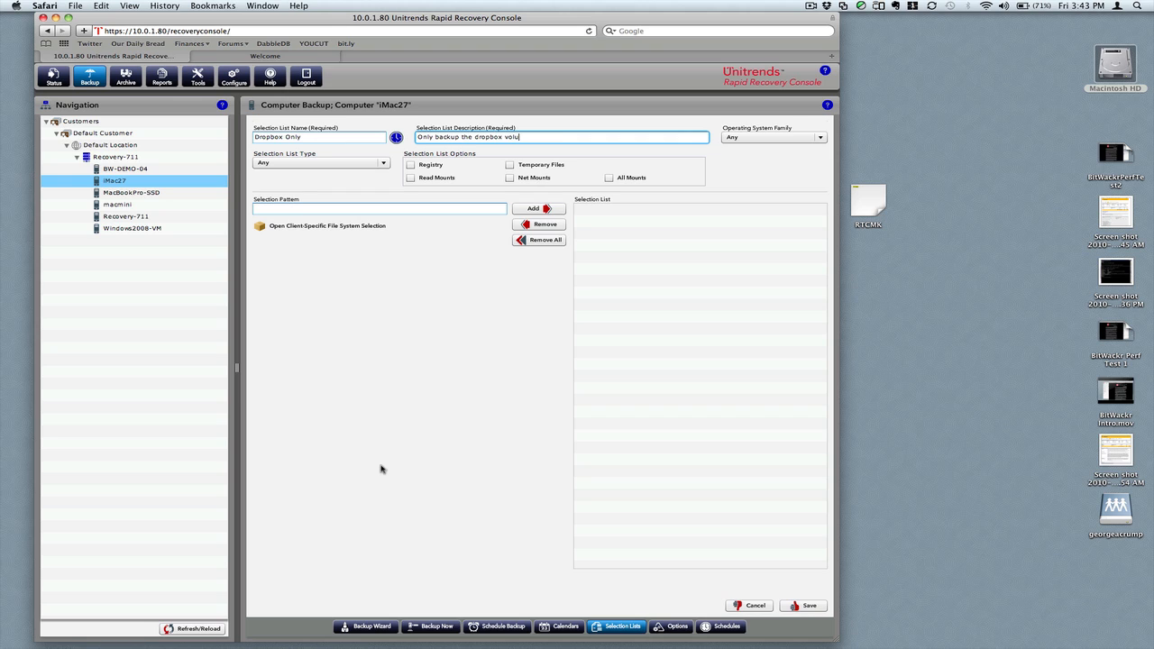
text(me)
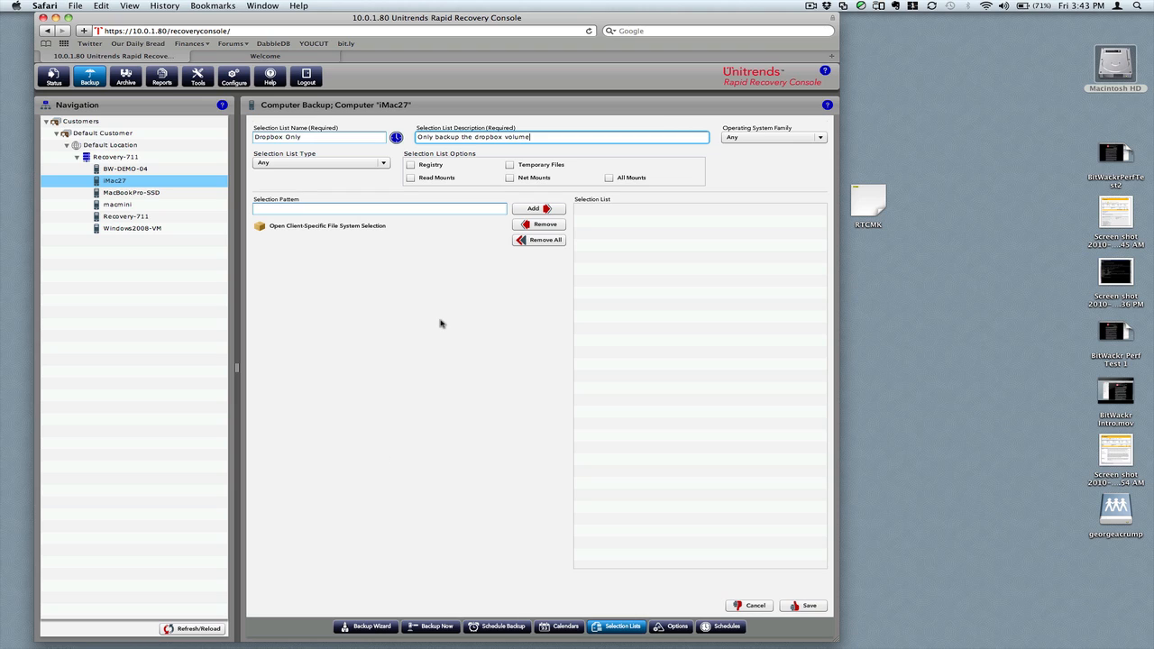
mouse_move(338, 268)
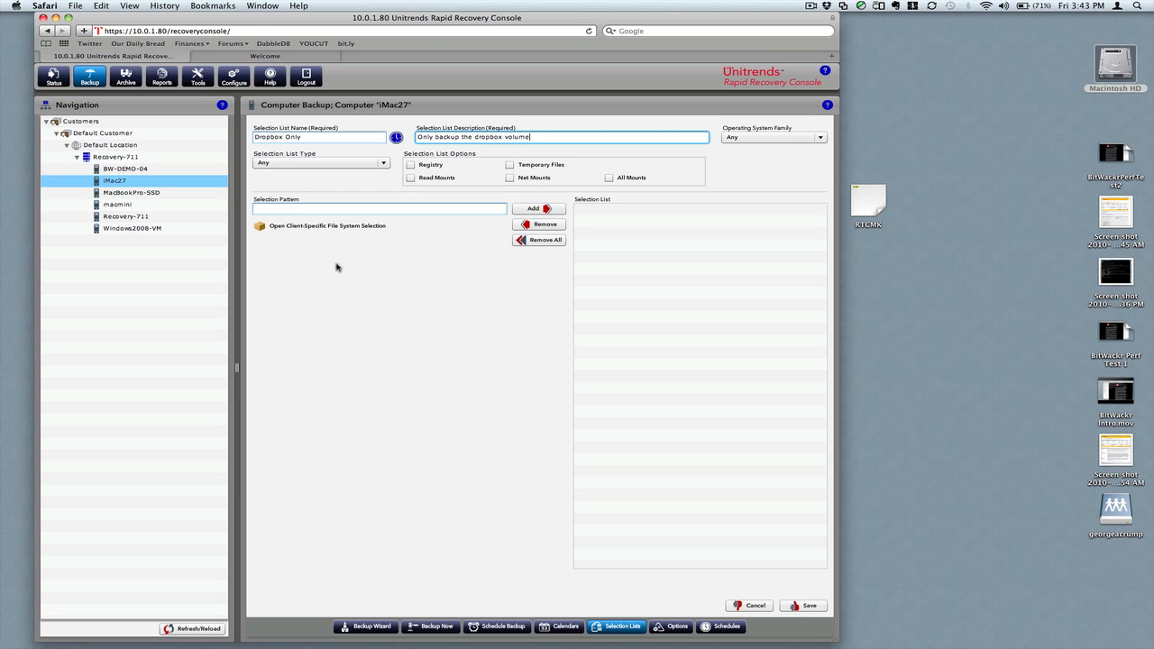
mouse_move(336, 268)
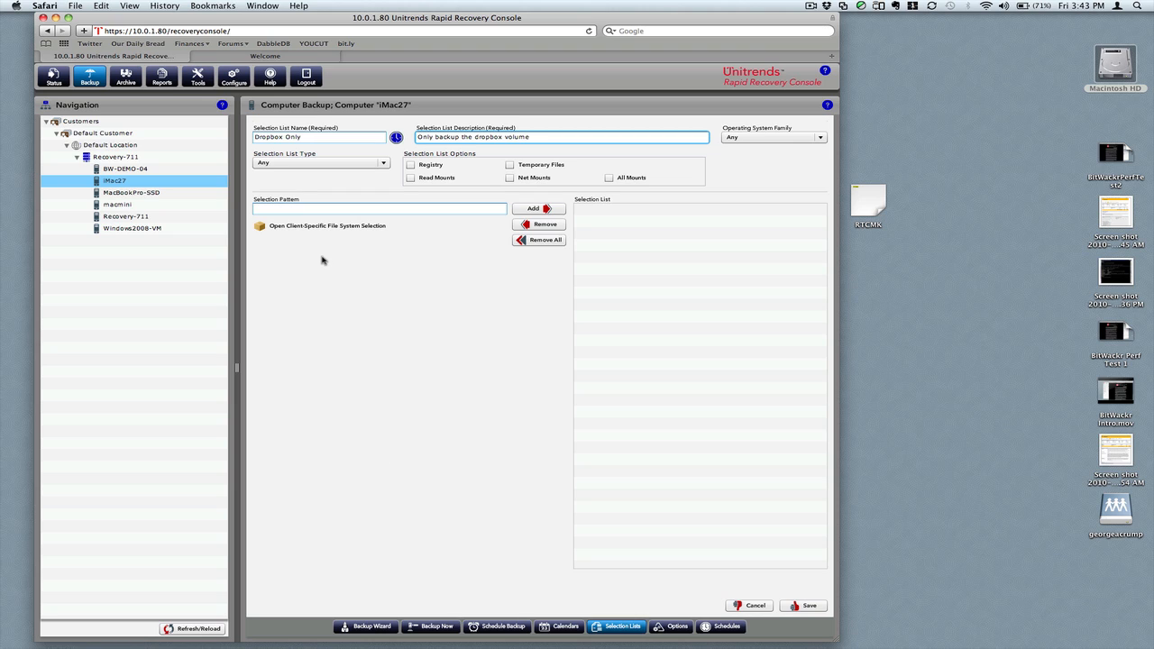
click(532, 136)
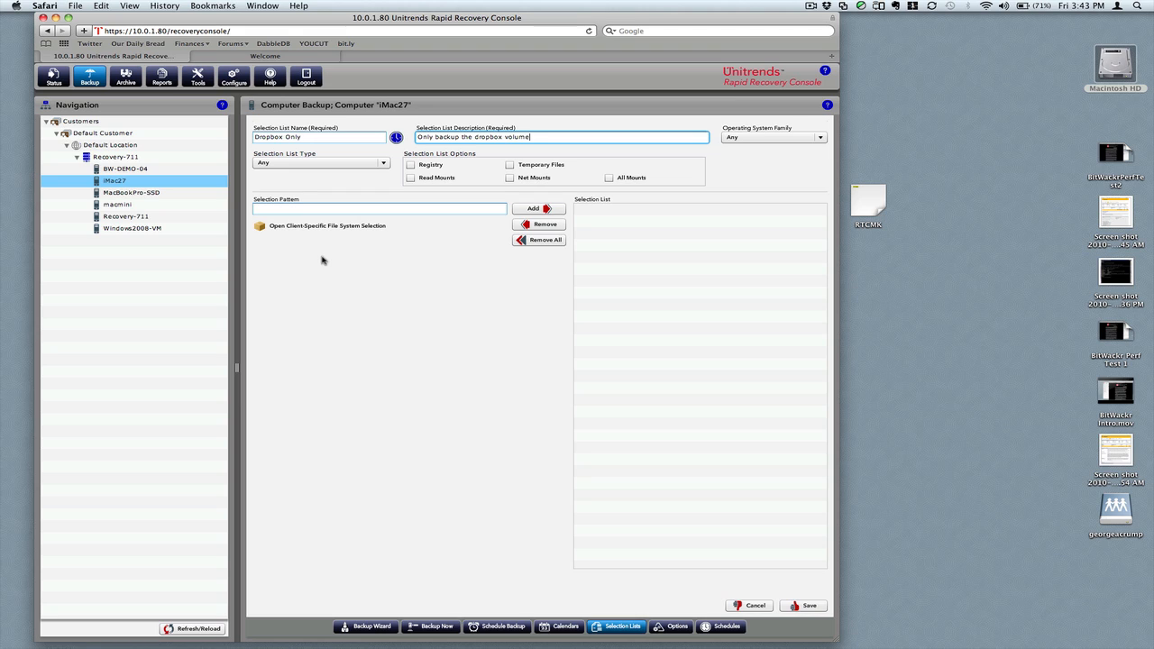
mouse_move(283, 254)
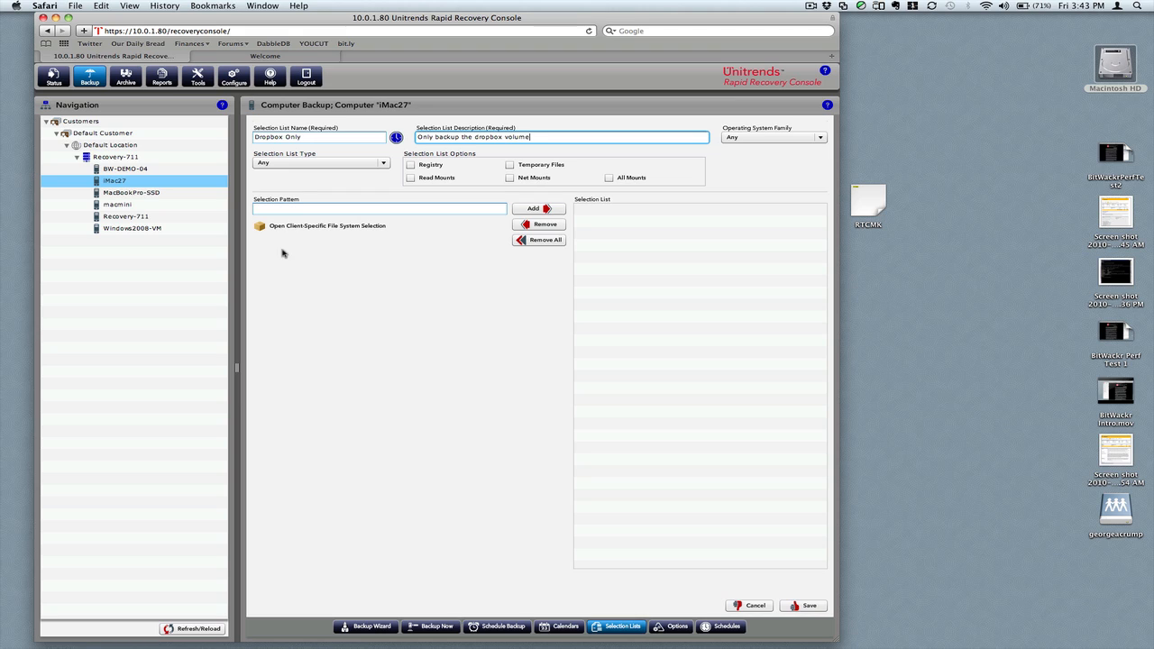
mouse_move(282, 252)
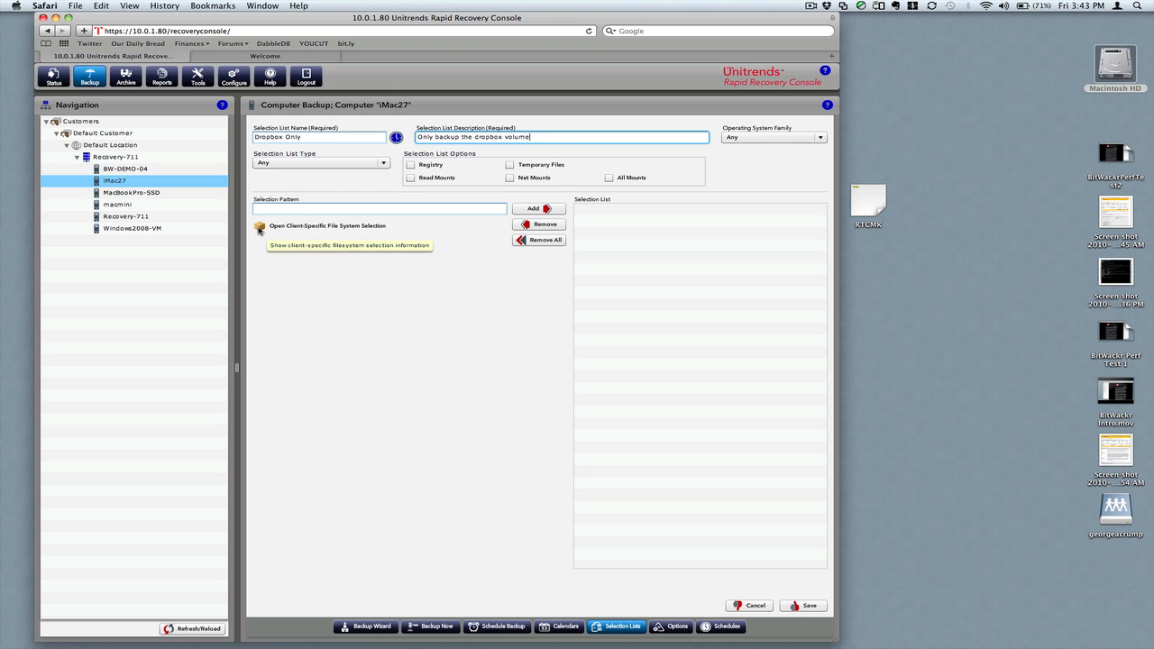
Make the list an Exclude type with /Volumes/Data/ from iMac27's file system as the pattern
click(326, 225)
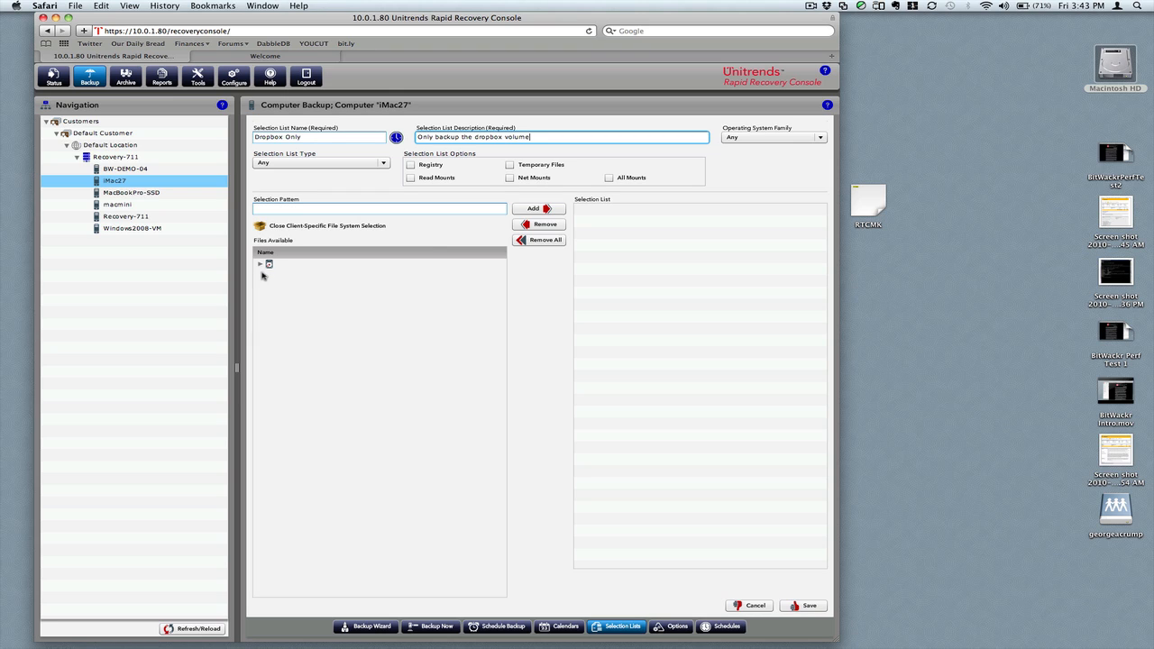
click(259, 263)
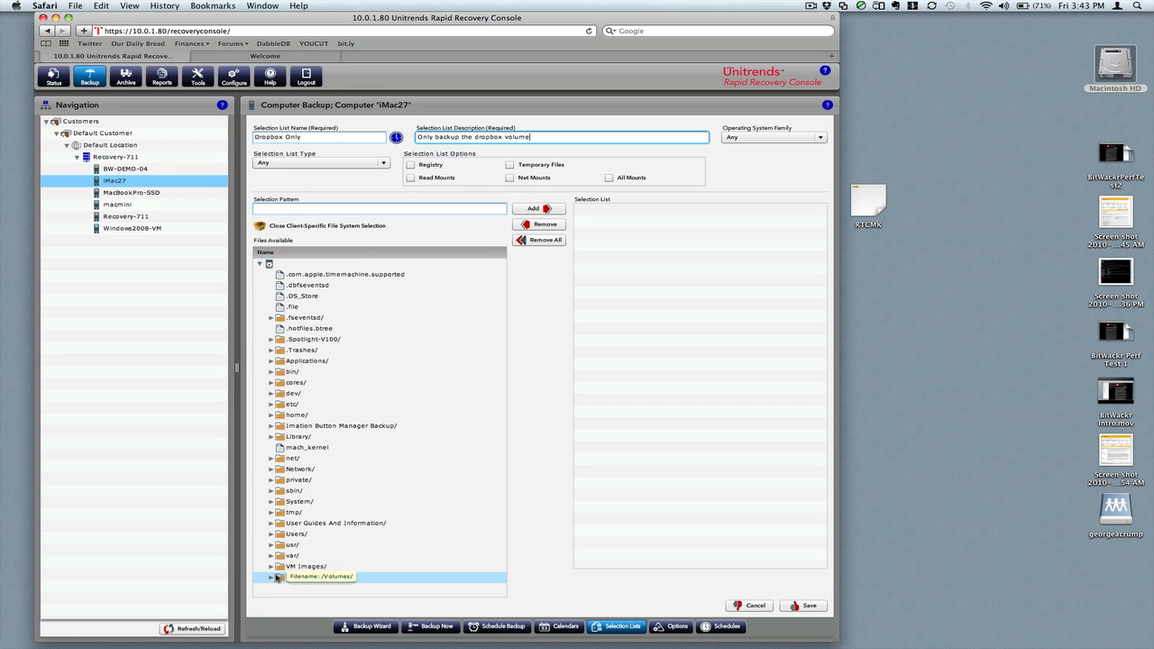
click(271, 577)
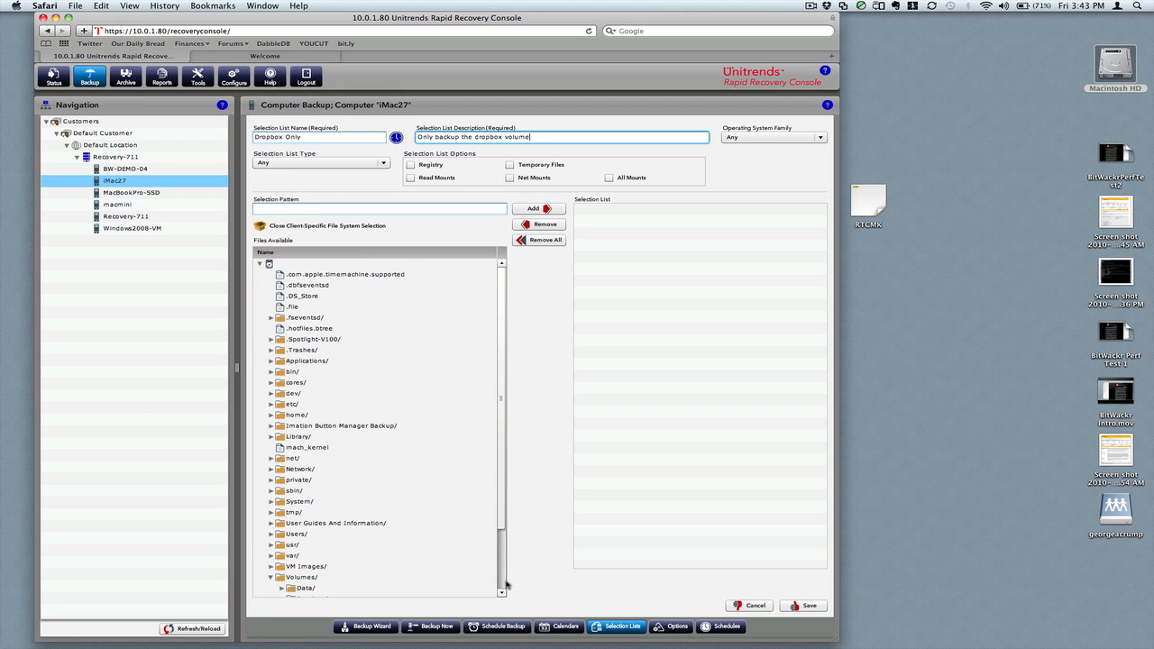
scroll(down, 3)
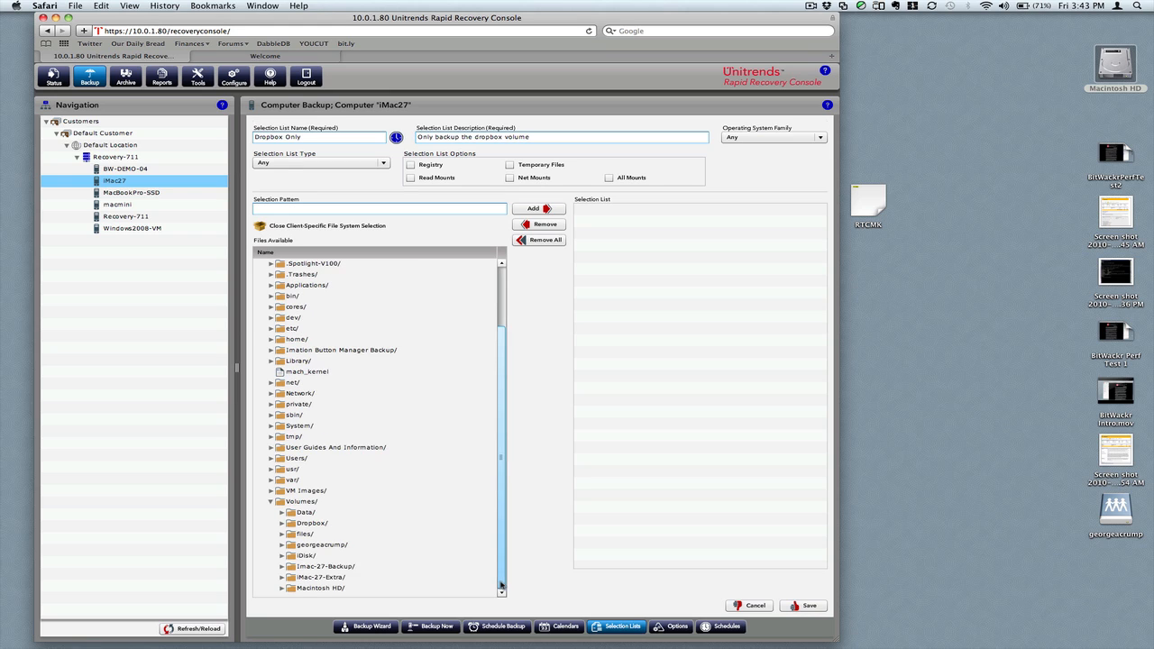
click(305, 513)
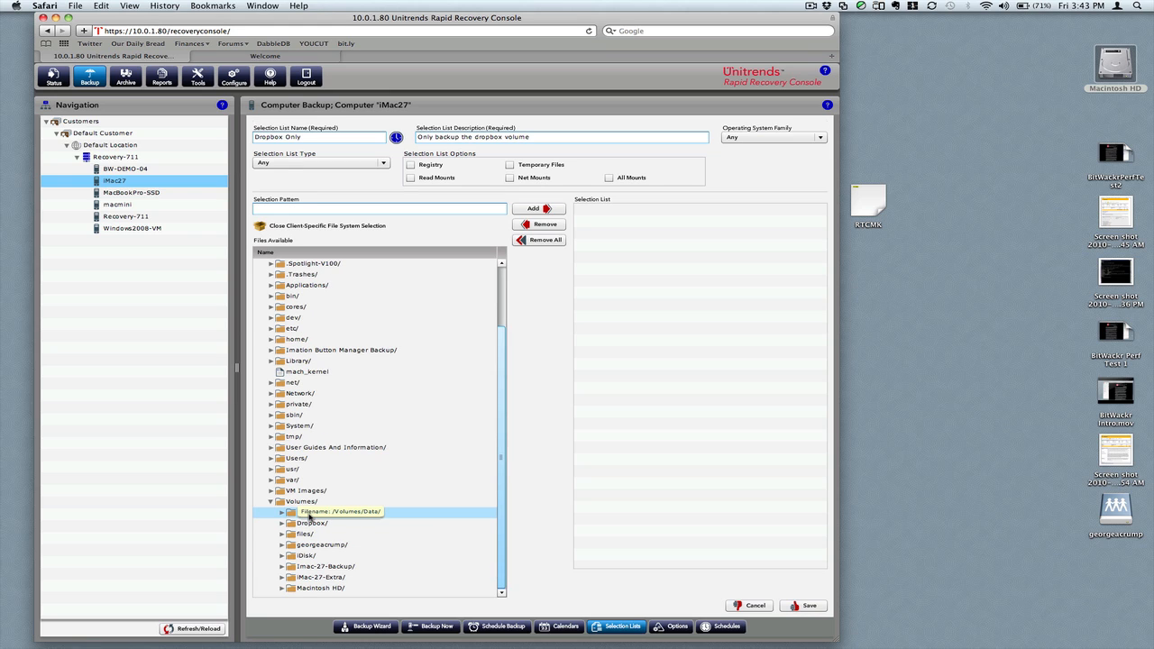
click(307, 512)
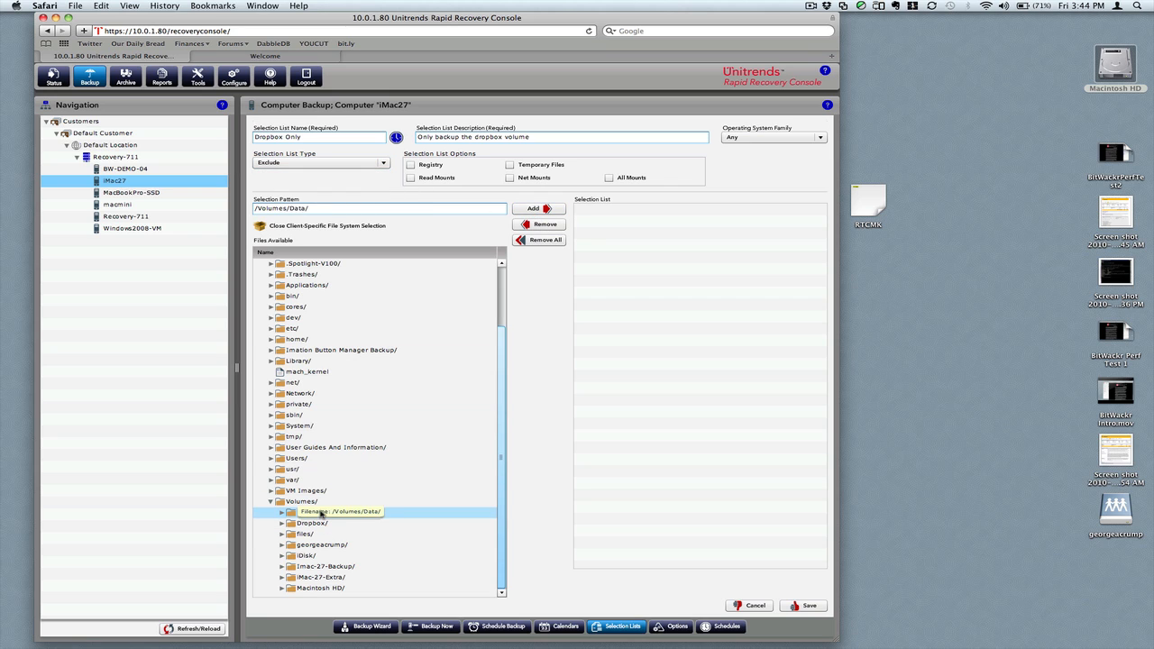
Add the Data, files, georgeacrump, iMac-27-Backup and Macintosh HD volumes to the exclusion list
click(533, 208)
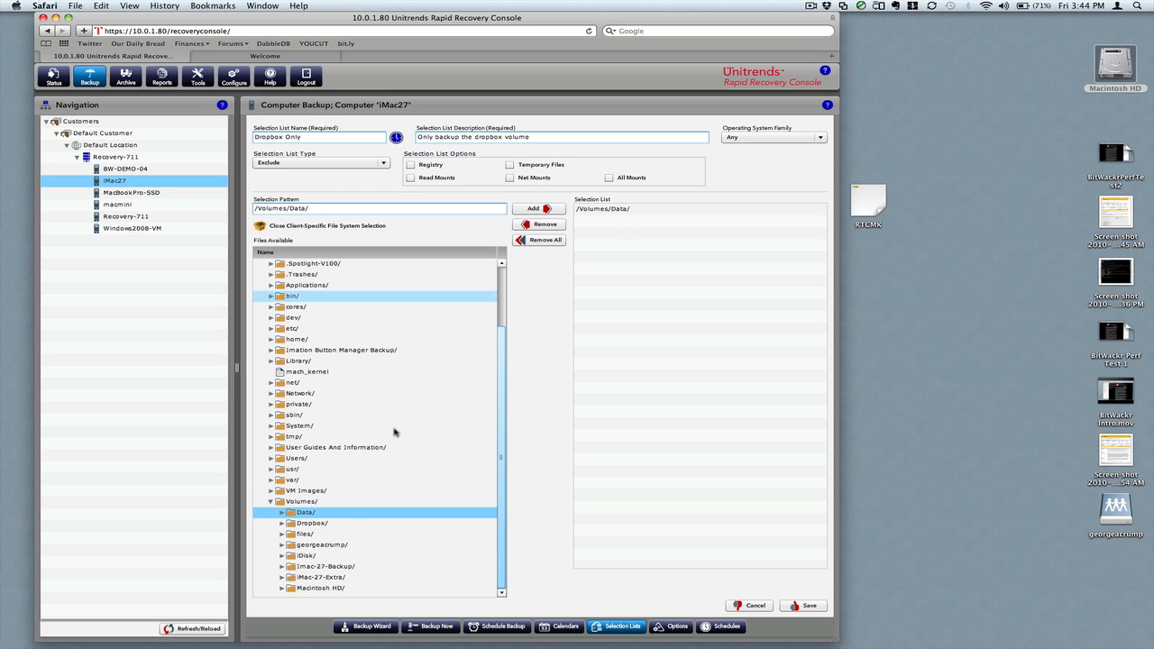
click(304, 534)
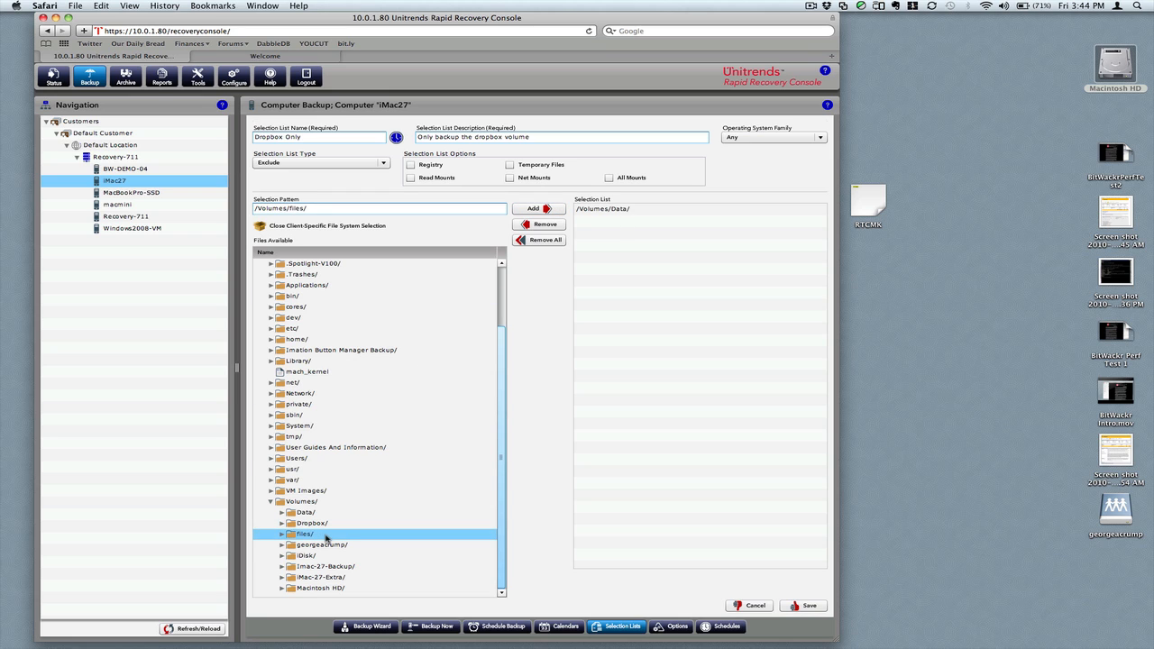
click(533, 208)
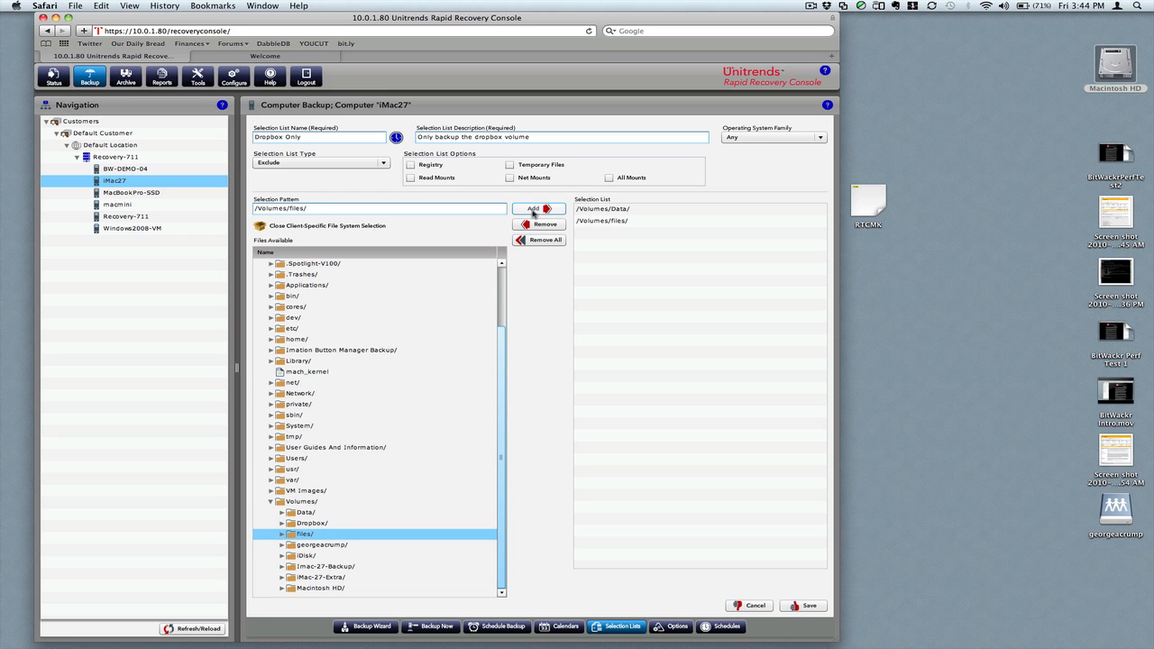
click(322, 545)
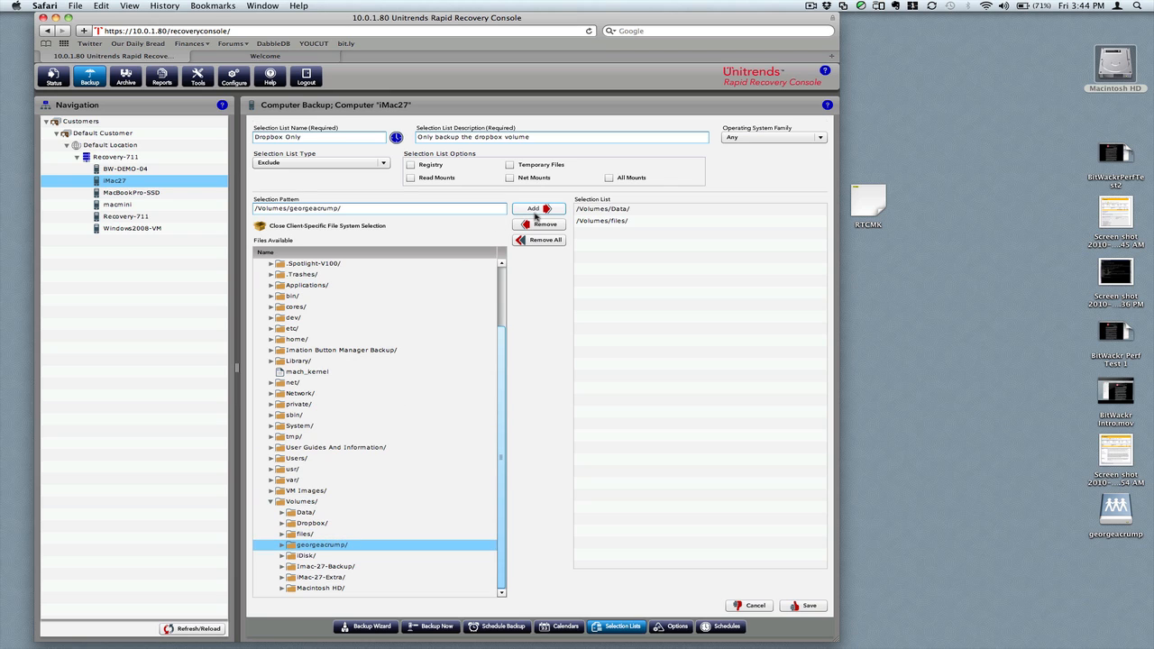
click(533, 208)
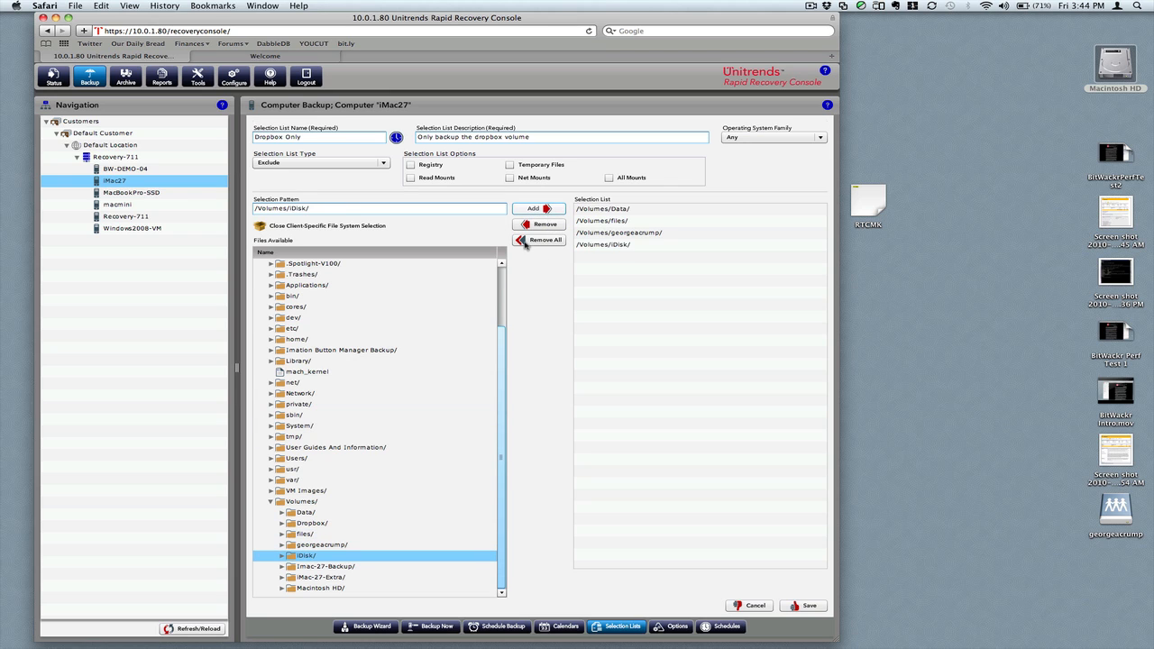
click(326, 566)
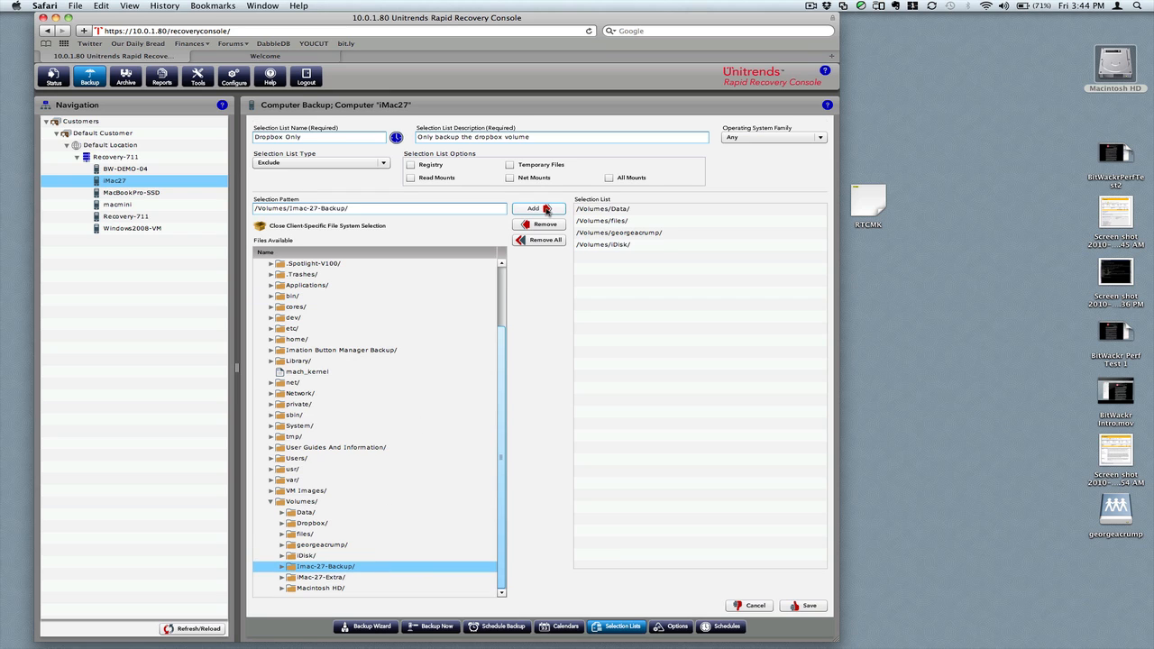
click(533, 209)
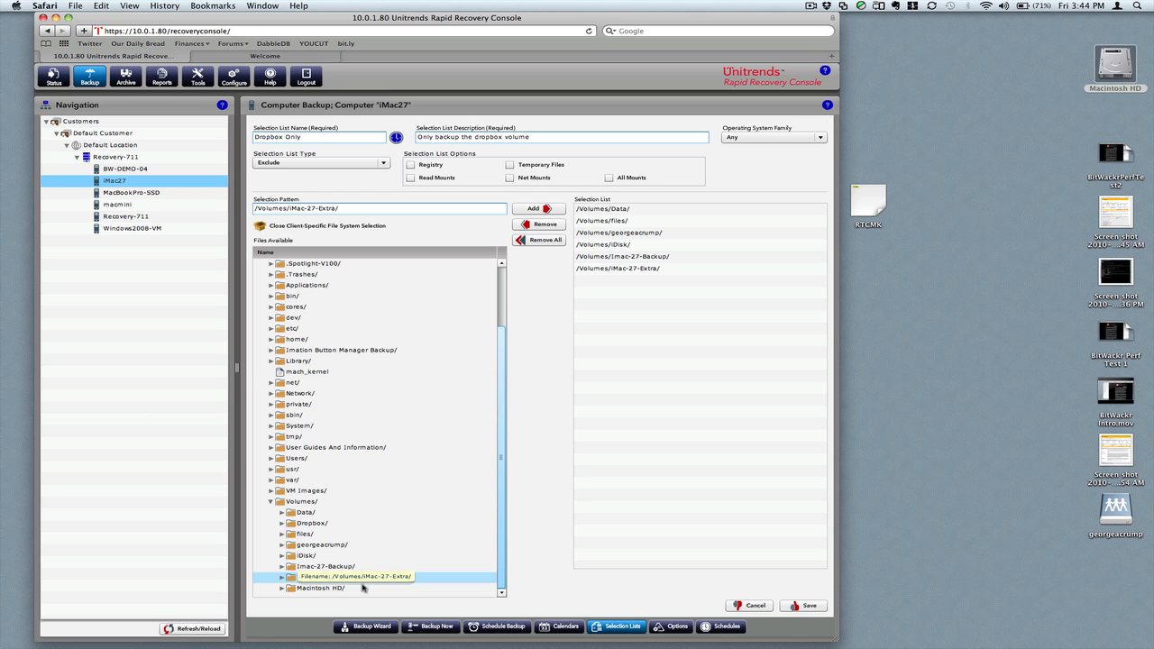
click(321, 588)
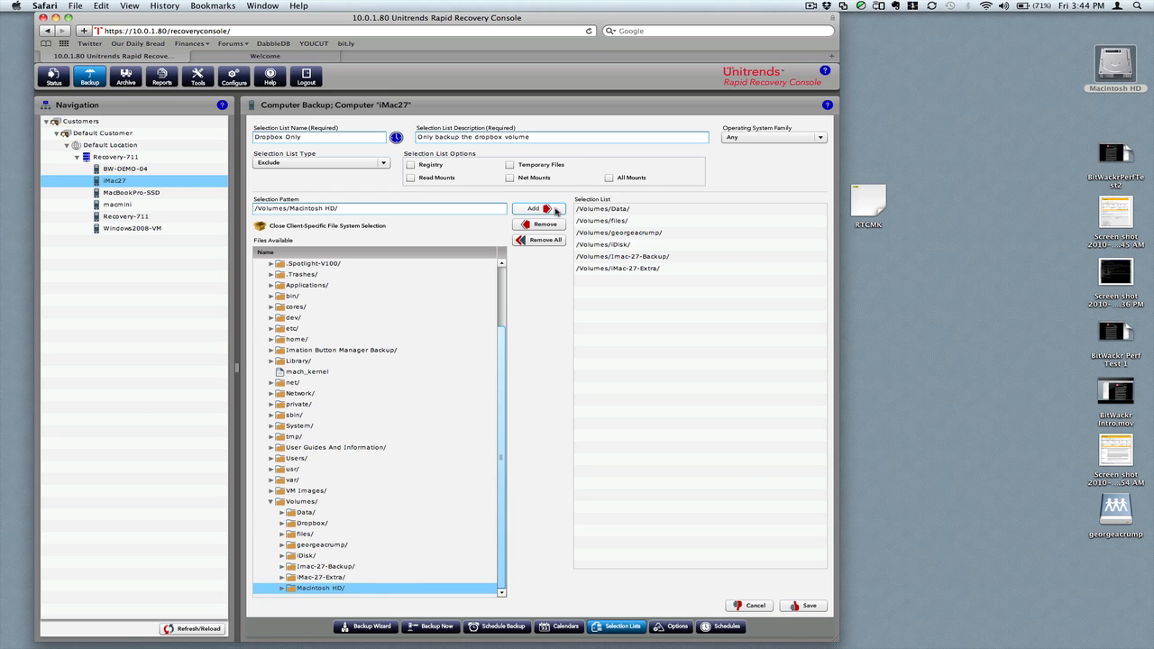
click(533, 208)
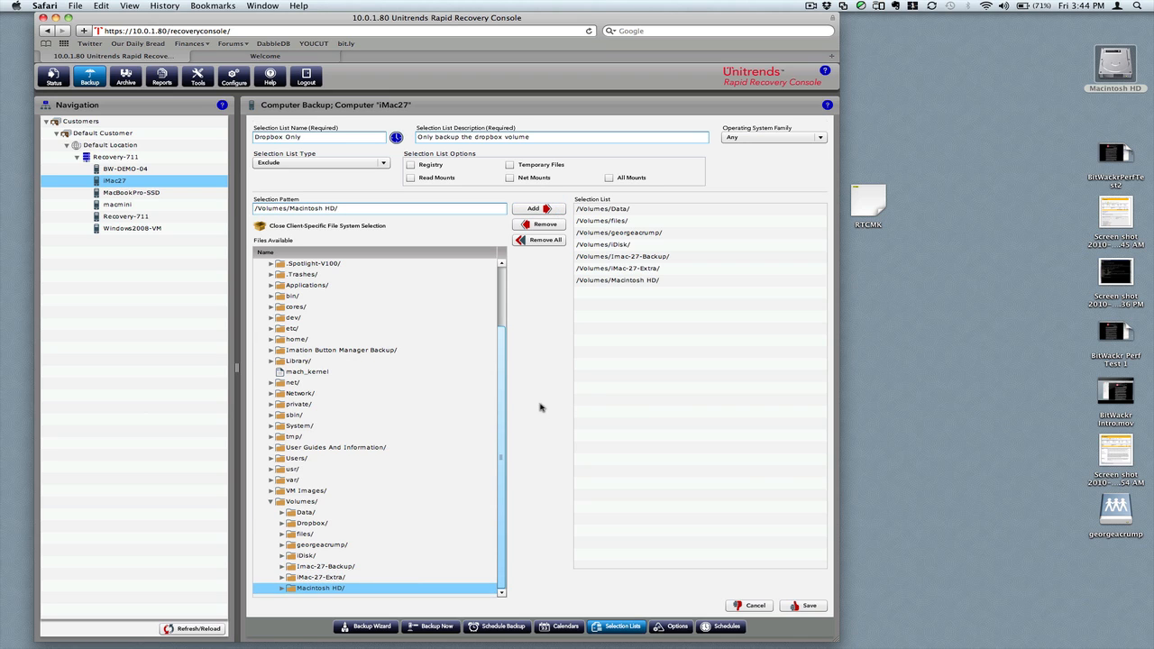
click(306, 284)
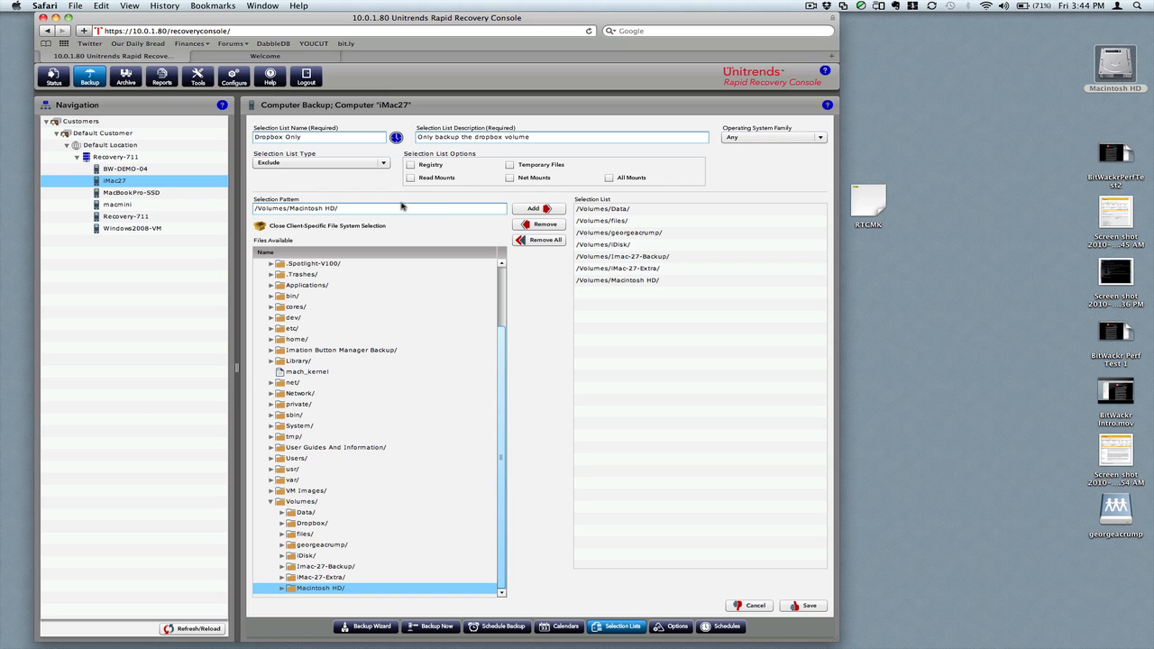
mouse_move(545, 380)
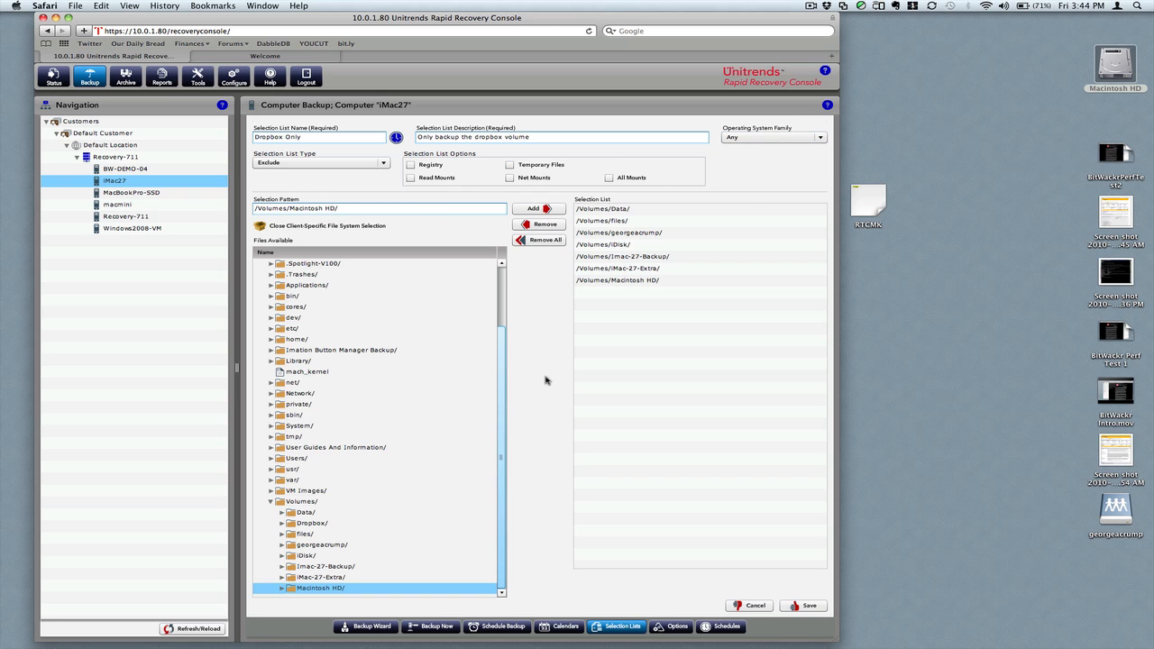
Rename the list to 'Dropbox Only - iMac27' and save it
click(319, 137)
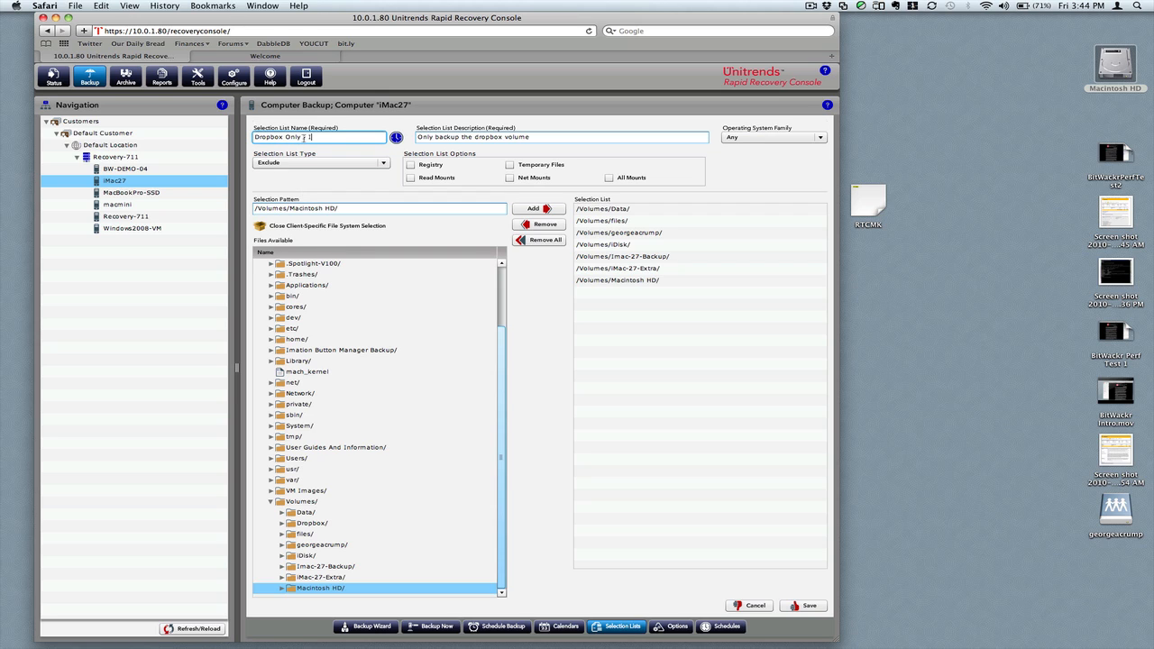
text(iMac27)
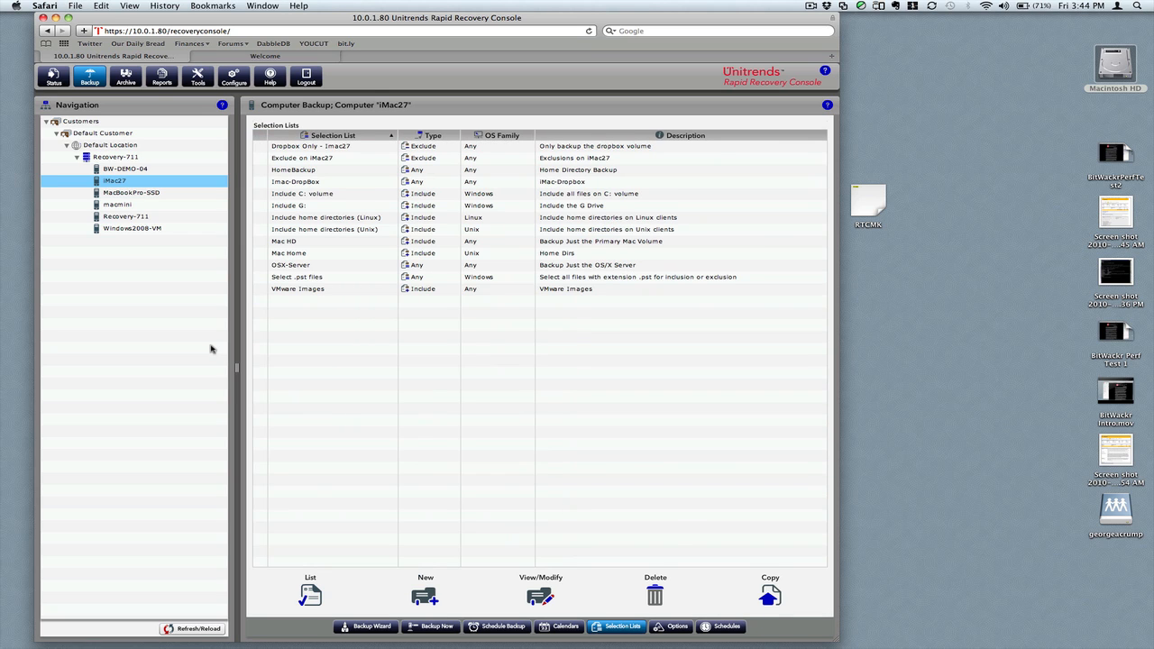
Create a macmini Exclude selection list named 'VM-Images', described 'VM Images Only'
click(117, 205)
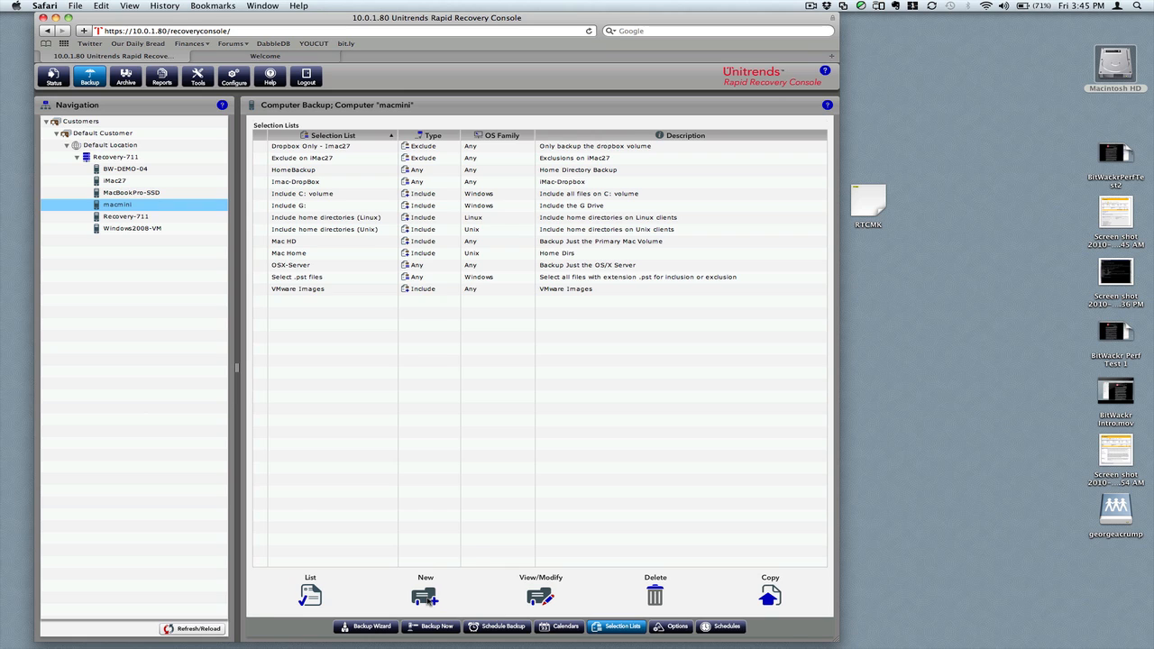
click(424, 591)
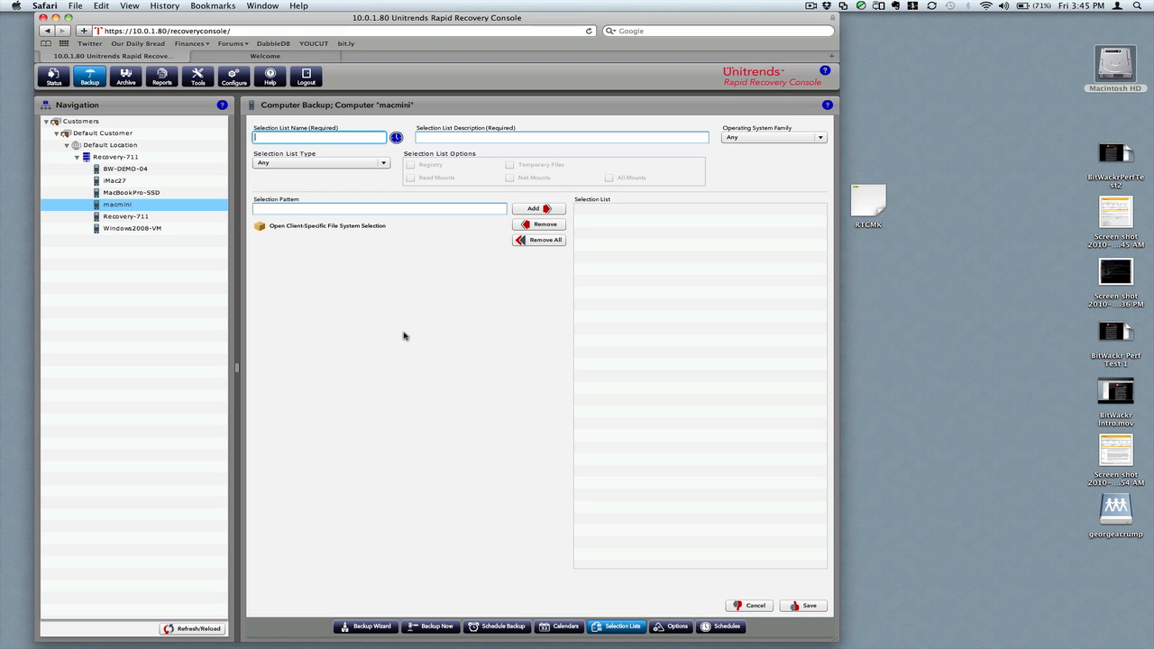
text(VM-Image)
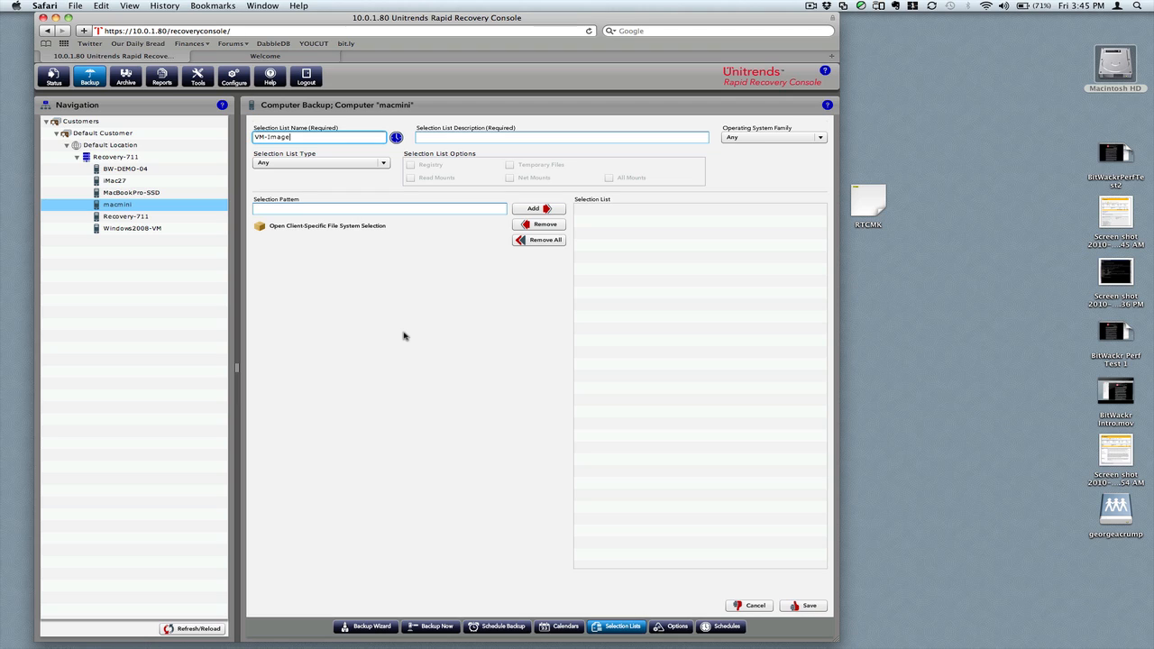
click(561, 137)
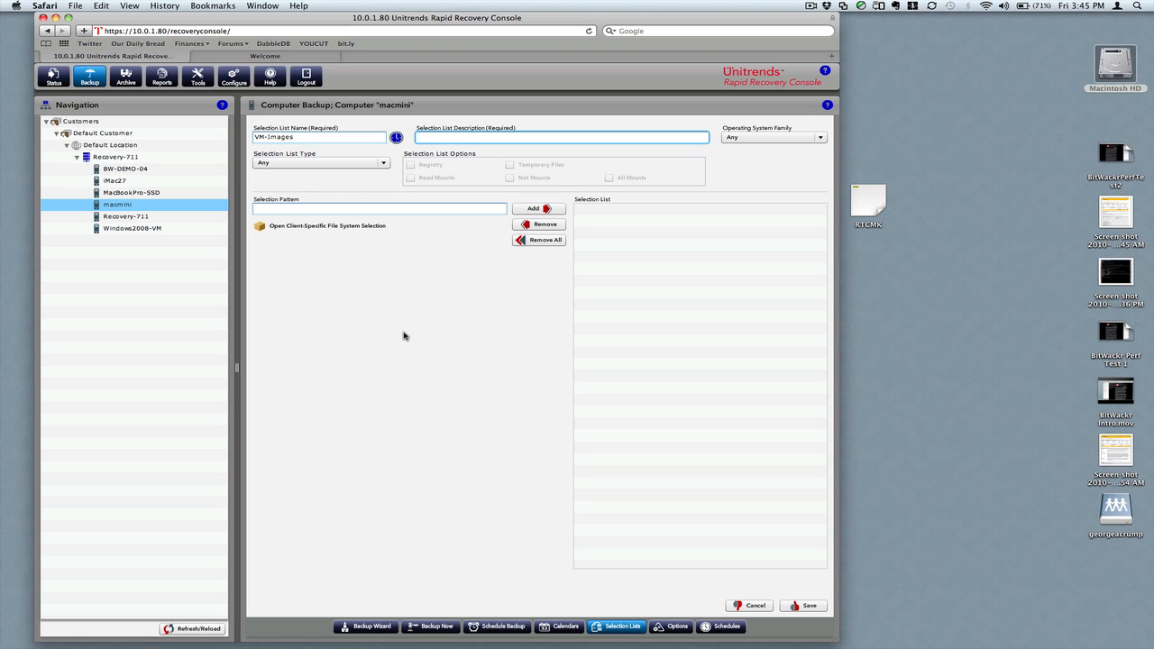
click(561, 136)
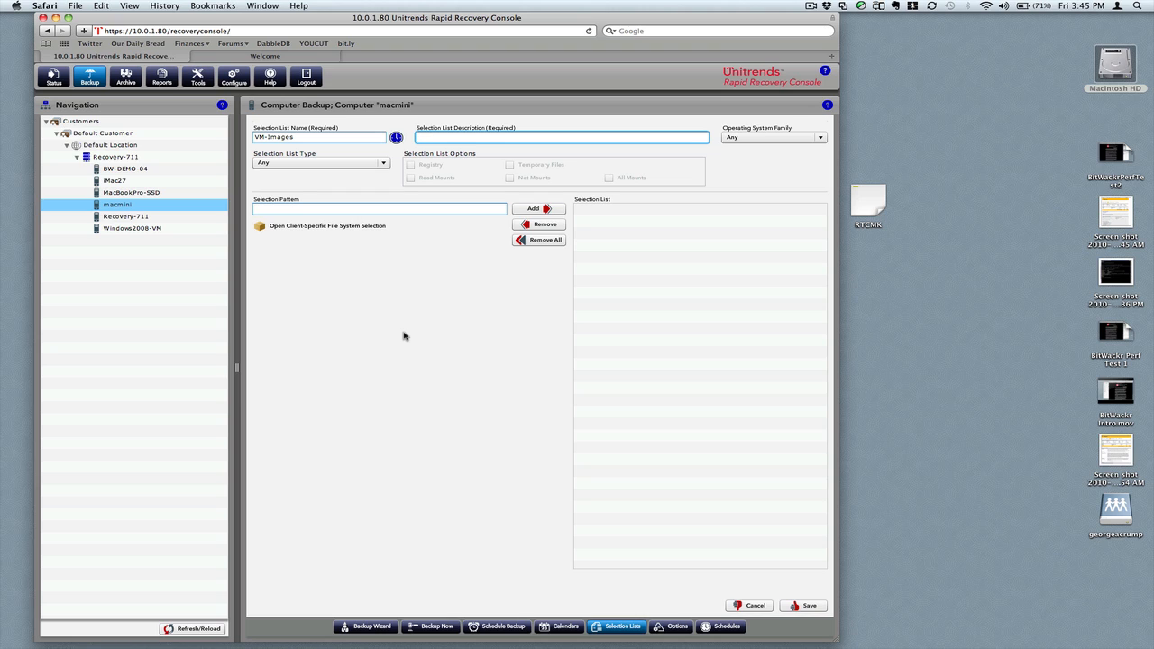
text(VM Images Only)
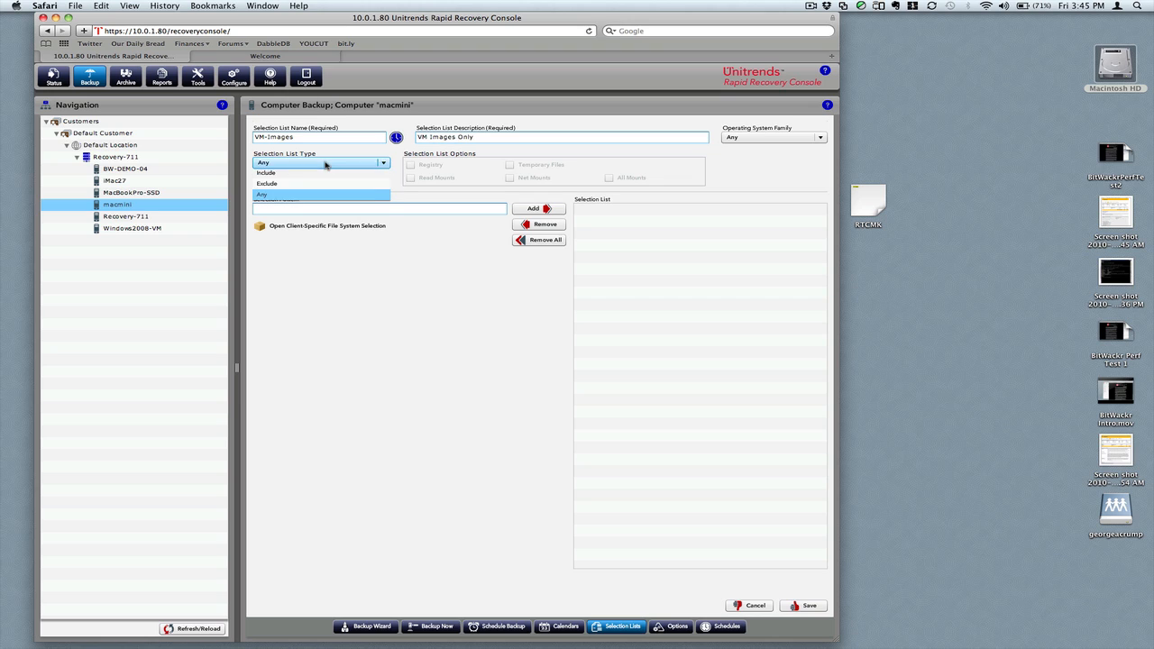
click(267, 183)
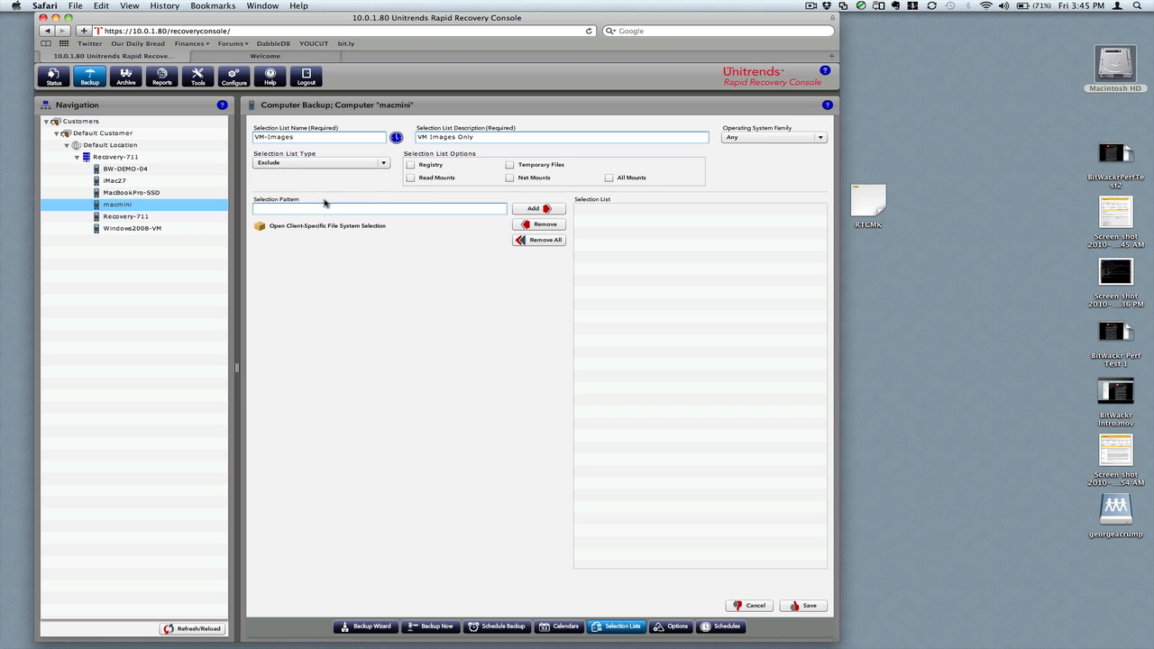
click(327, 226)
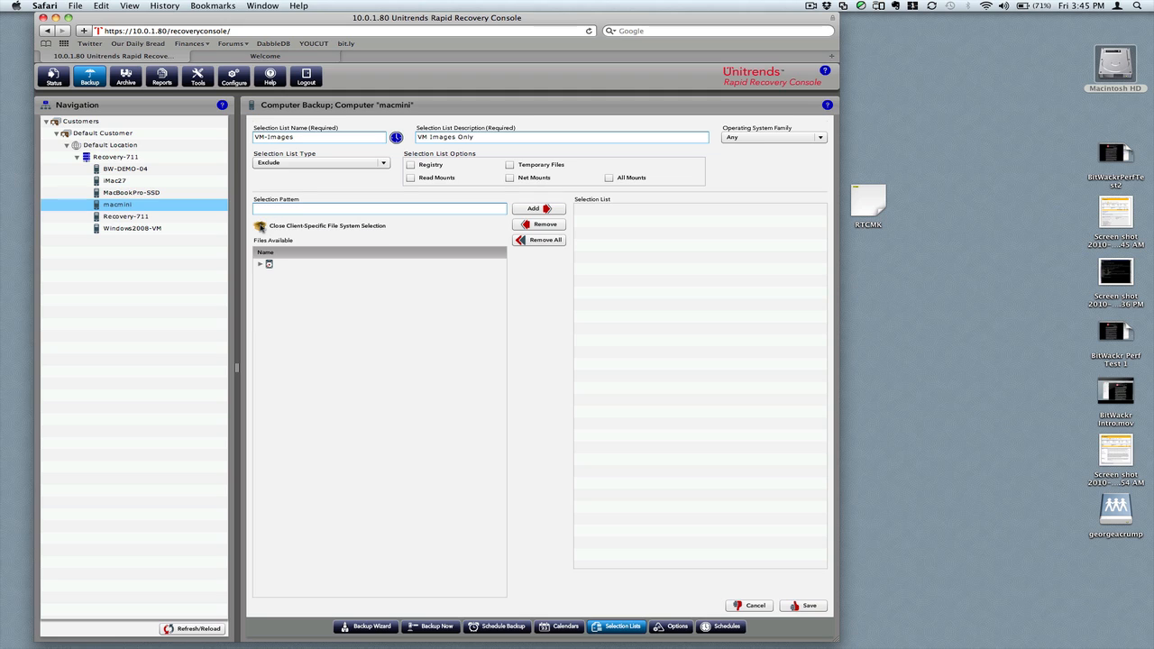
Add /Volumes/OSX-Server/ from macmini's file system to the VM-Images exclusion list
click(261, 263)
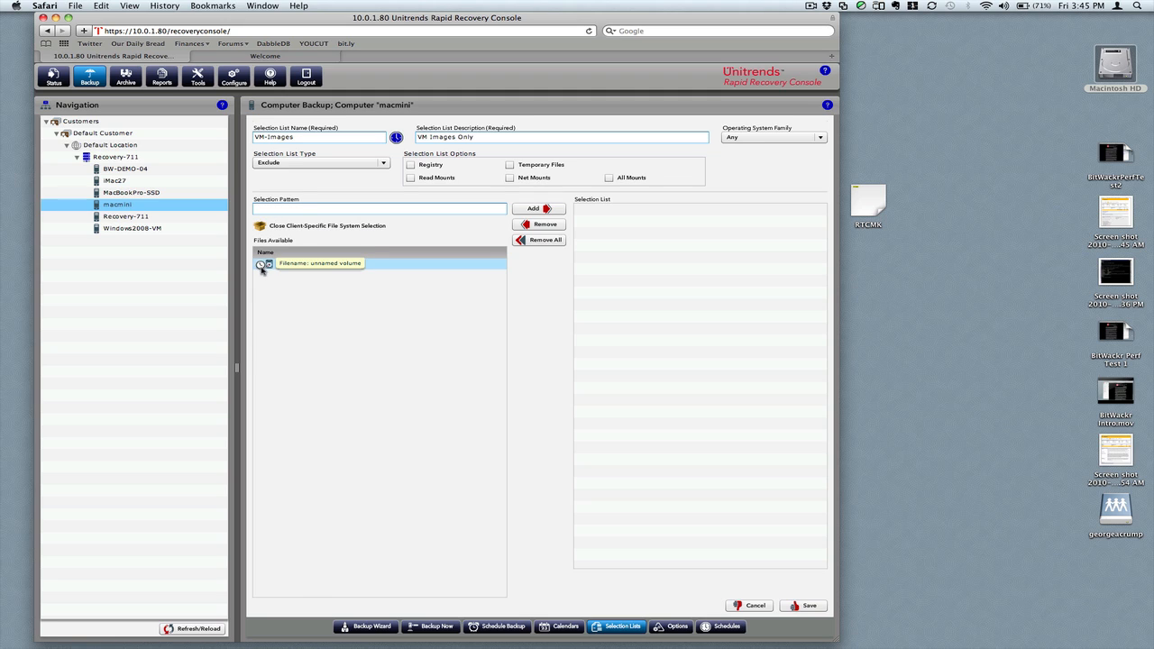
click(261, 263)
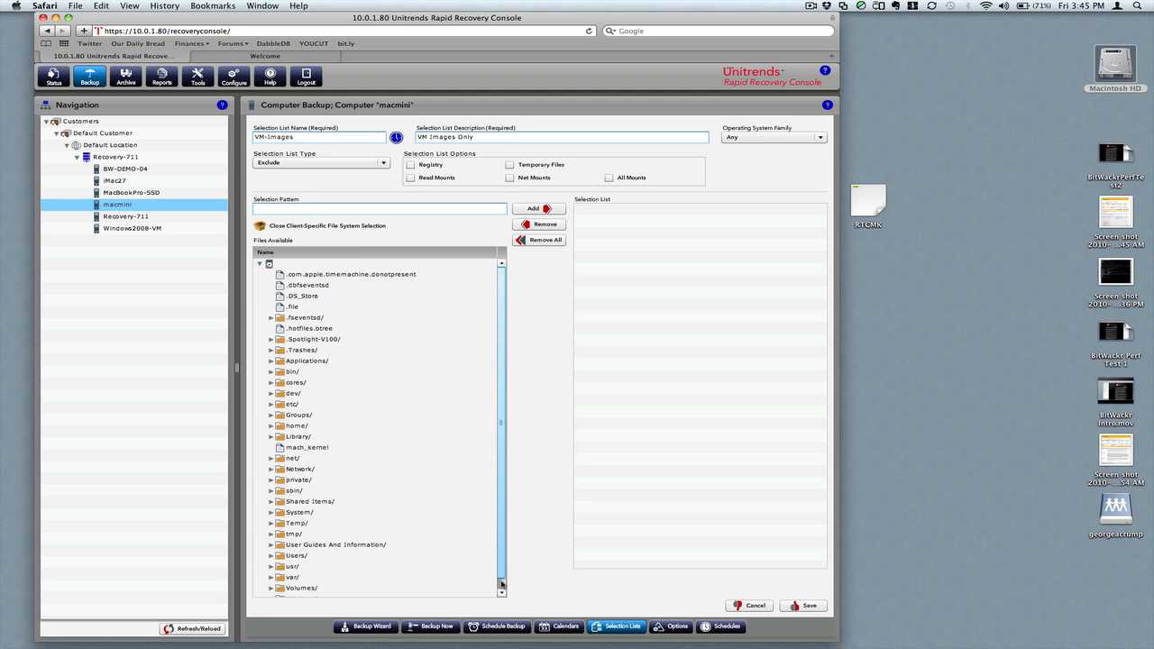
click(301, 587)
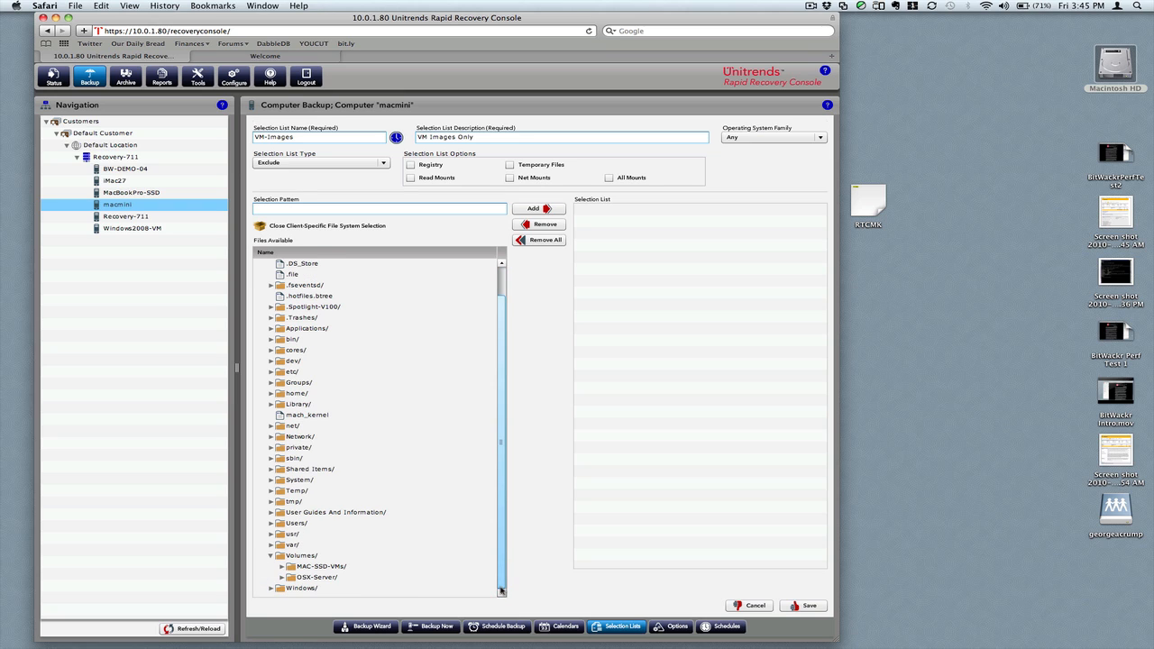
click(322, 577)
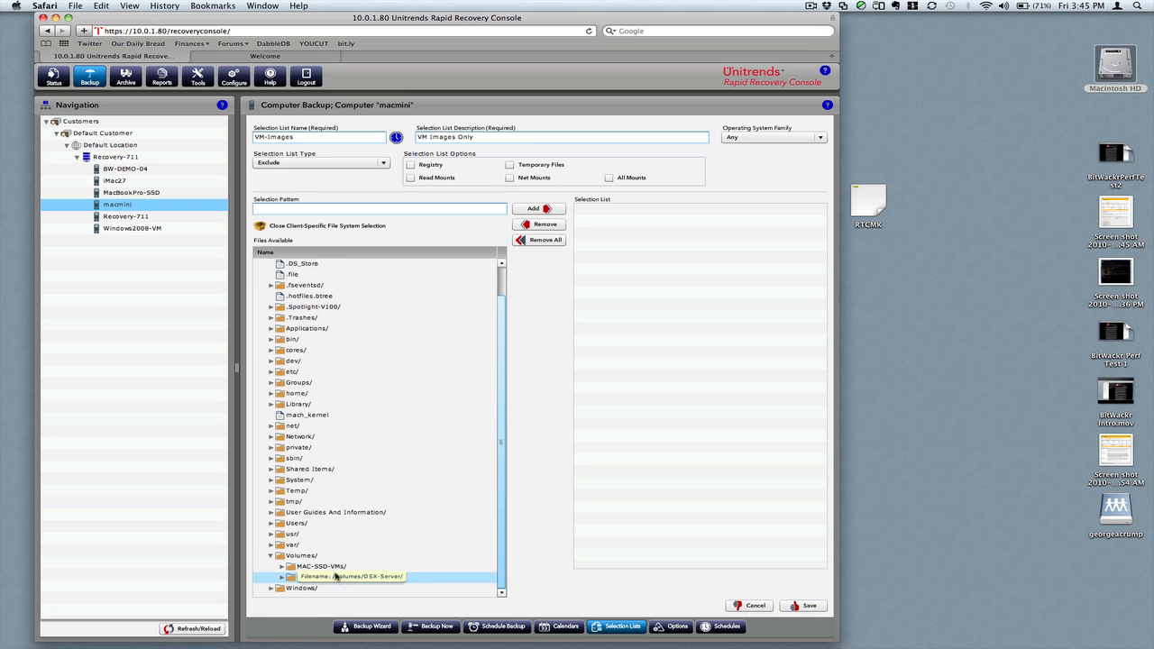
click(339, 578)
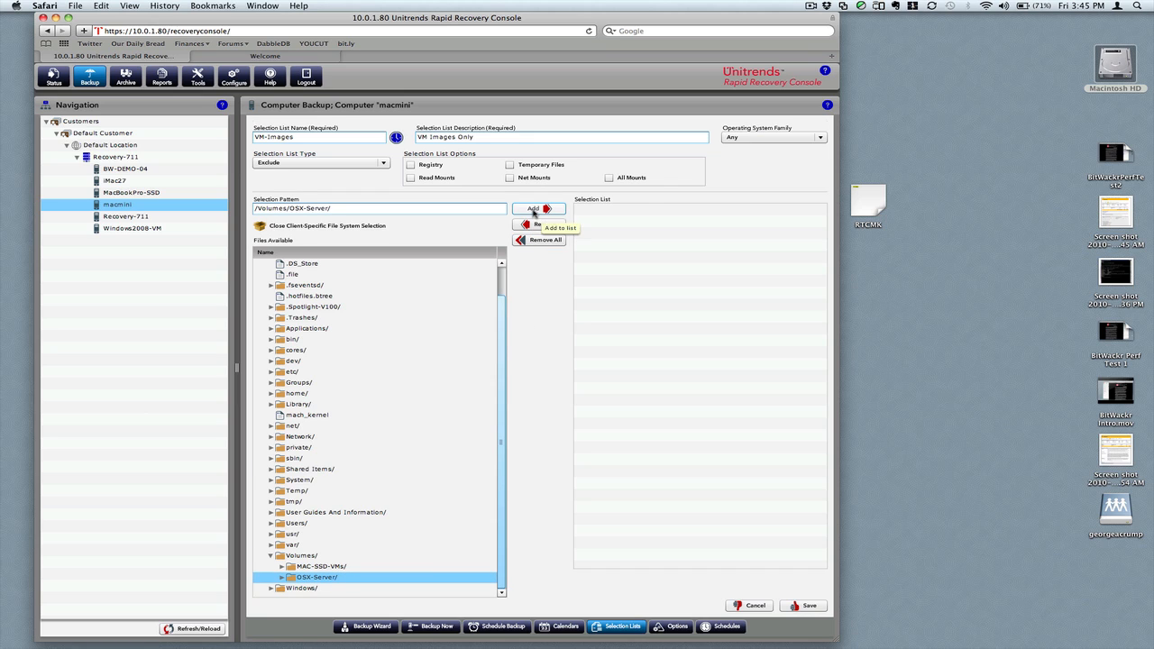
click(534, 209)
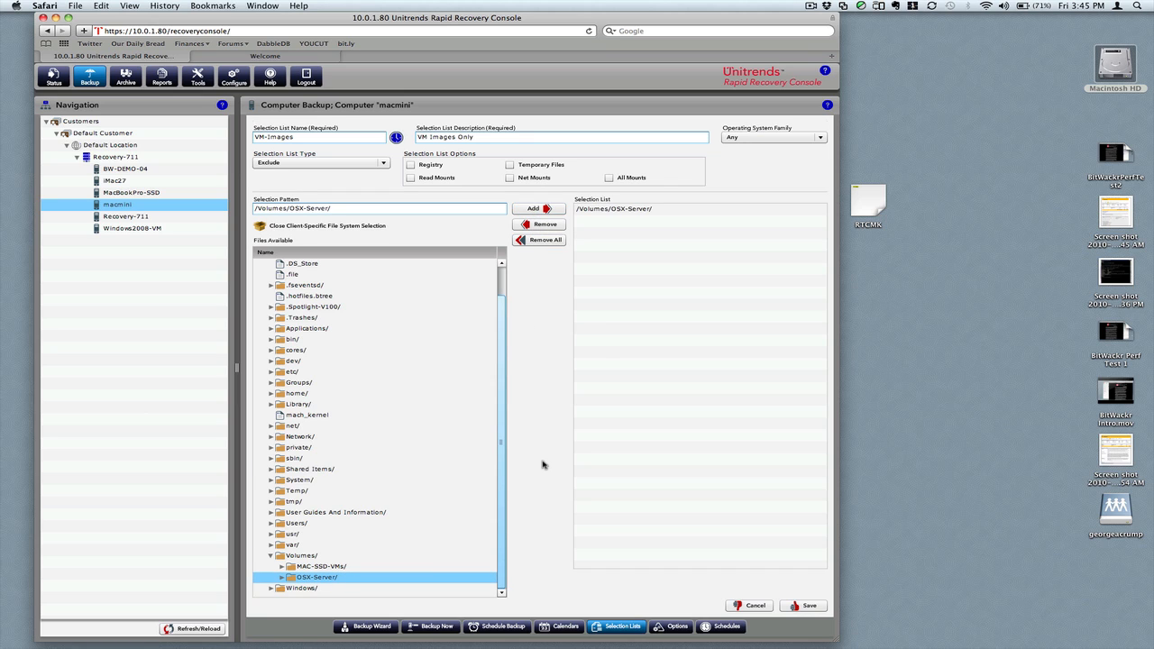
mouse_move(805, 605)
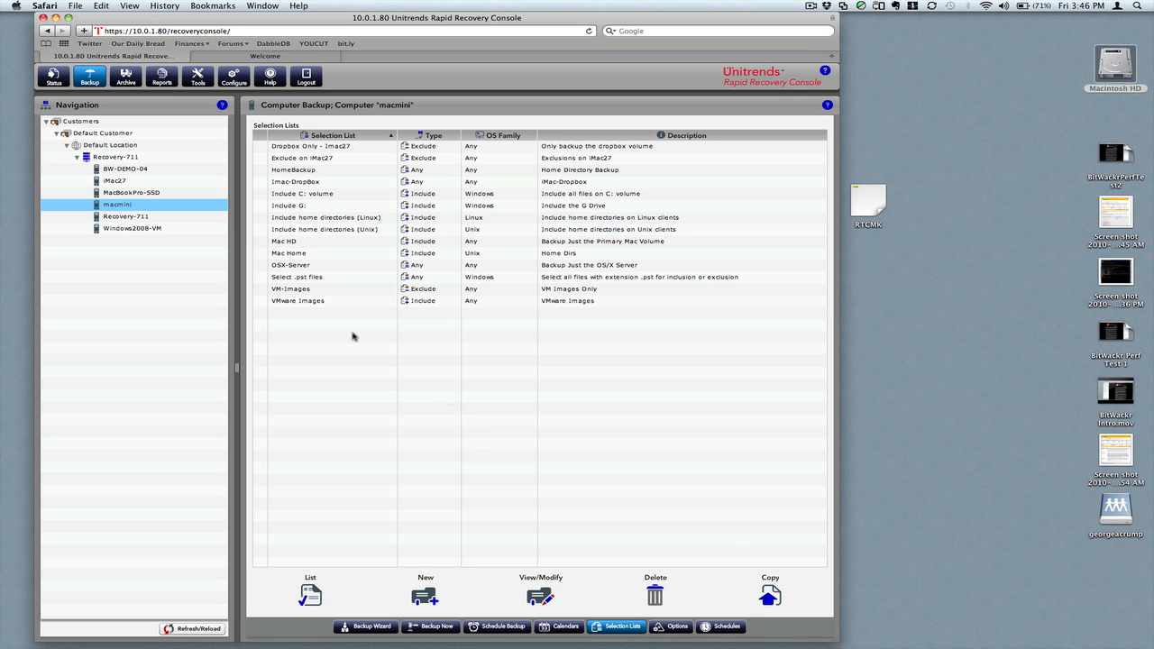
Save the VM-Images list and begin a new scheduled backup for macmini
click(290, 289)
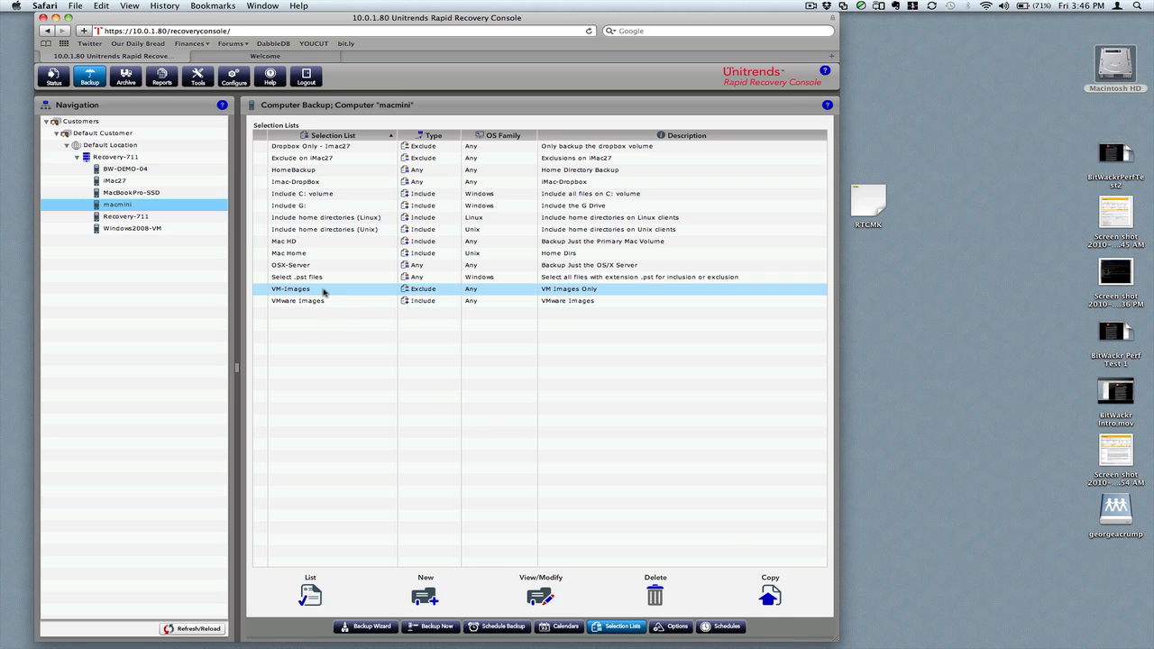
click(297, 300)
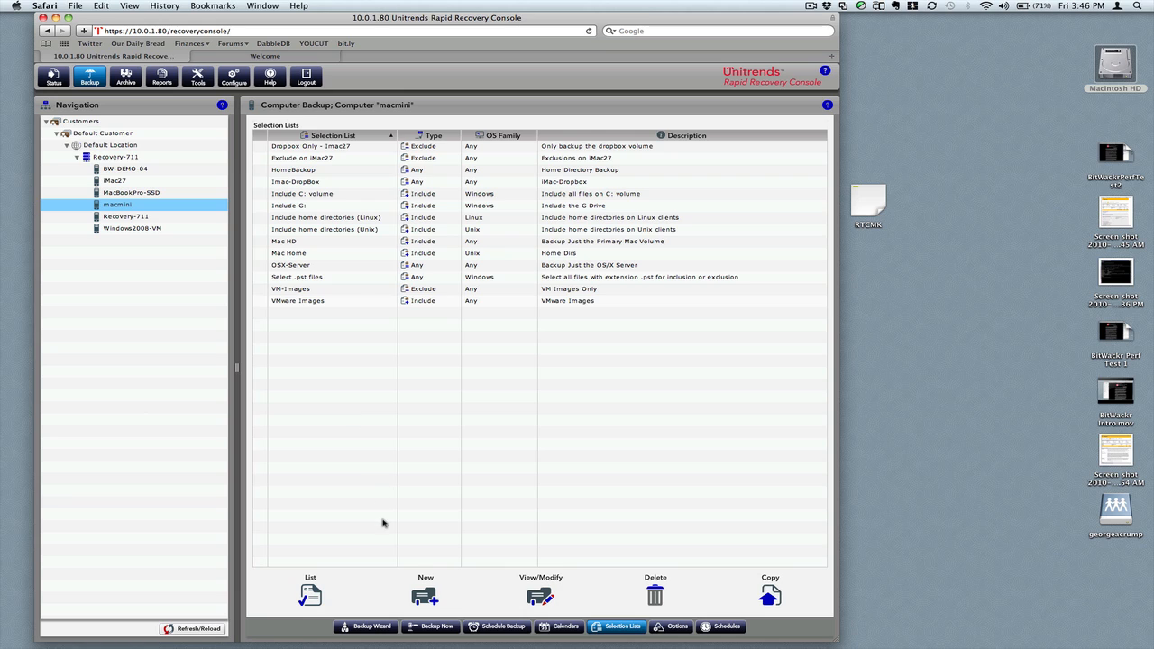
mouse_move(473, 581)
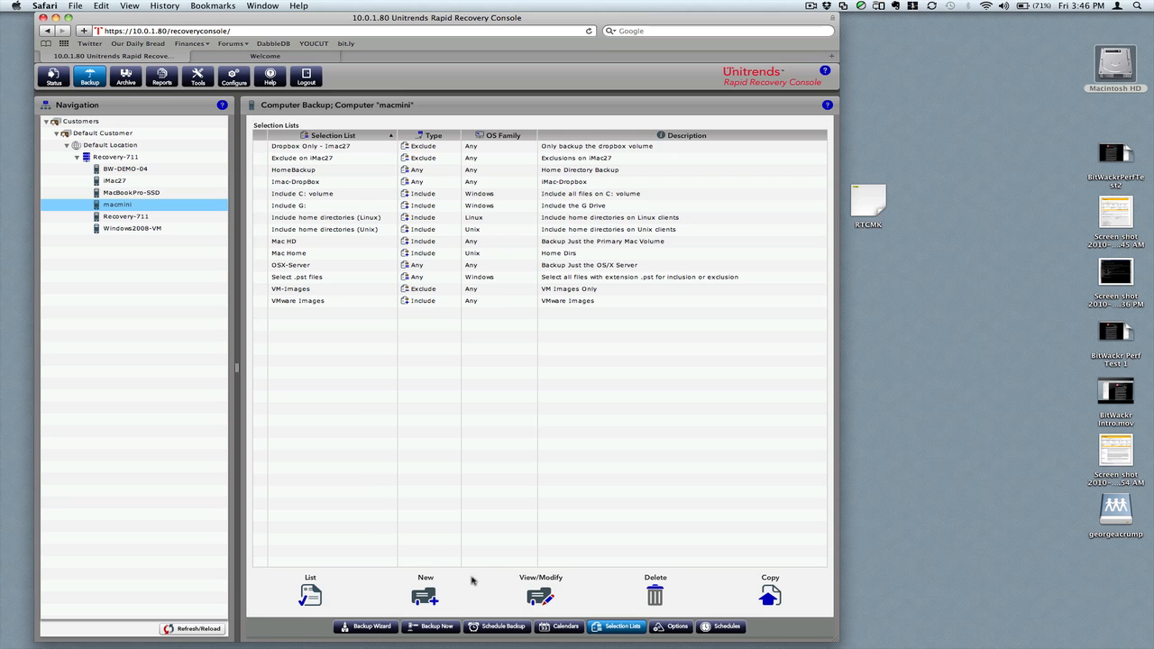
mouse_move(496, 626)
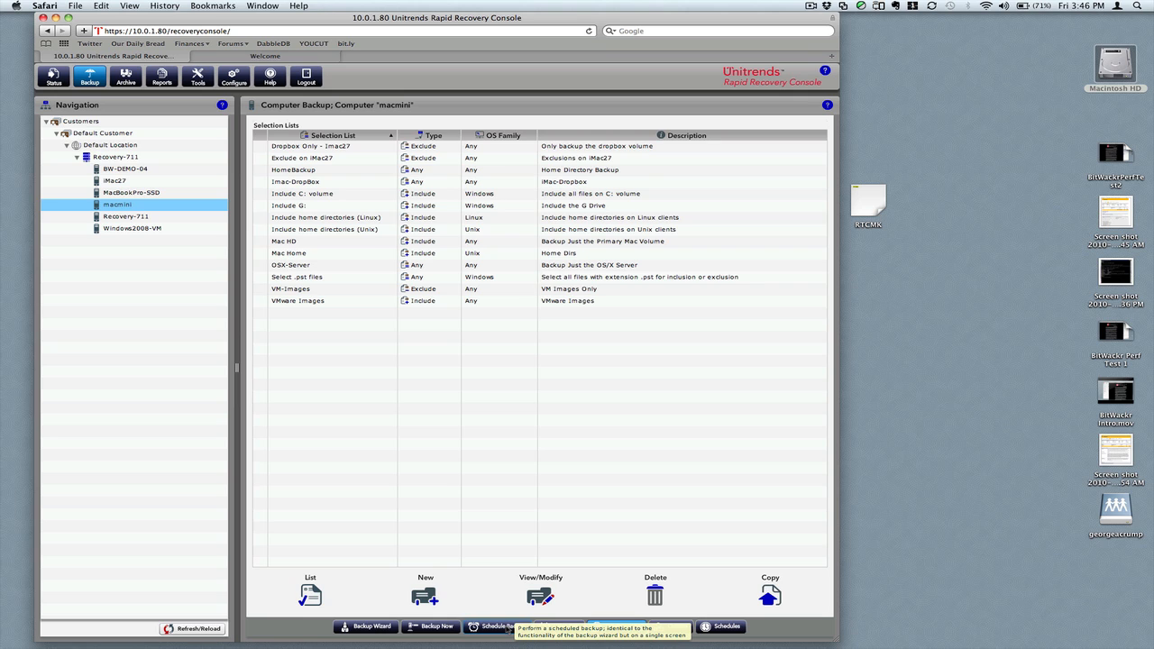
click(496, 626)
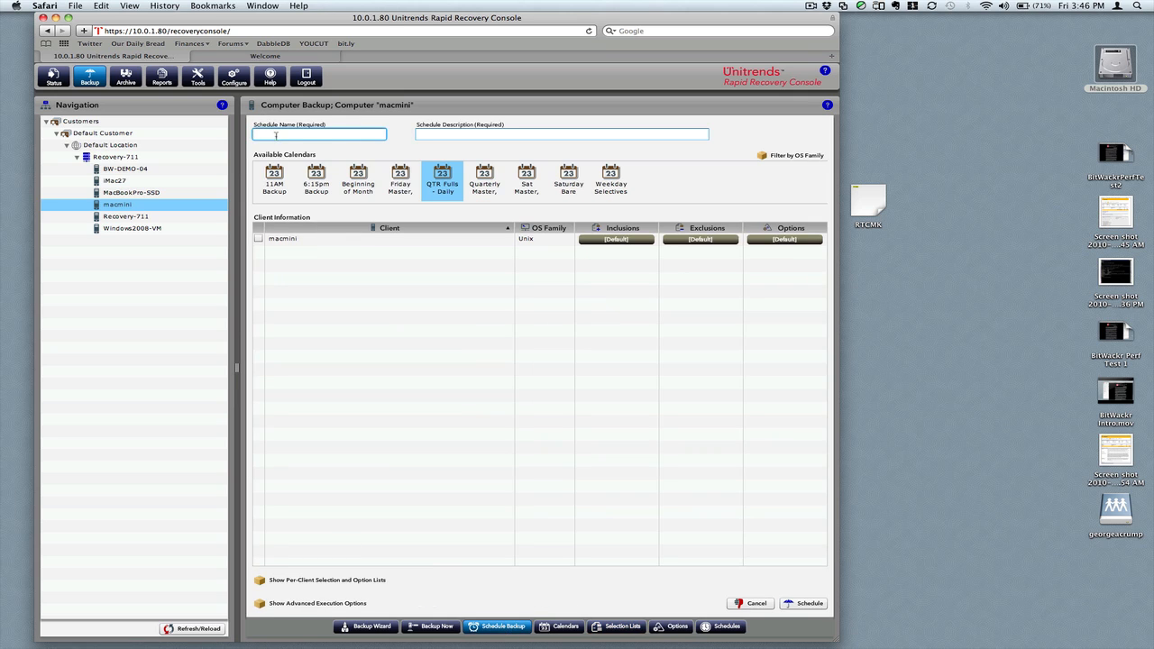
mouse_move(442, 181)
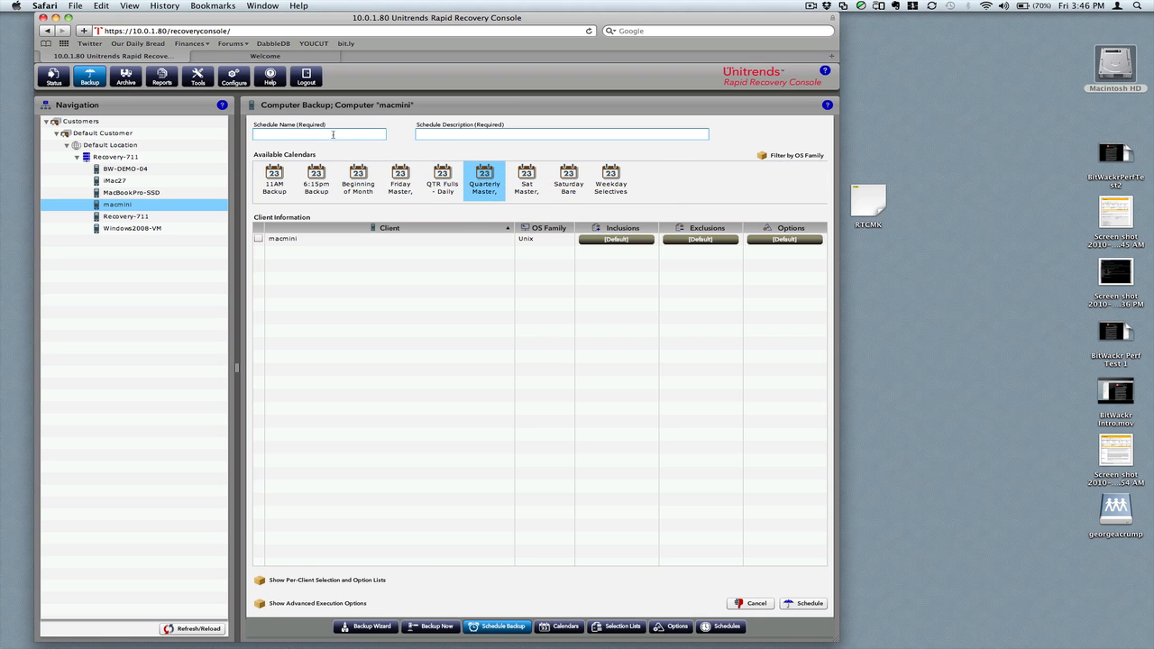
Name the schedule 'DB-VMs' with description 'Backup dropbox and VM volumes', then list Recovery-711's clients
click(320, 134)
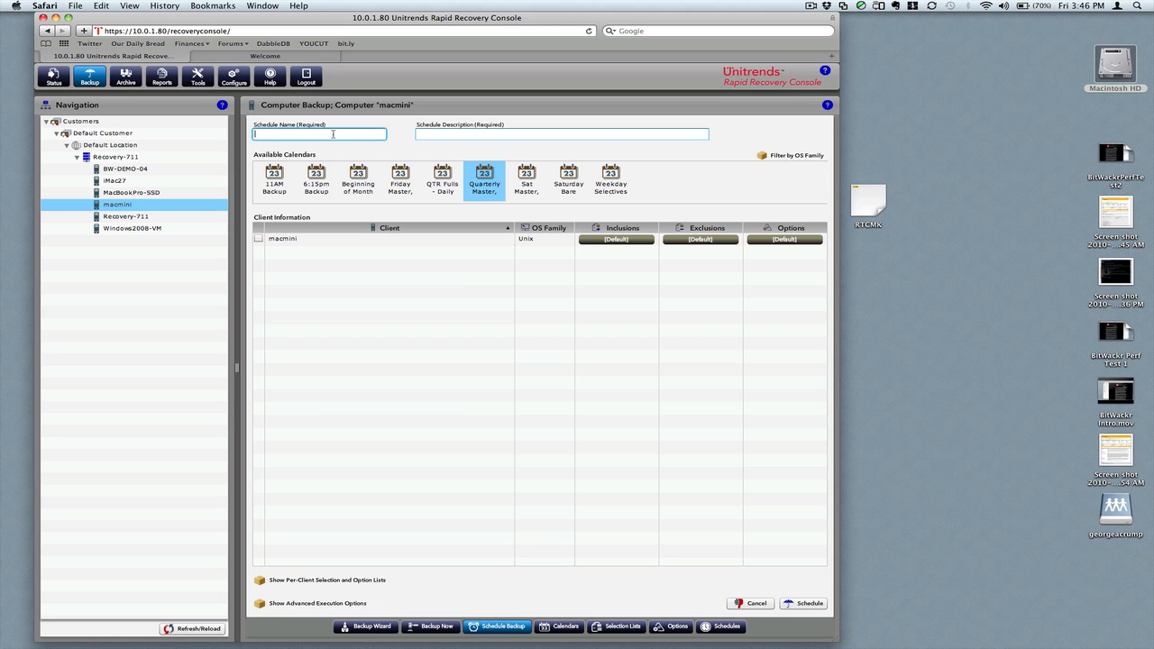
text(DB-)
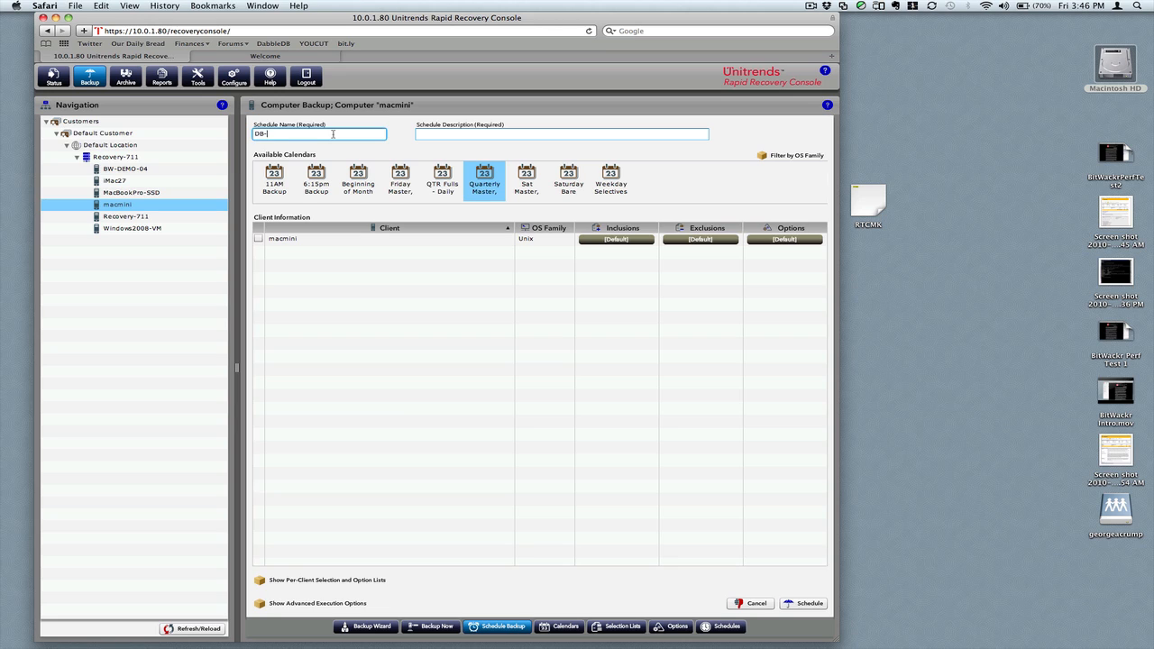
text(VMs)
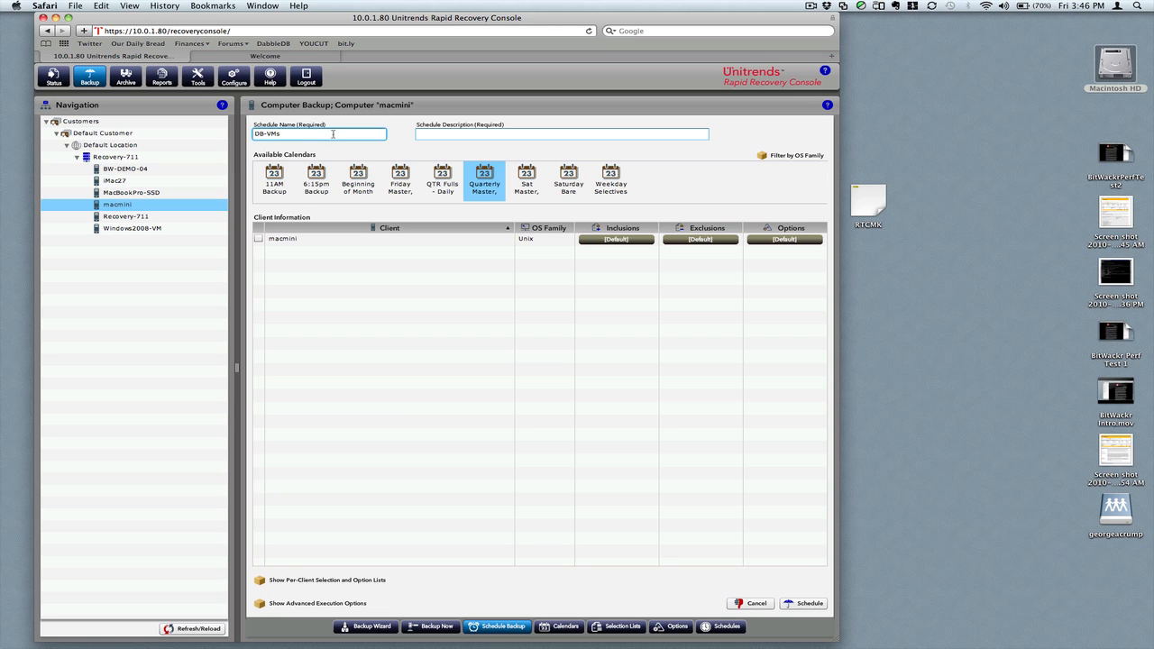
text(Ba)
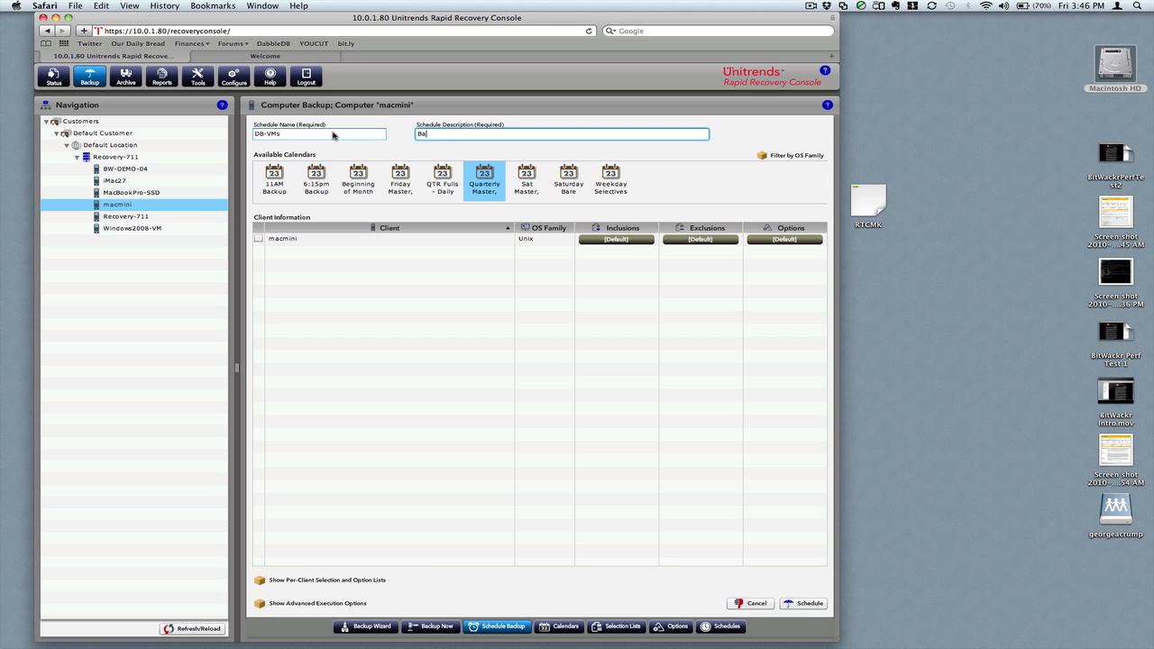
text(ckup dropbox and)
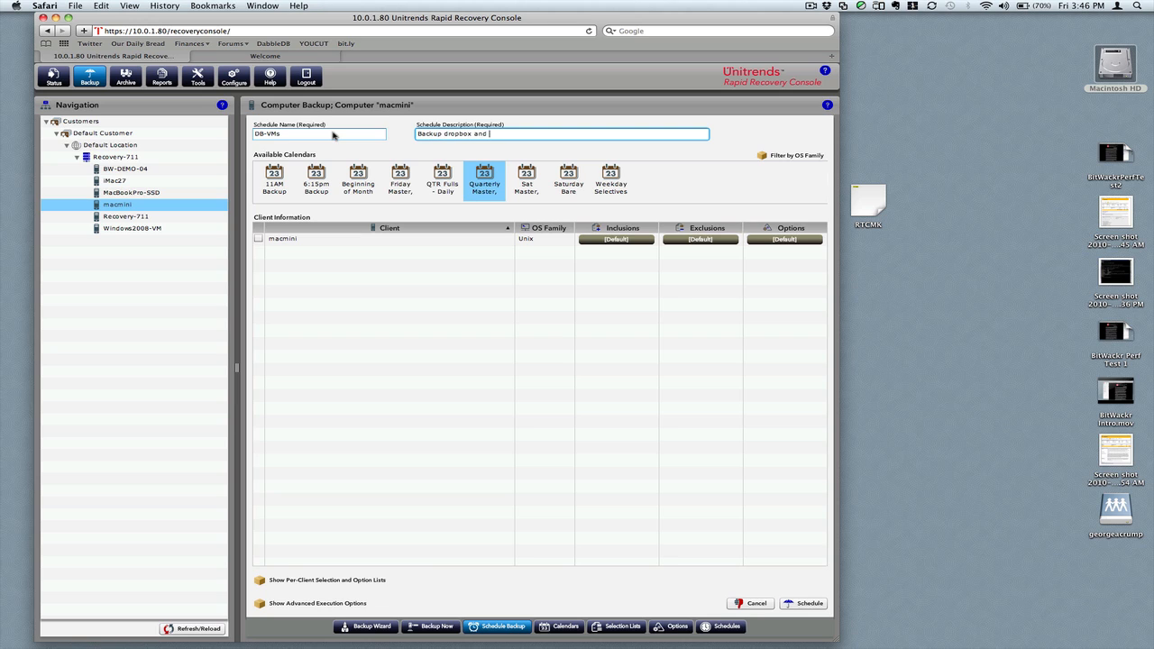
text(VM volum)
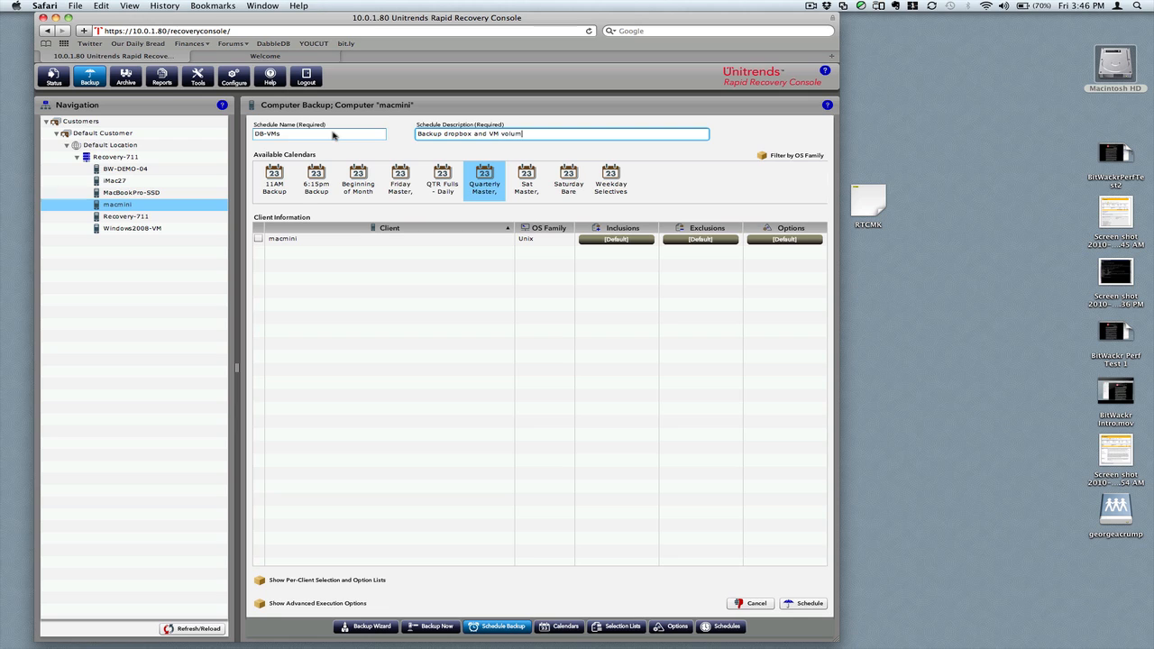
text(es)
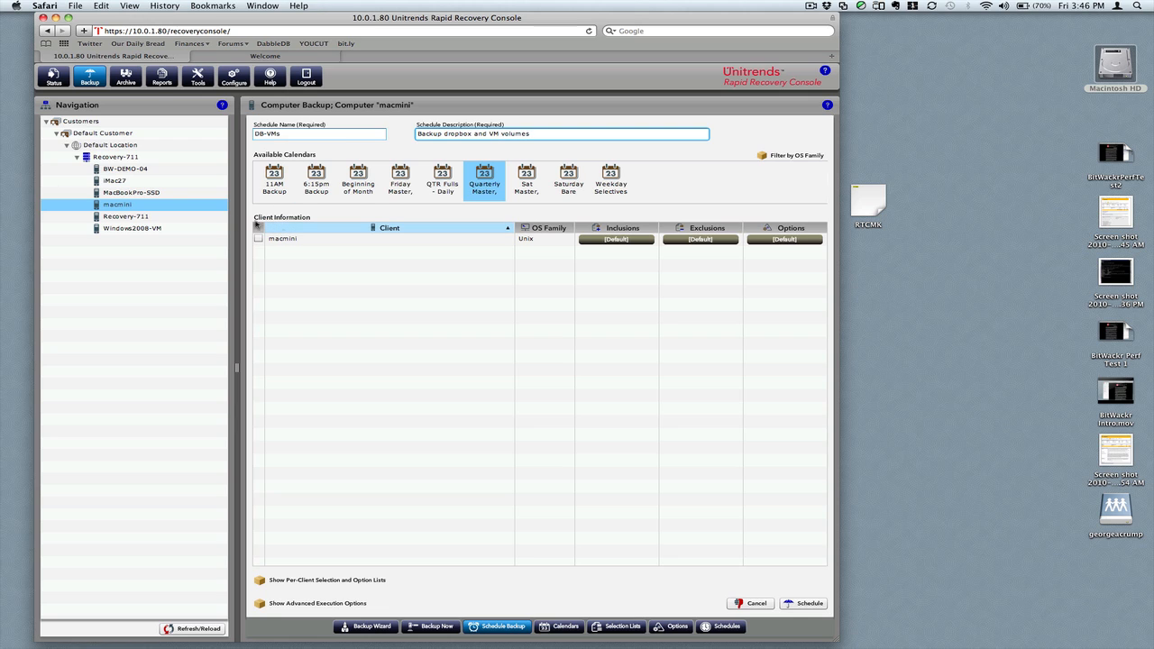
click(116, 156)
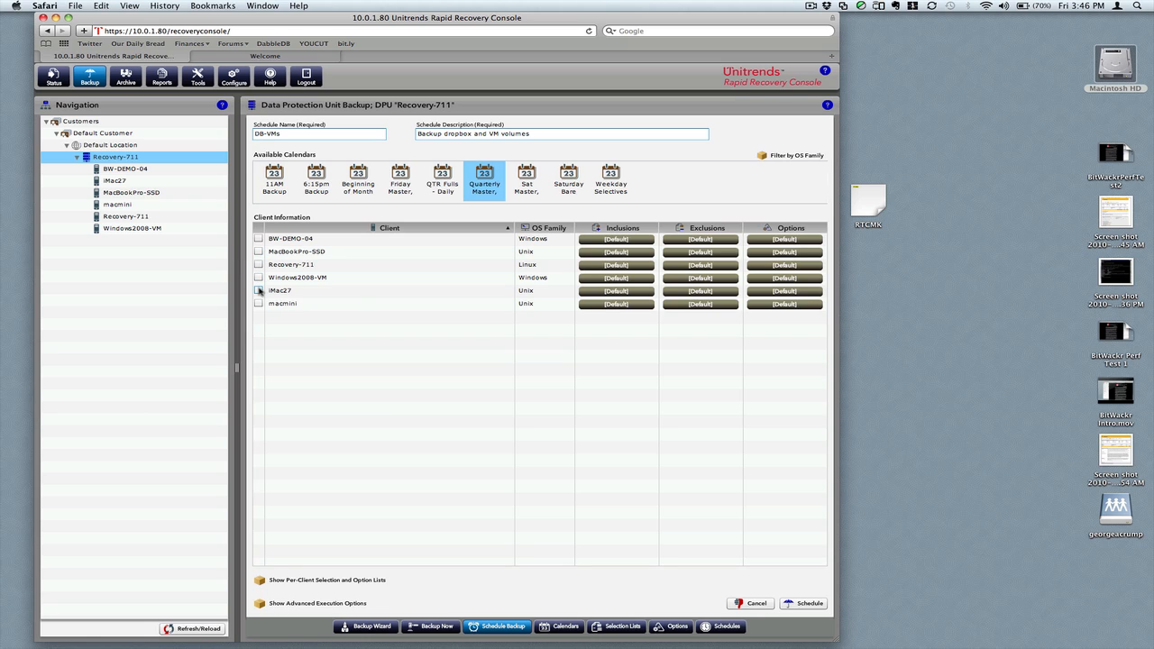
Include iMac27 in the schedule with Imac-DropBox as its exclusion list
click(258, 290)
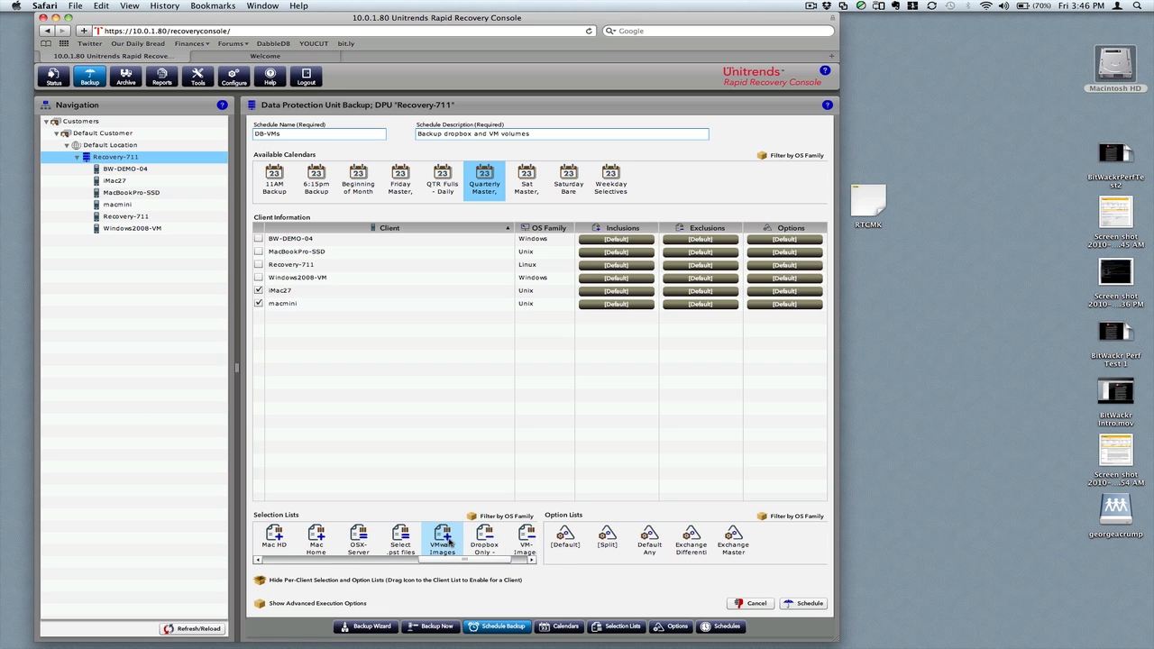
mouse_move(442, 538)
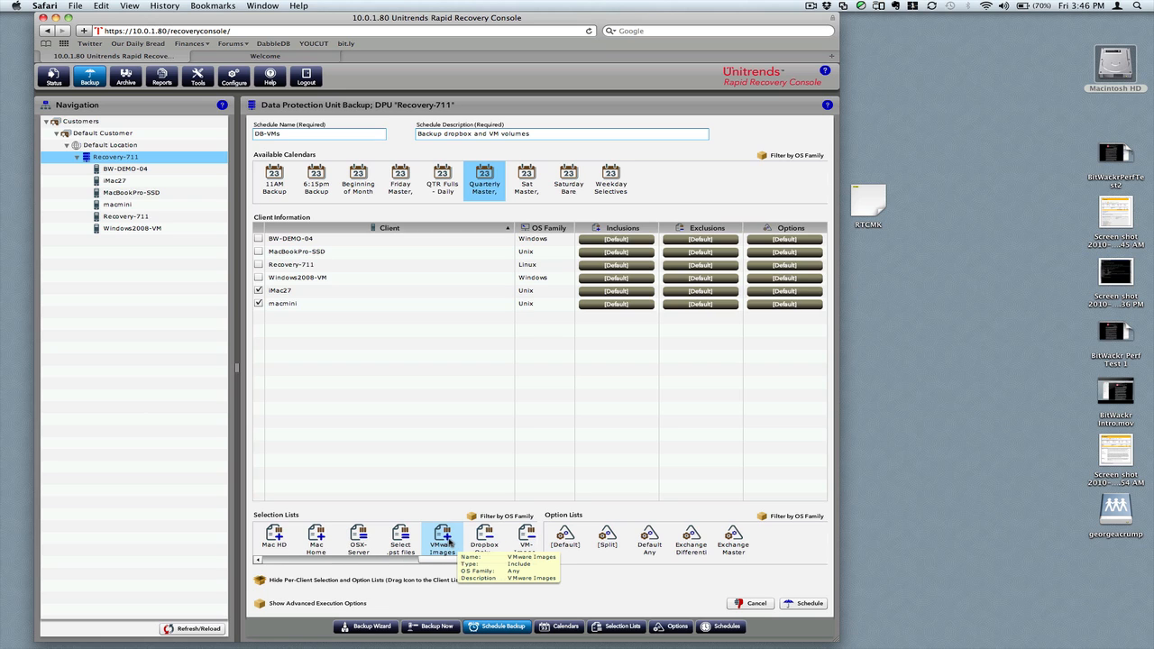
mouse_move(527, 539)
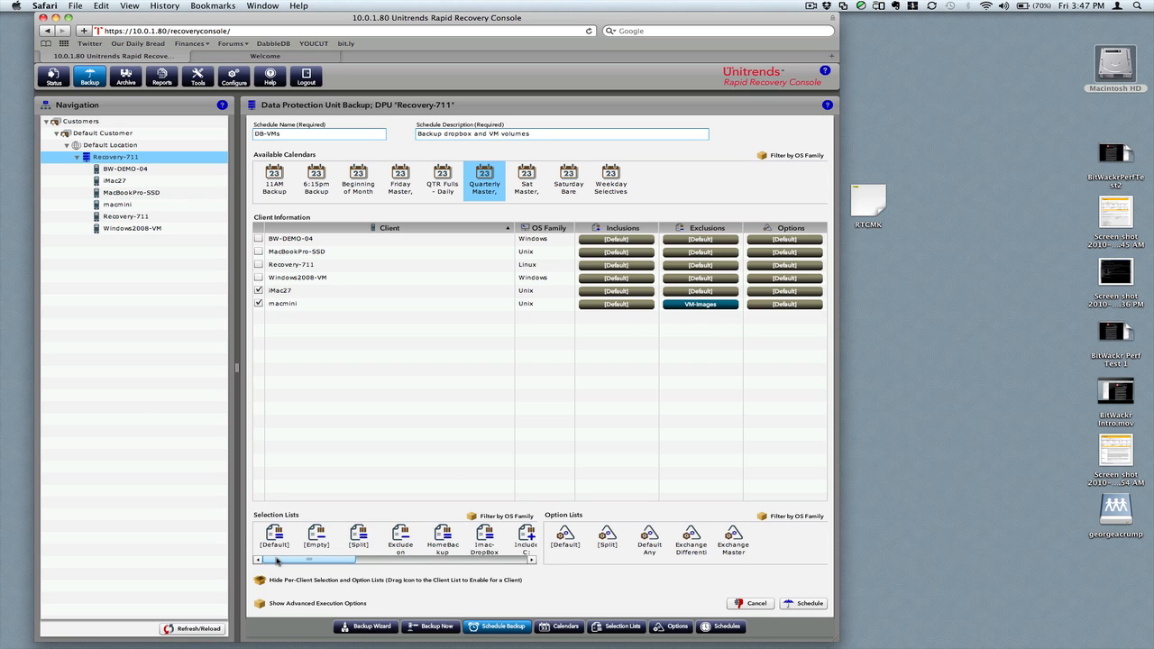
click(484, 539)
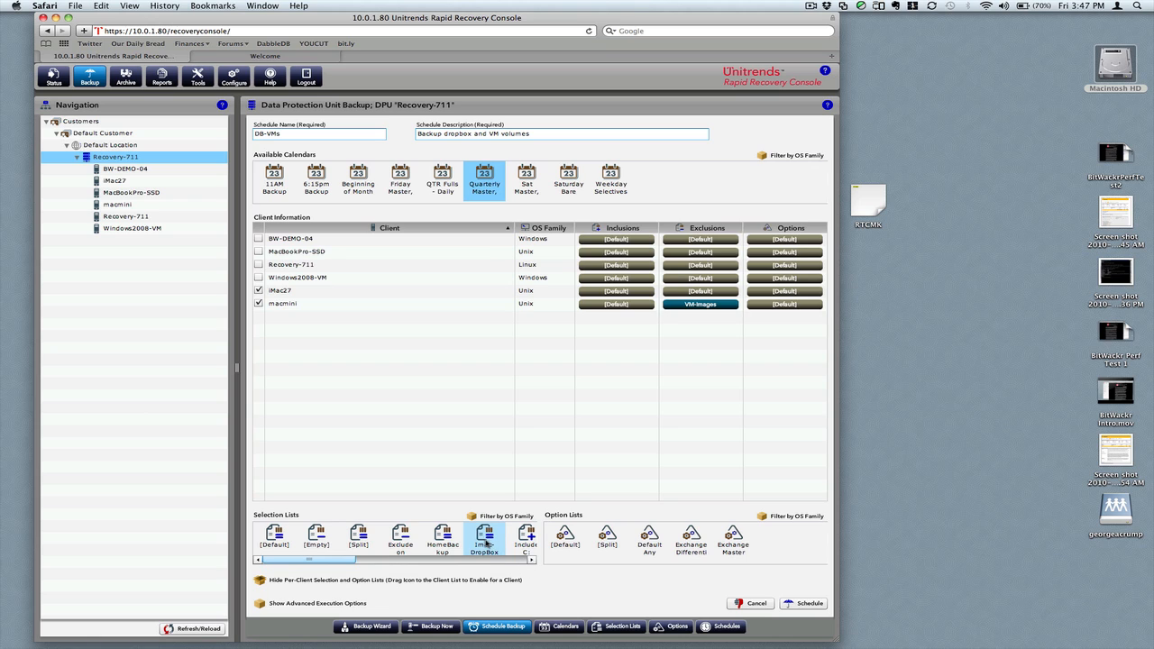
mouse_move(484, 538)
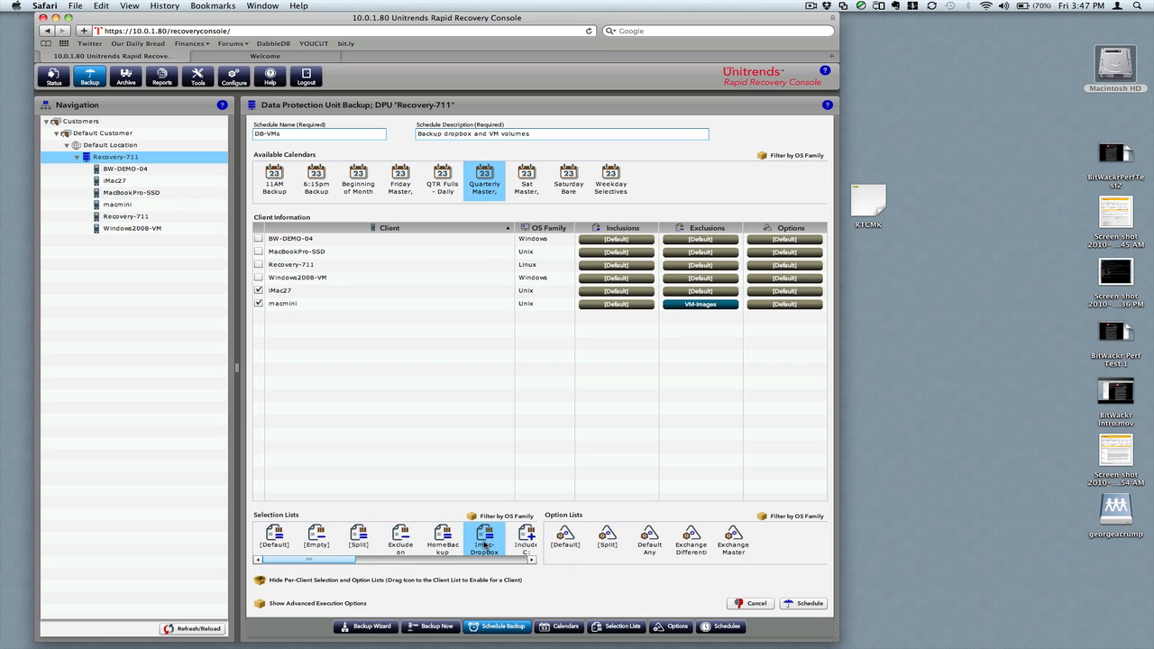
mouse_move(484, 537)
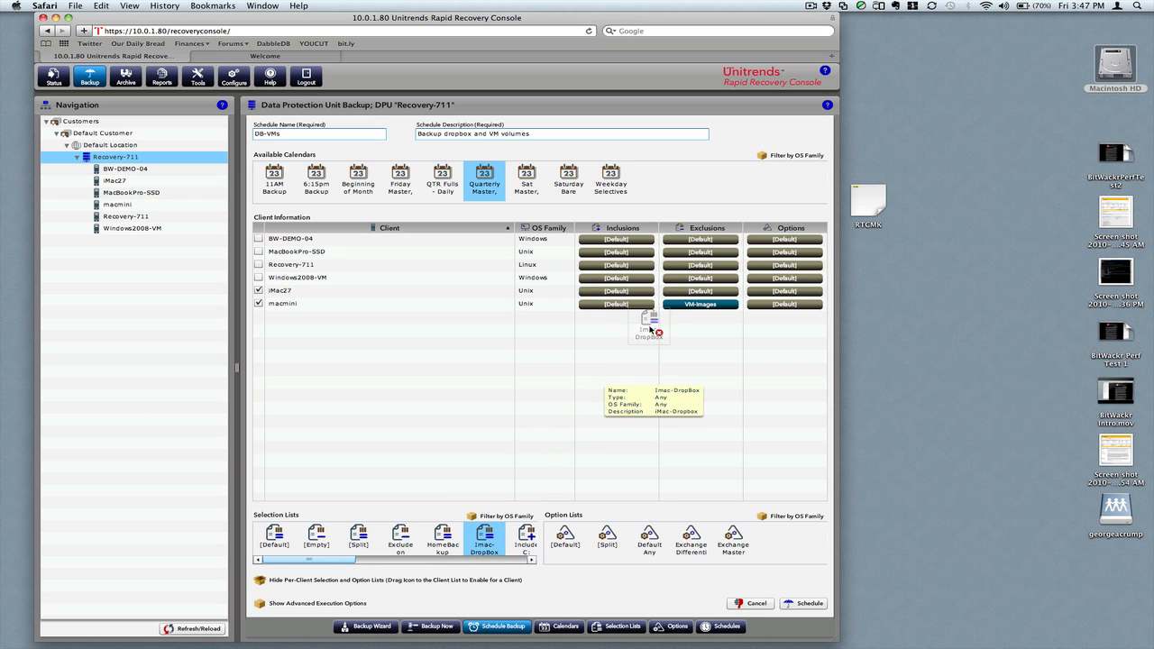
drag(649, 329, 690, 304)
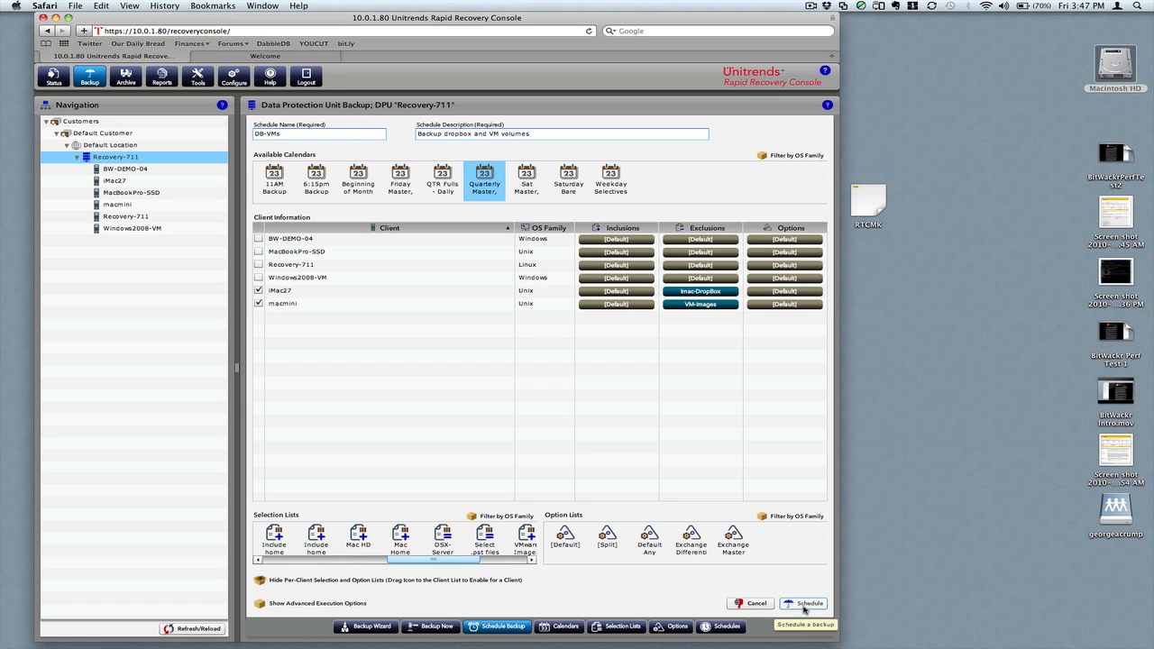
Submit the DB-VMs schedule for iMac27 and macmini, dismiss the results, and list all schedules
click(809, 603)
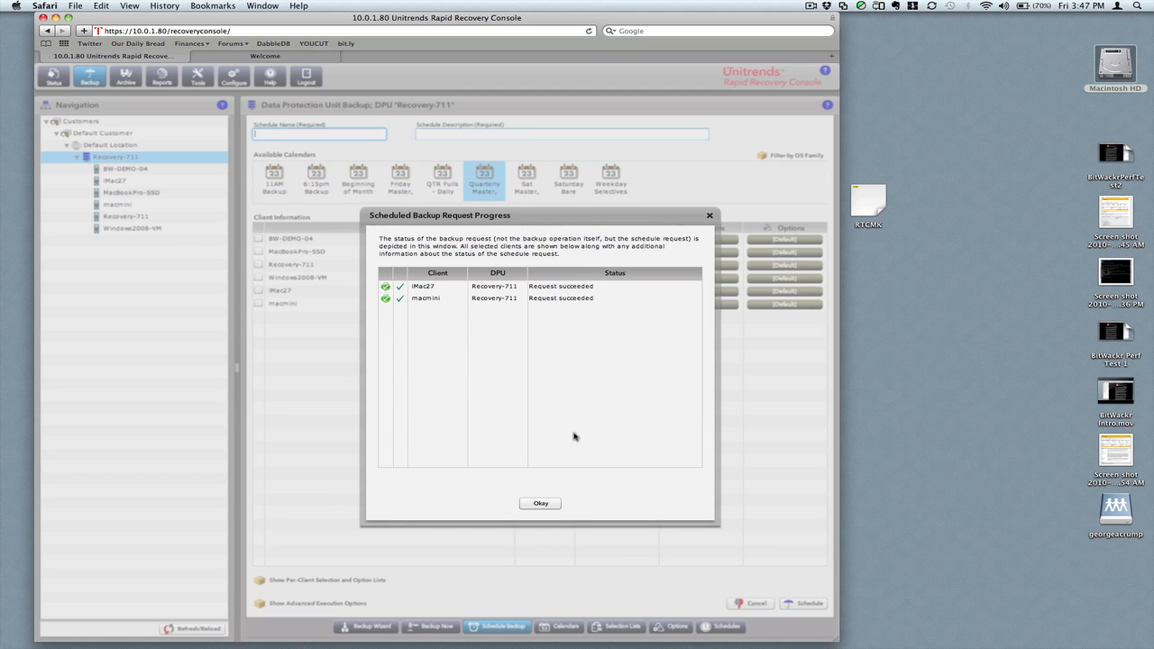
click(540, 503)
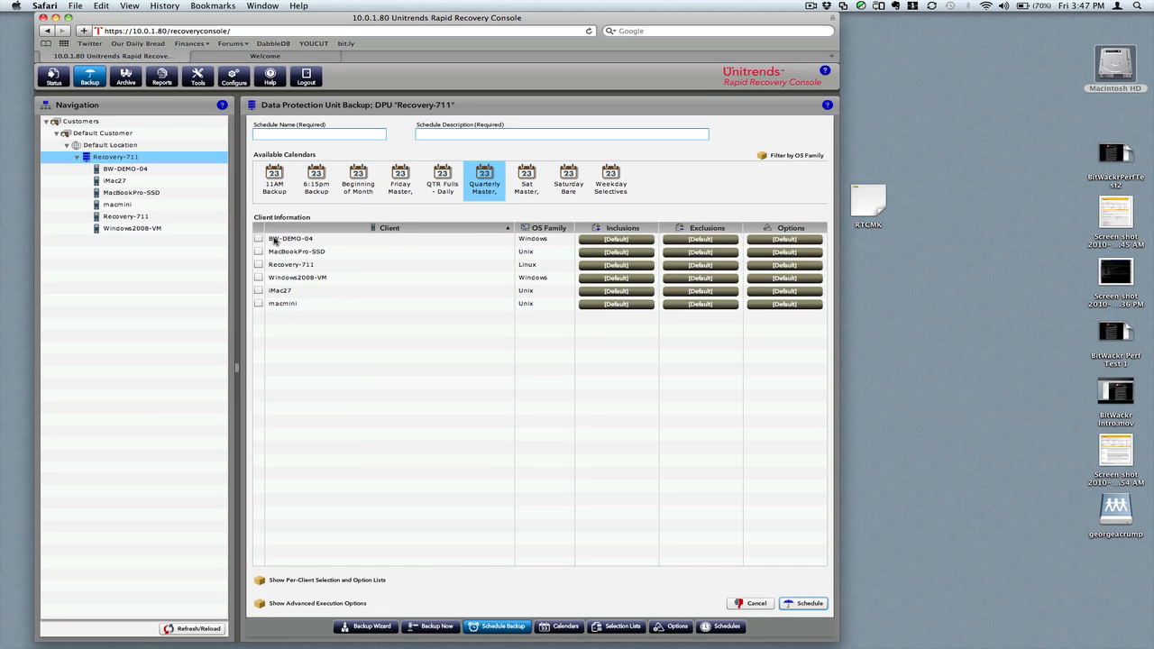
mouse_move(386, 520)
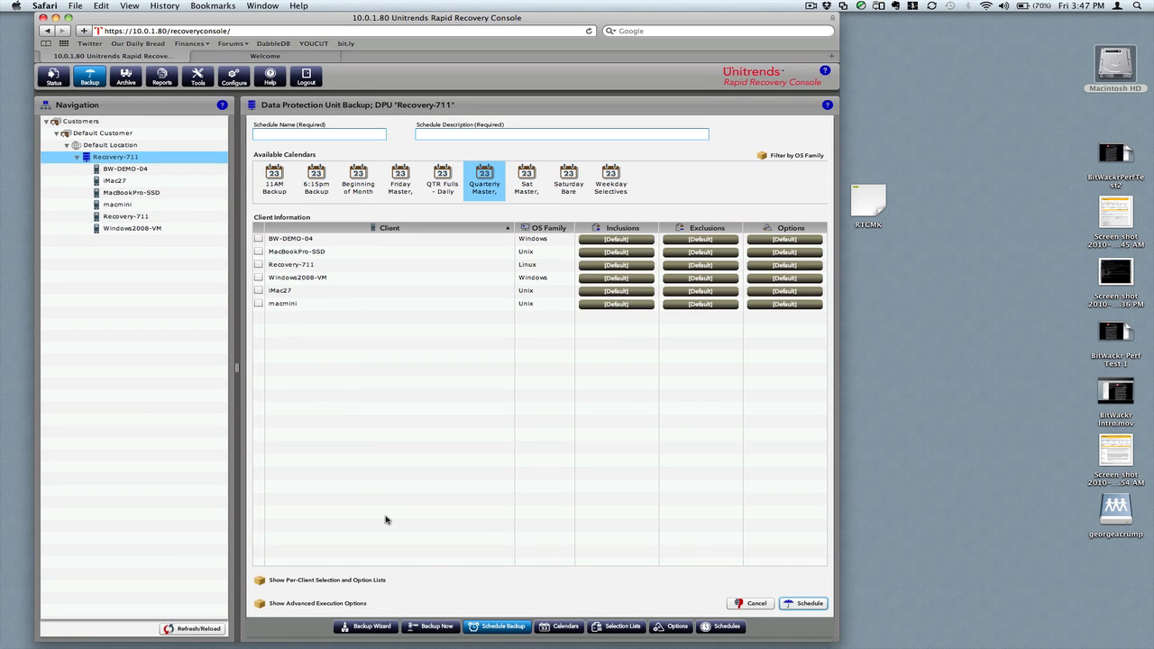
mouse_move(460, 516)
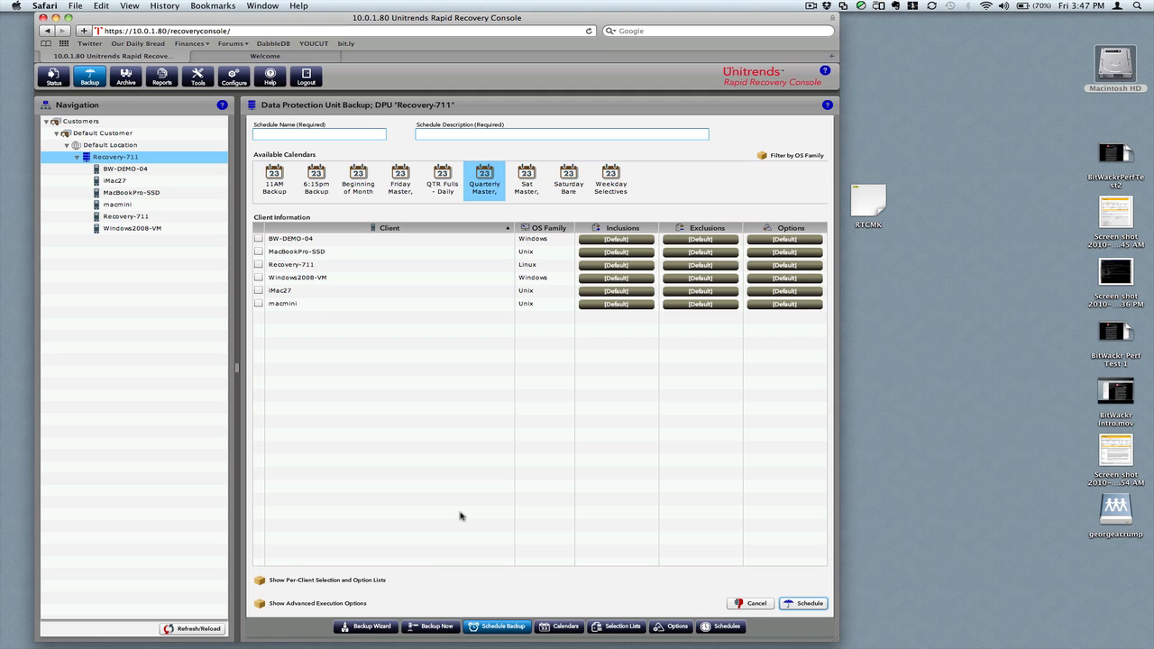
mouse_move(516, 545)
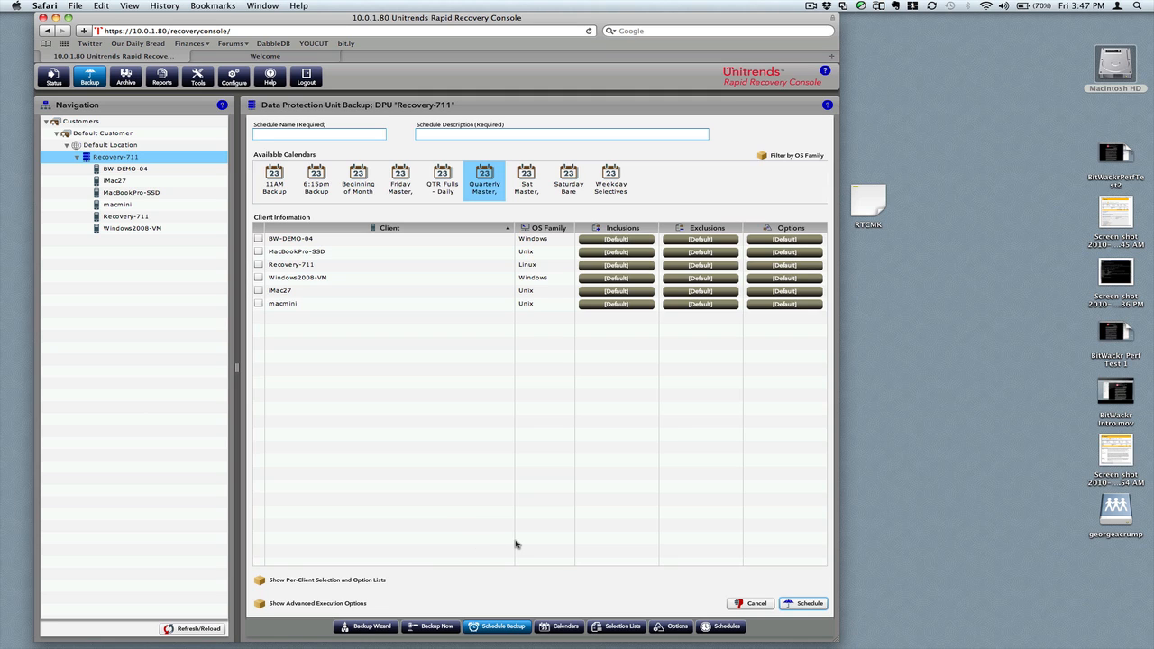
click(726, 626)
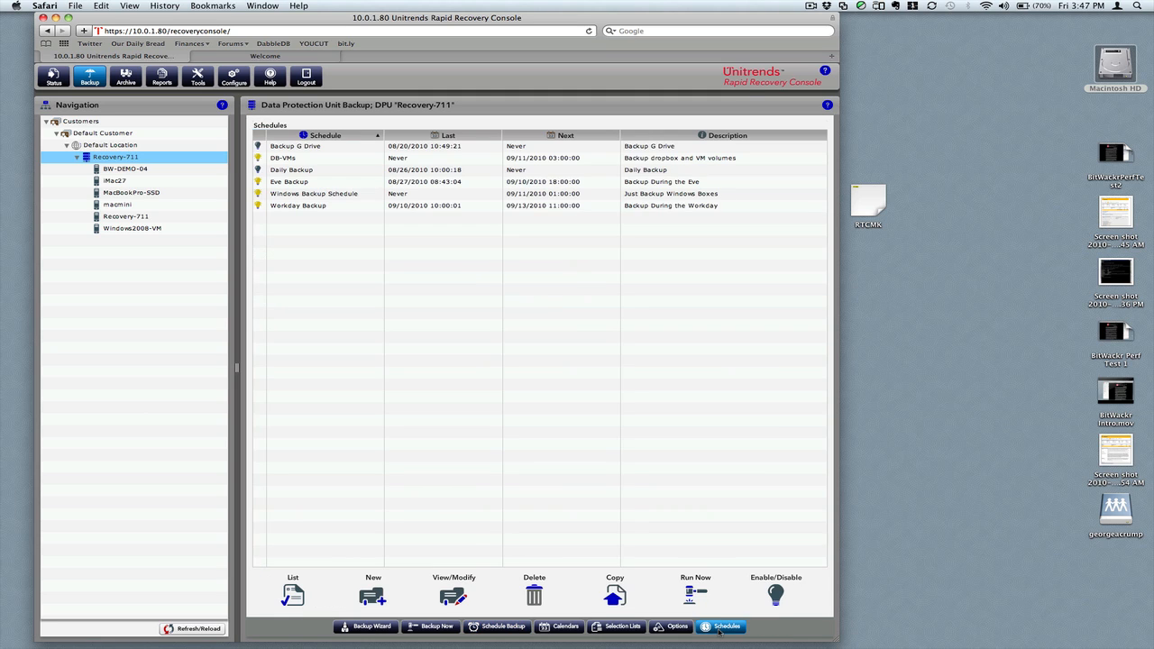
Select the DB-VMs schedule, view the selection lists, then switch to the Storage Switzerland Welcome page
click(406, 158)
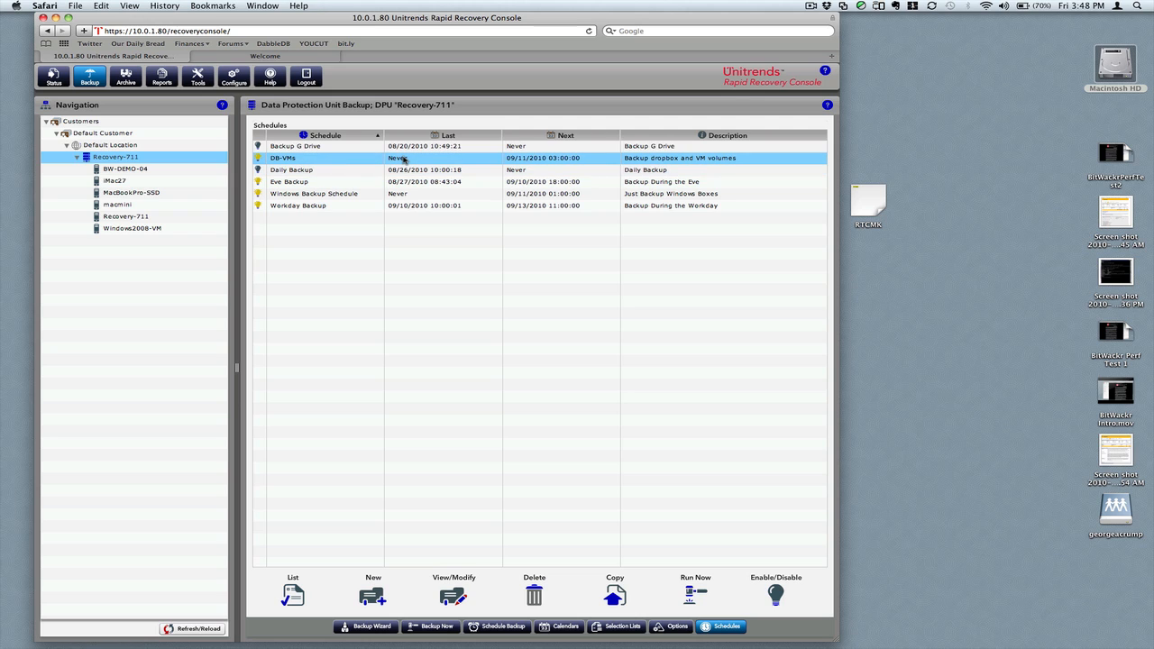
mouse_move(511, 450)
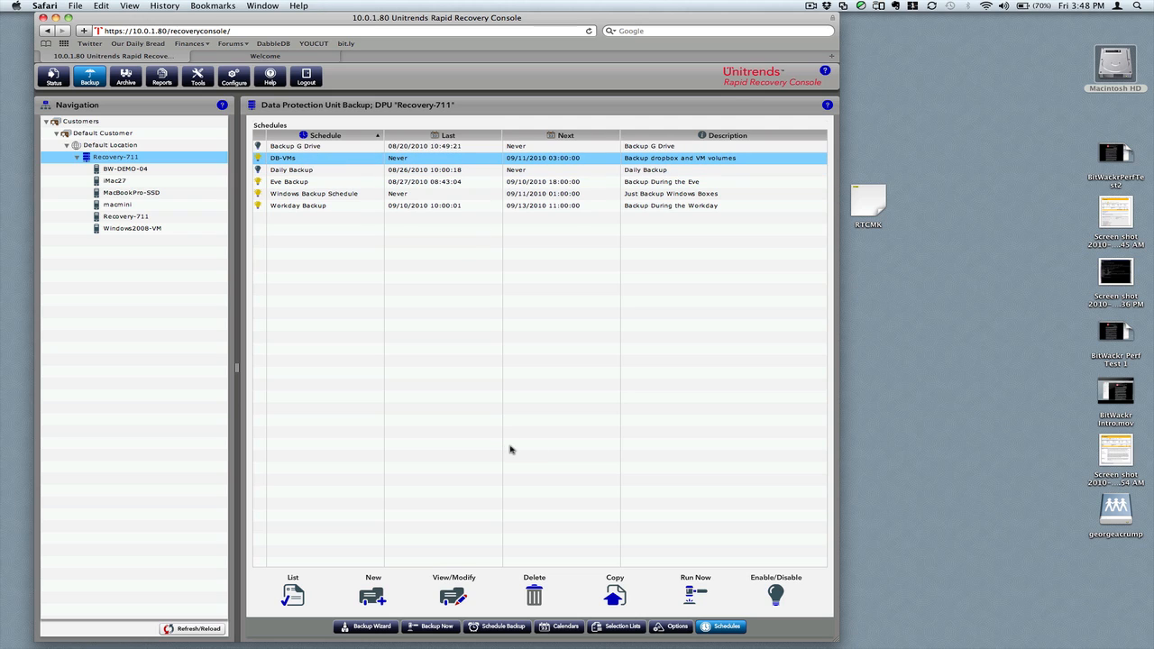
mouse_move(589, 452)
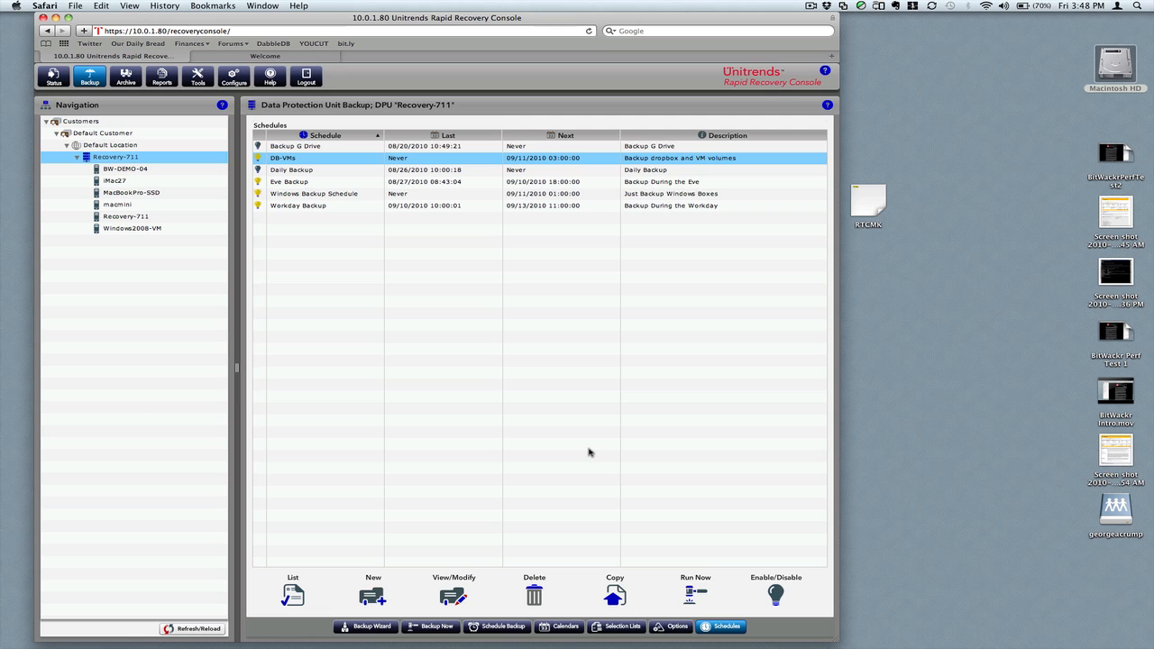
mouse_move(553, 486)
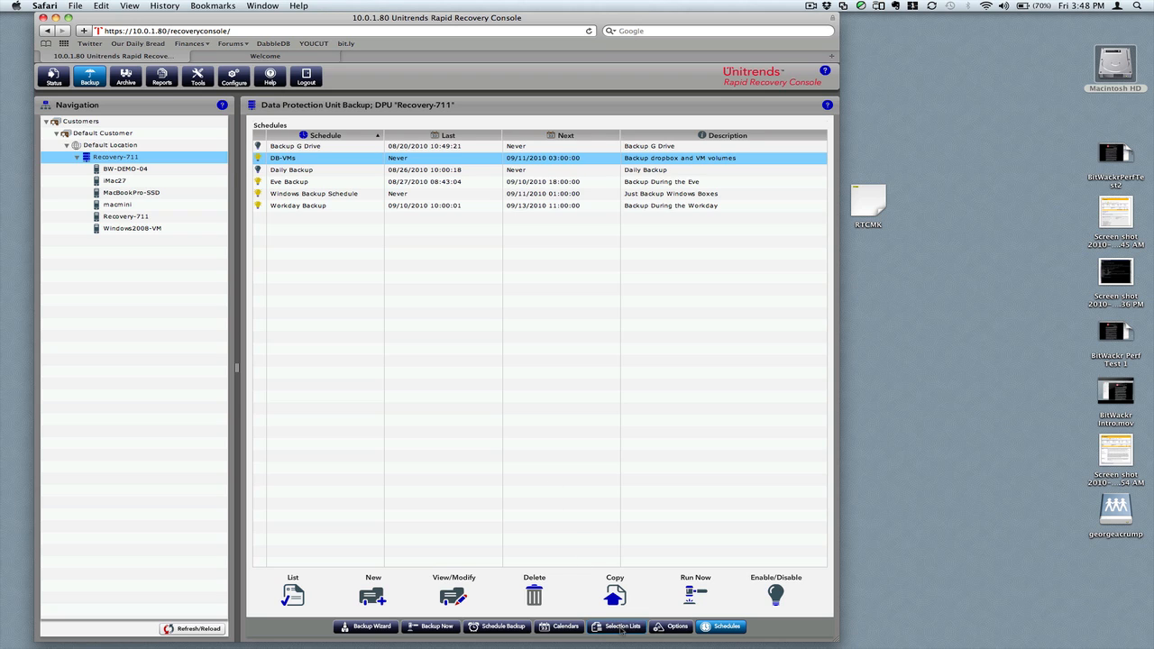
click(620, 626)
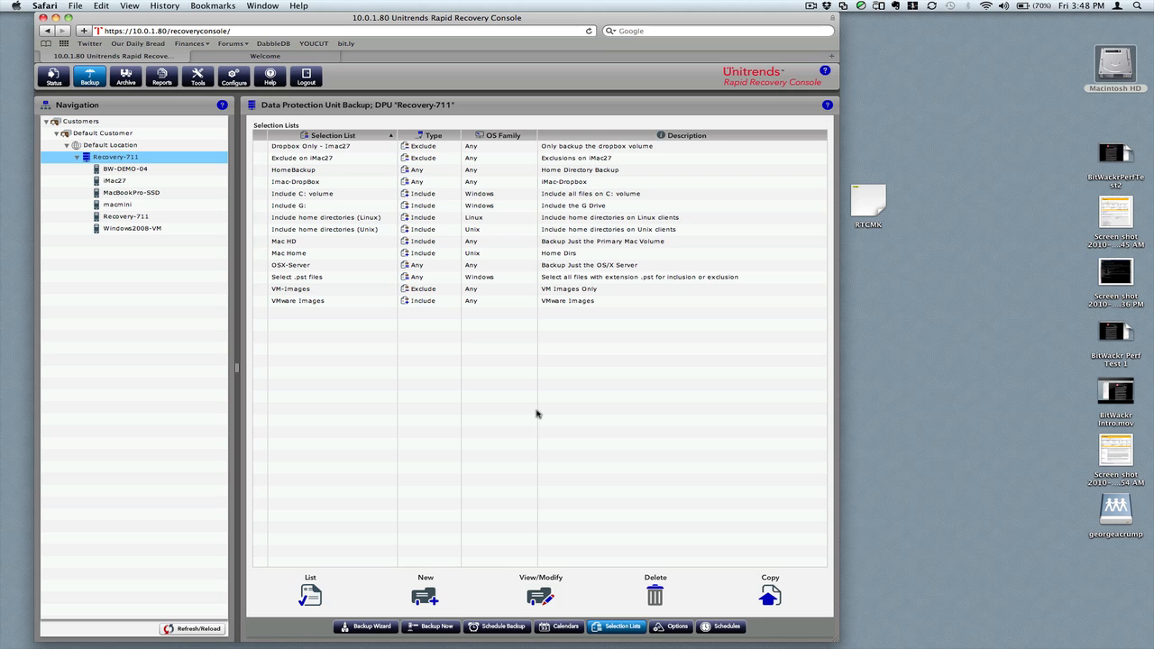
click(264, 56)
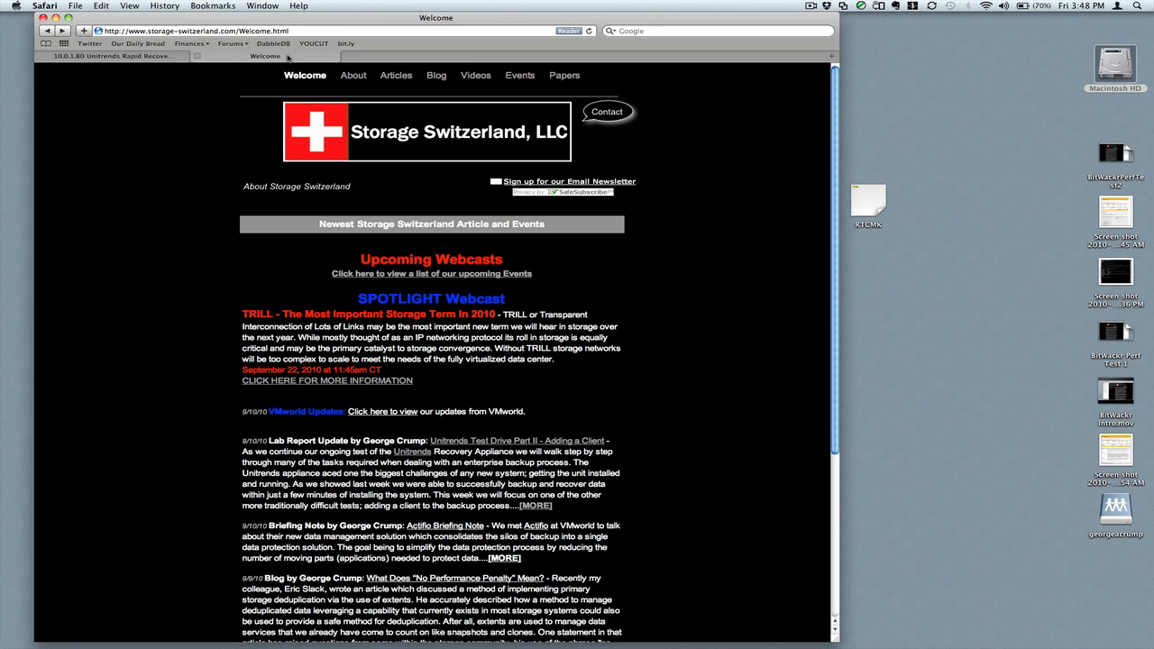